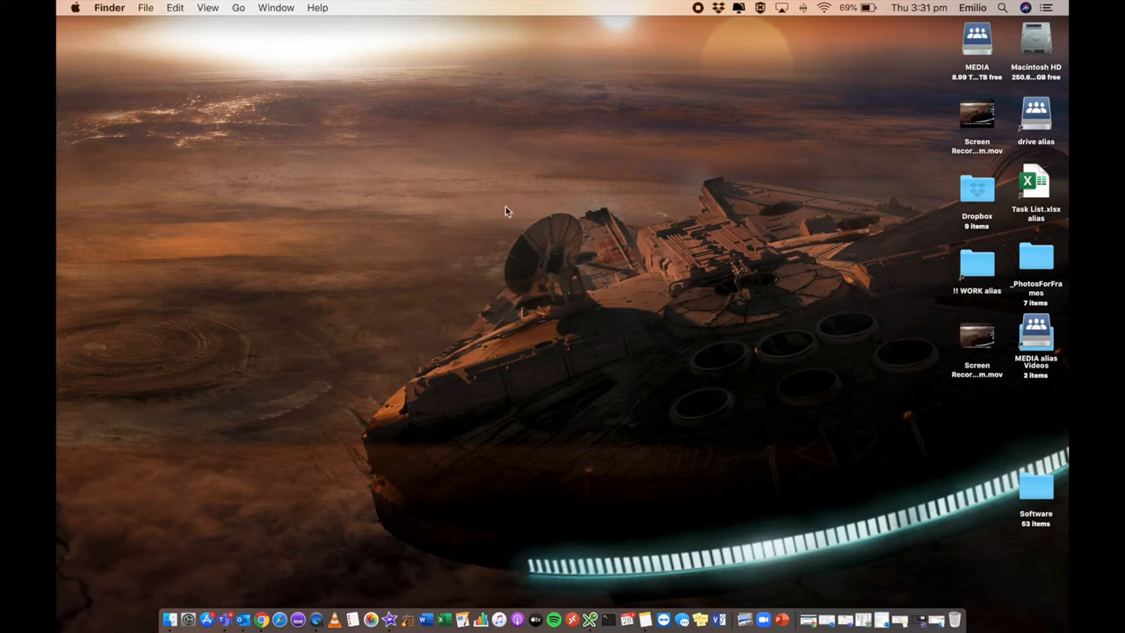
mouse_move(210, 584)
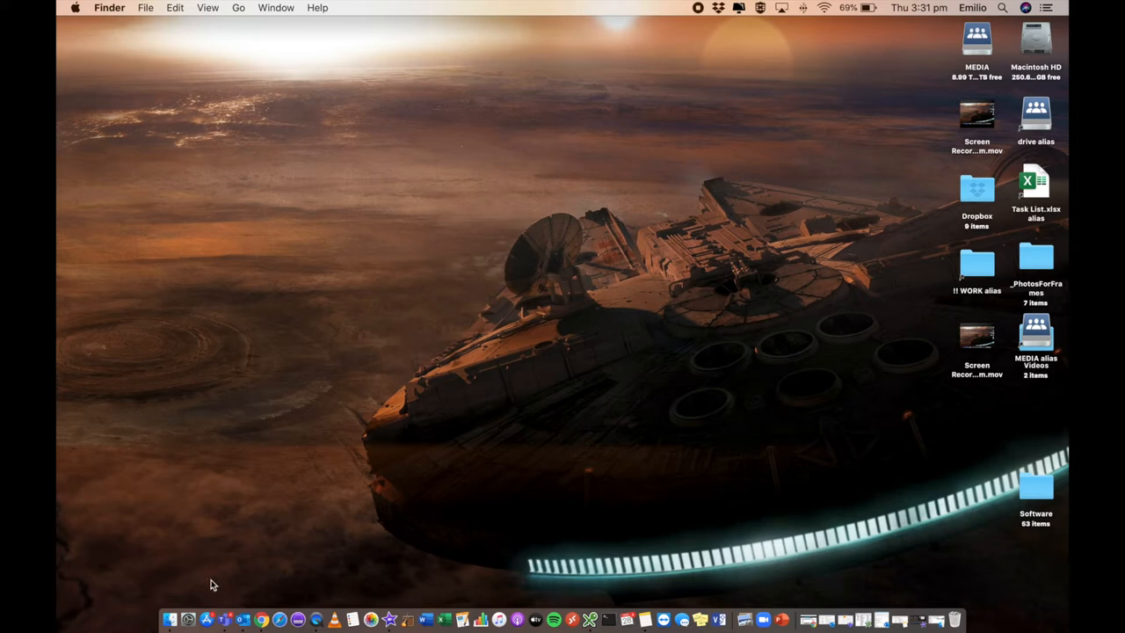
mouse_move(151, 102)
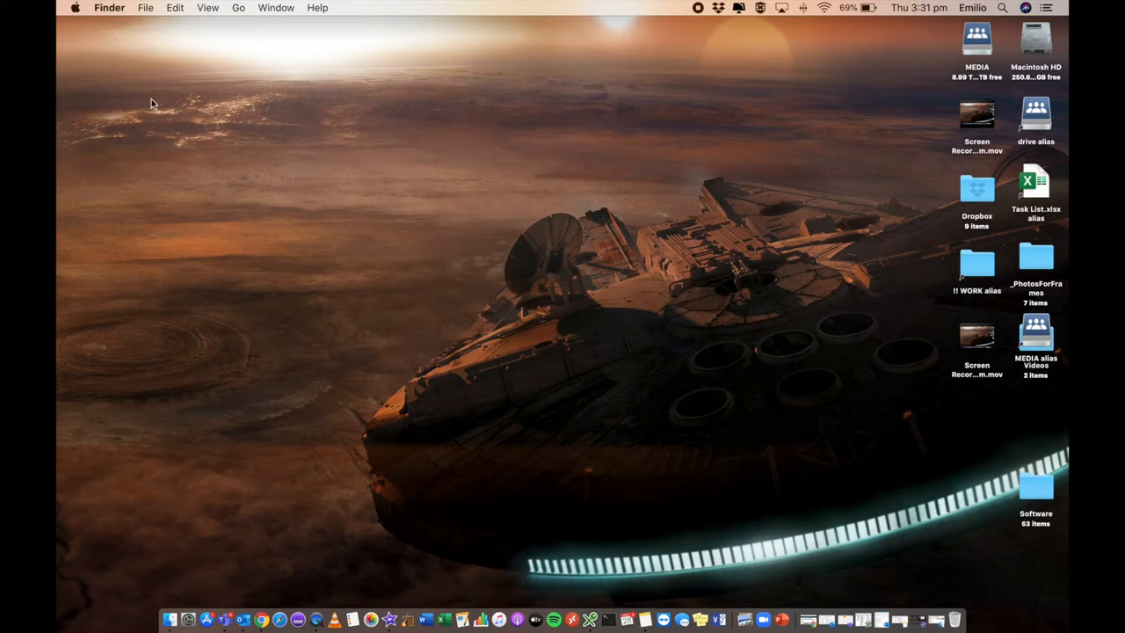
- Launch System Preferences from the Apple menu to its main overview of panes
left_click(77, 7)
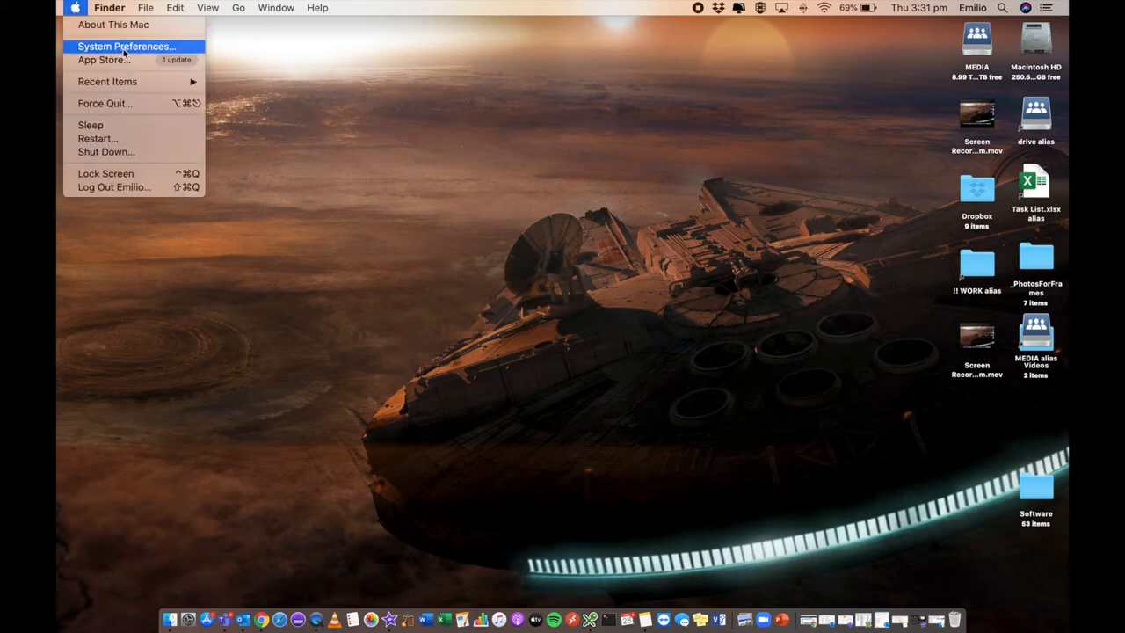
left_click(125, 46)
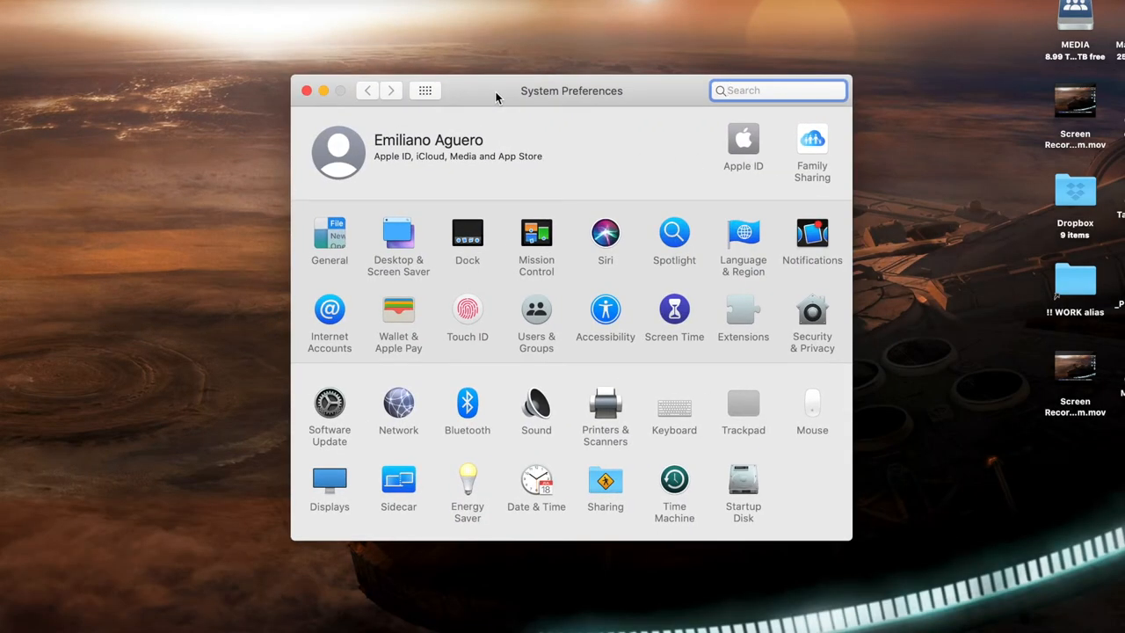
left_click(779, 90)
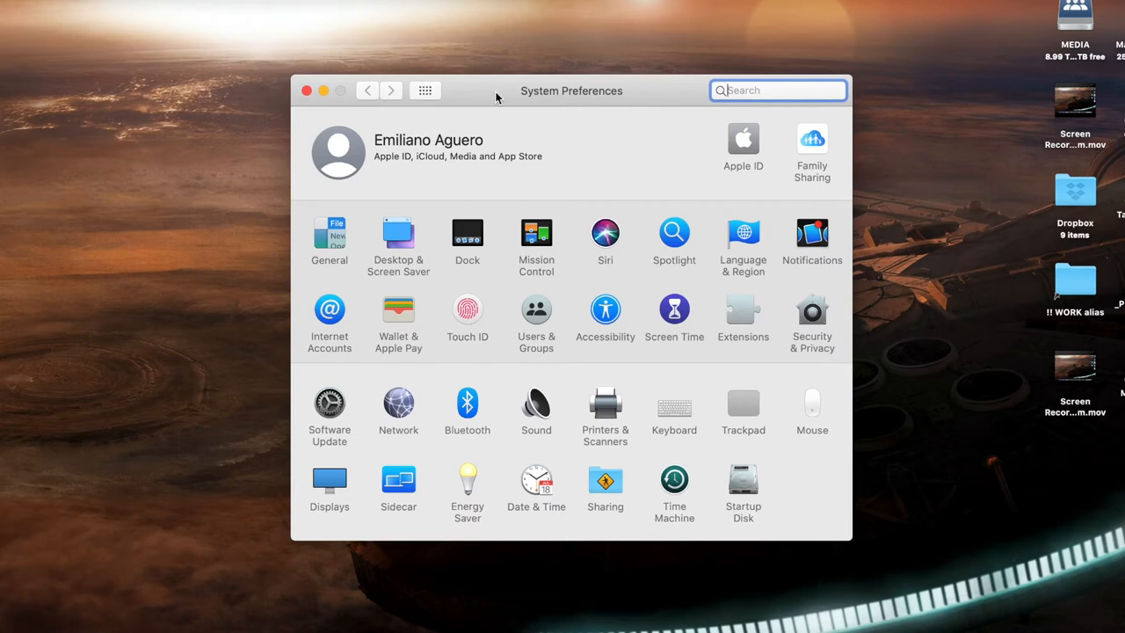
- Show the Network pane with Wi-Fi connected, its network name and IP address
left_click(397, 406)
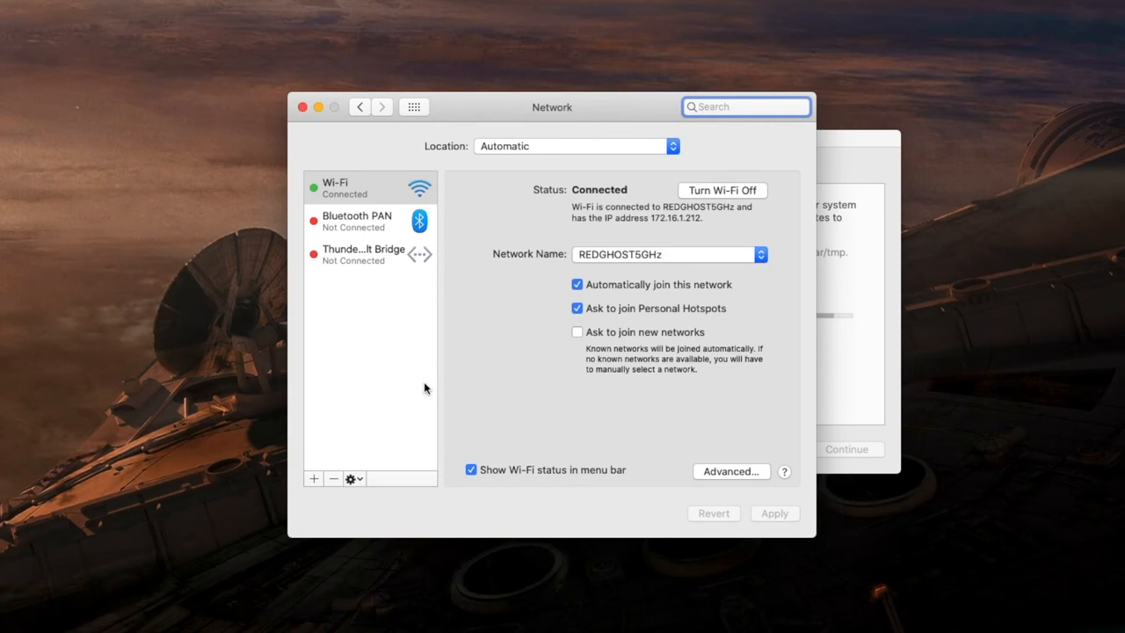
left_click(745, 107)
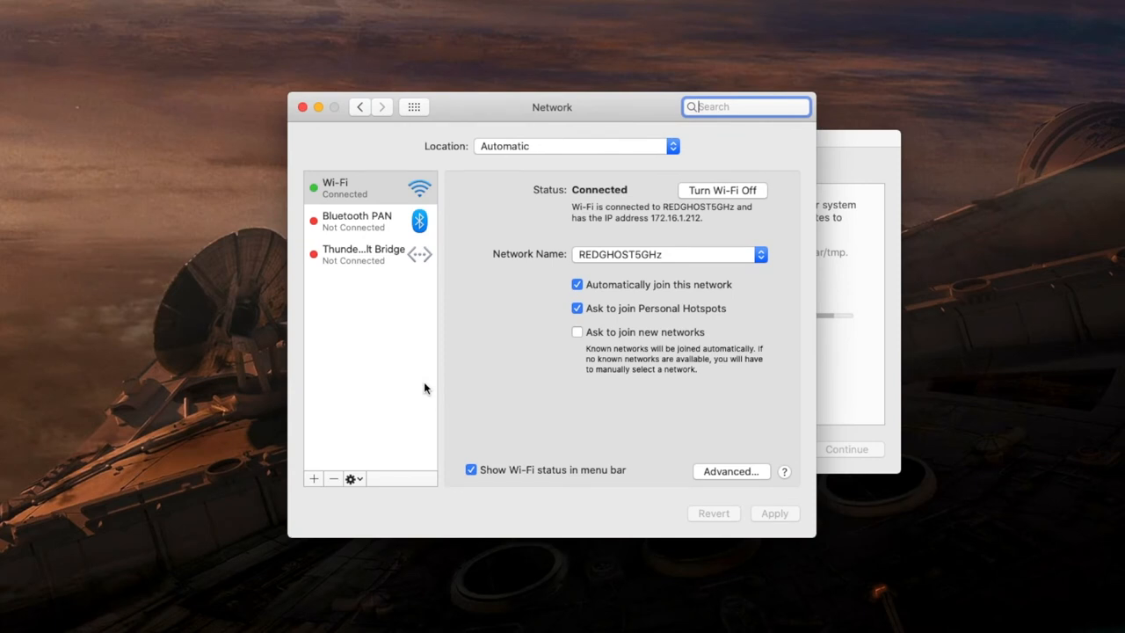
mouse_move(584, 197)
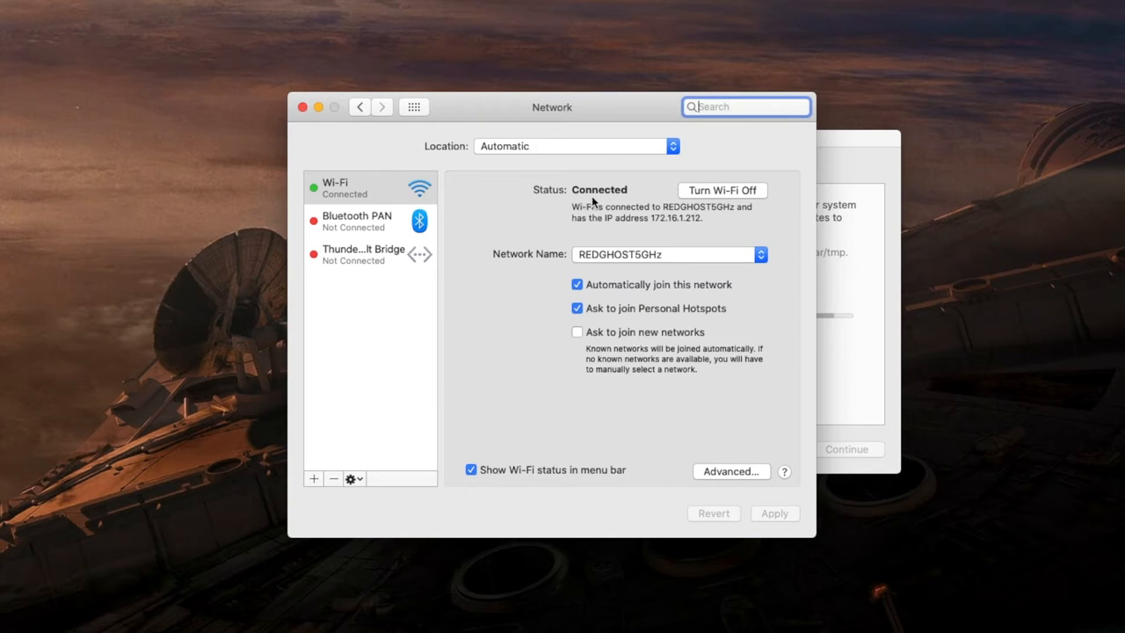
mouse_move(604, 204)
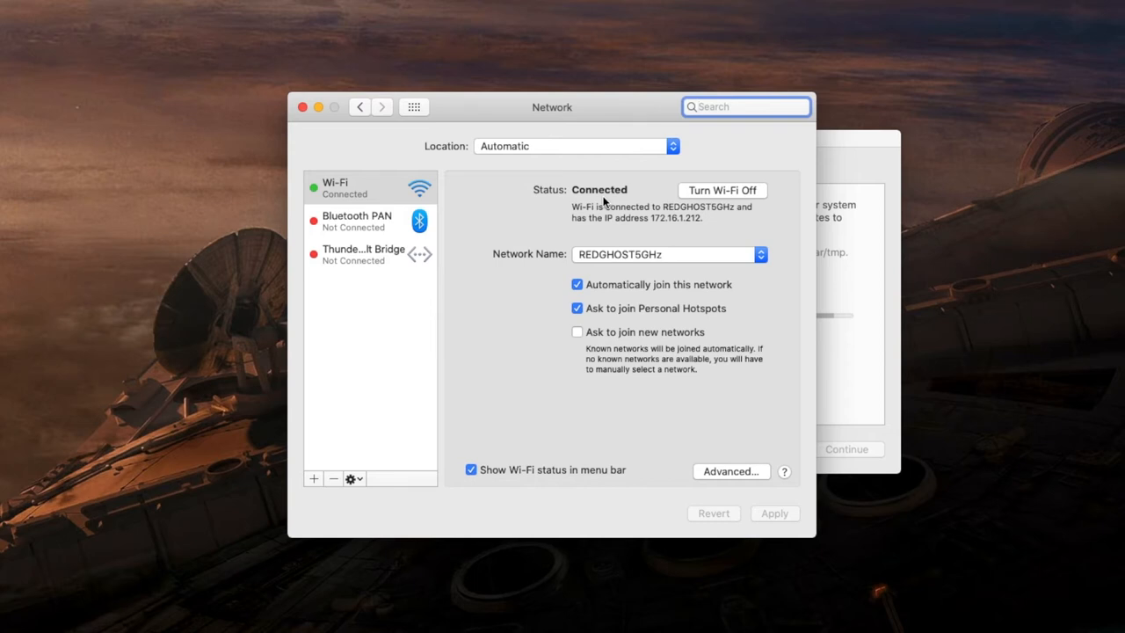
left_click(747, 107)
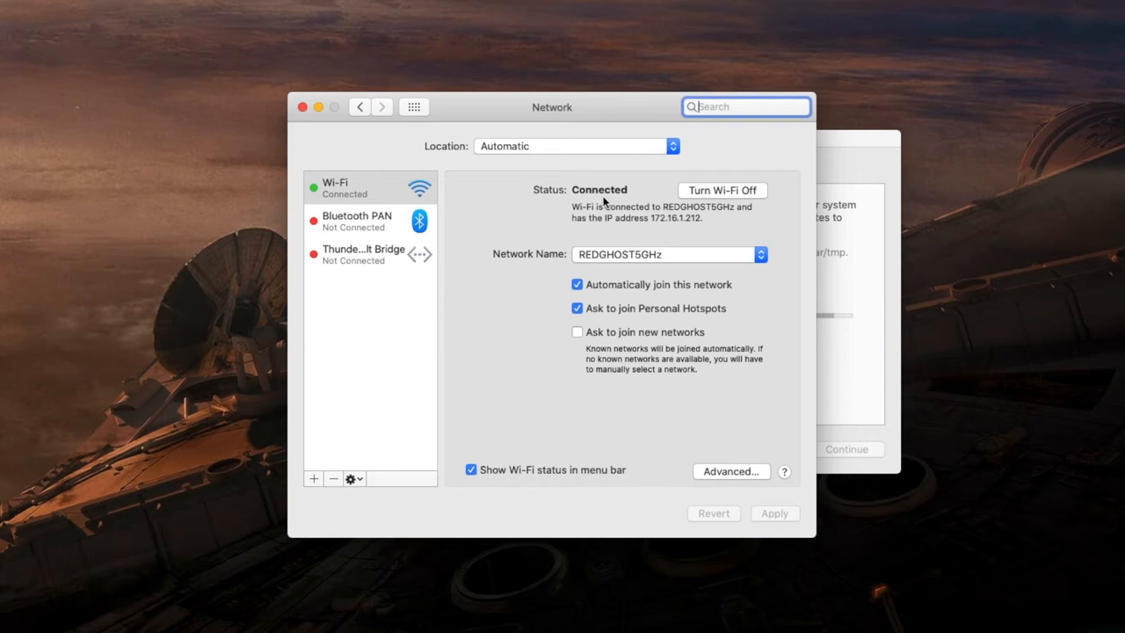
mouse_move(745, 300)
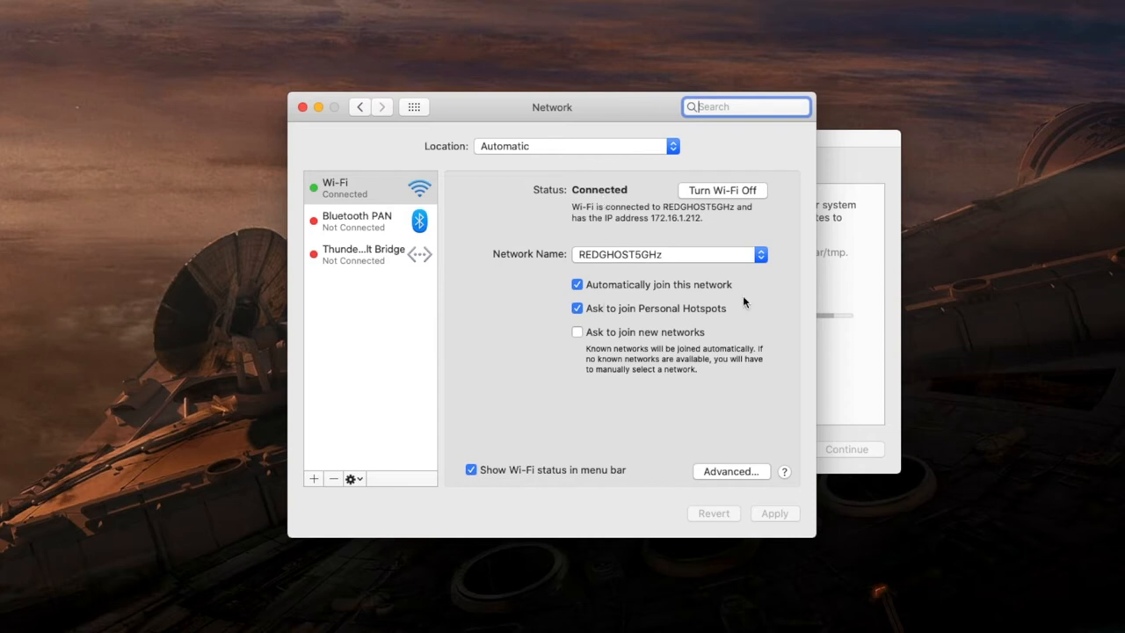
mouse_move(601, 246)
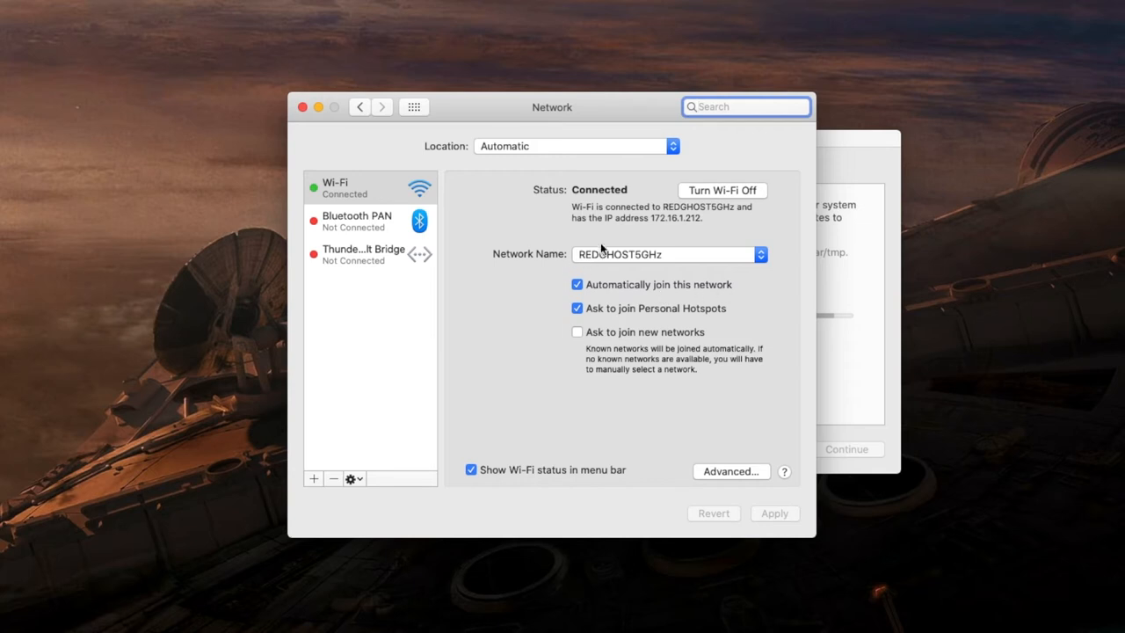
mouse_move(611, 267)
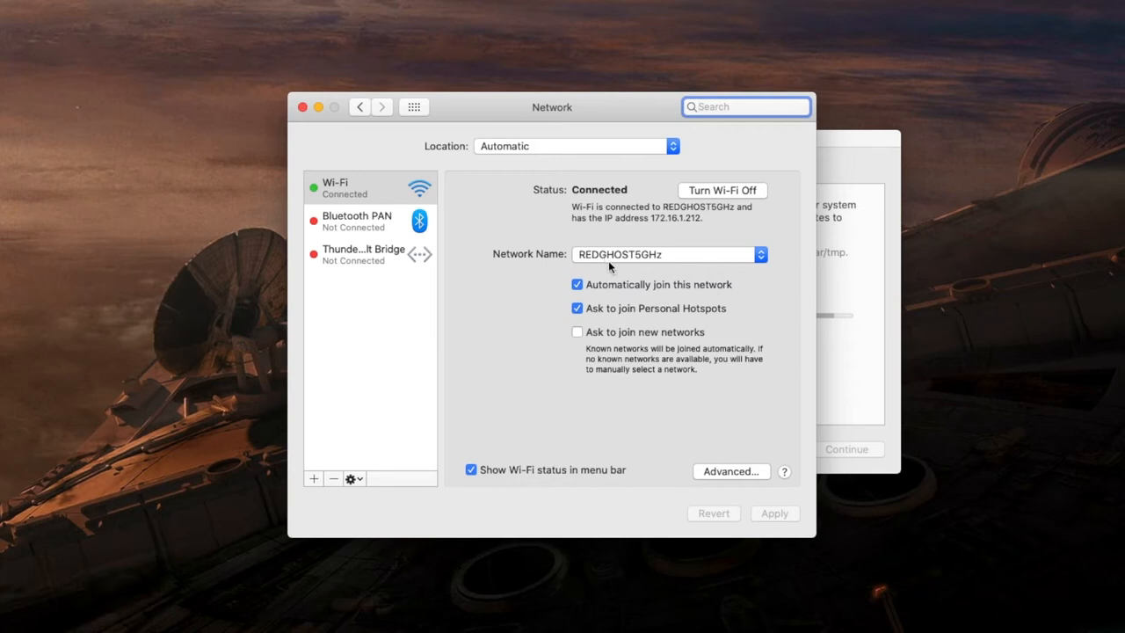
mouse_move(624, 289)
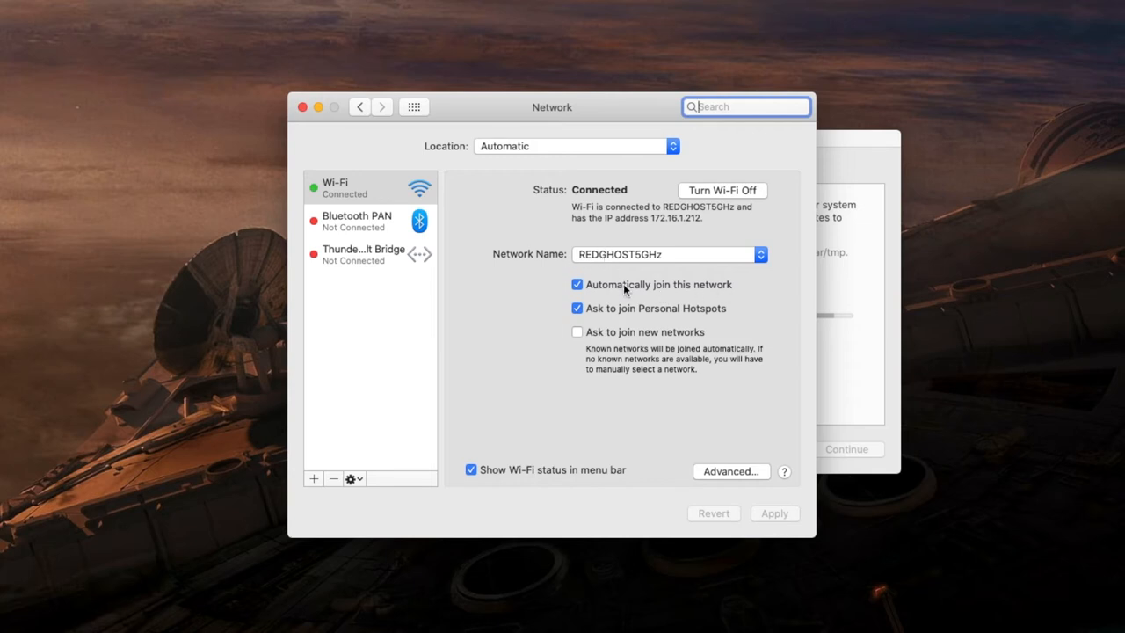
mouse_move(676, 292)
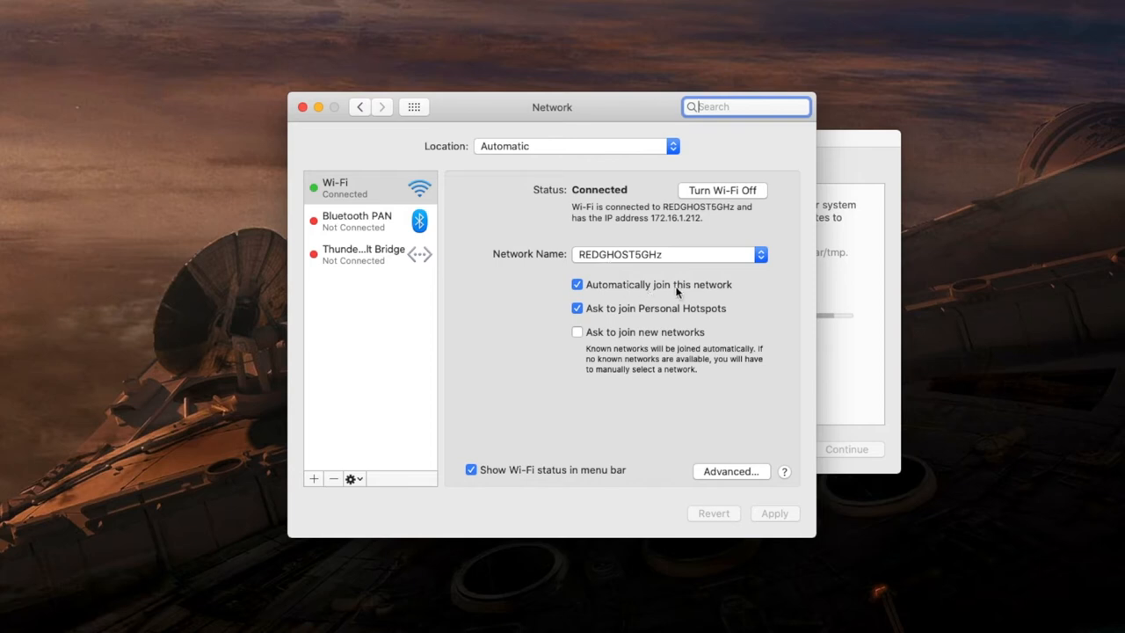
mouse_move(552, 436)
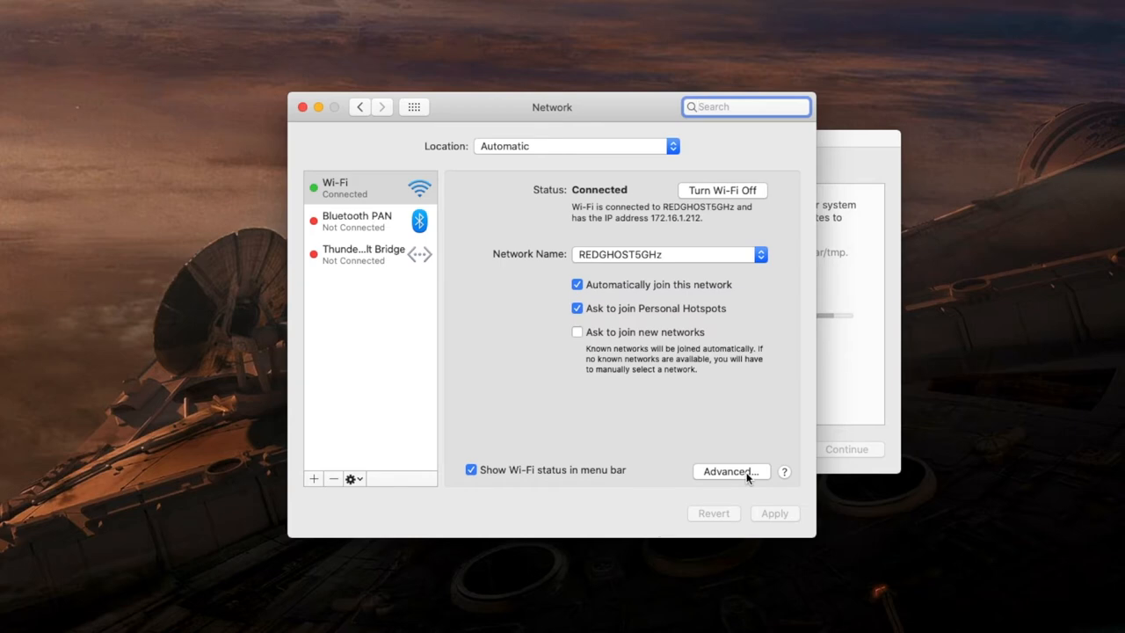
- Bring up the advanced Wi-Fi settings listing preferred networks and their security types
left_click(731, 471)
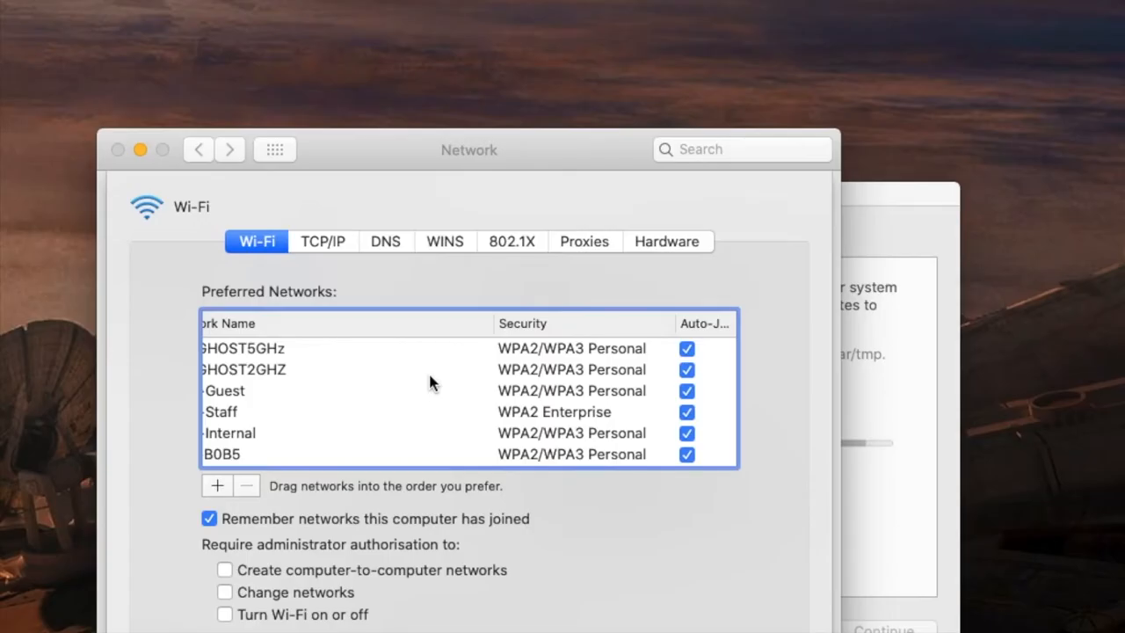
mouse_move(298, 334)
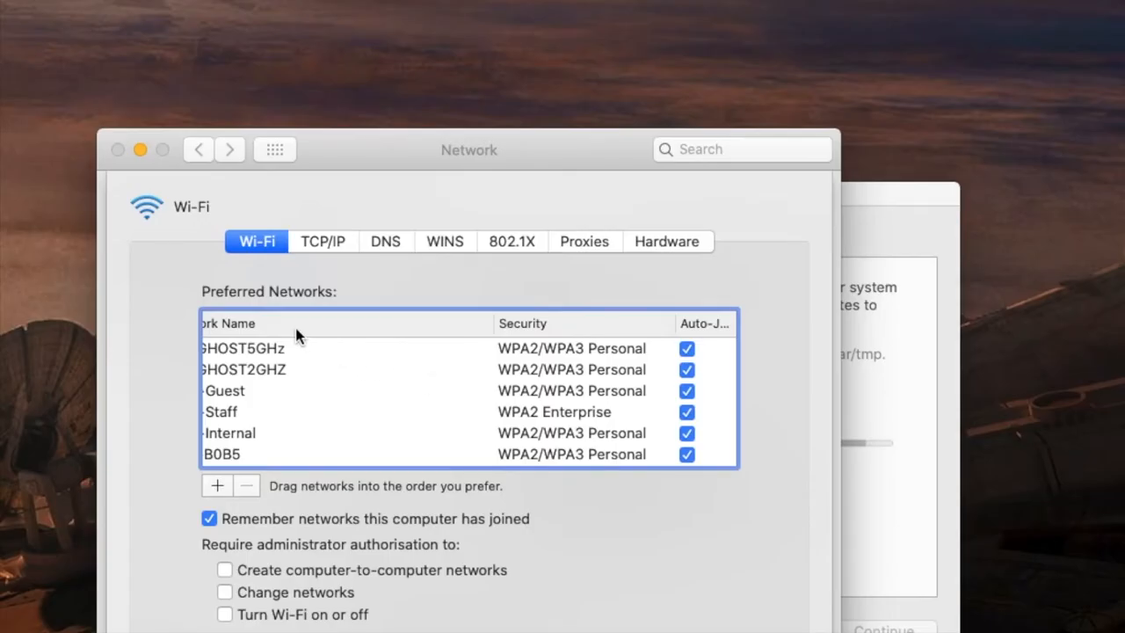
mouse_move(327, 362)
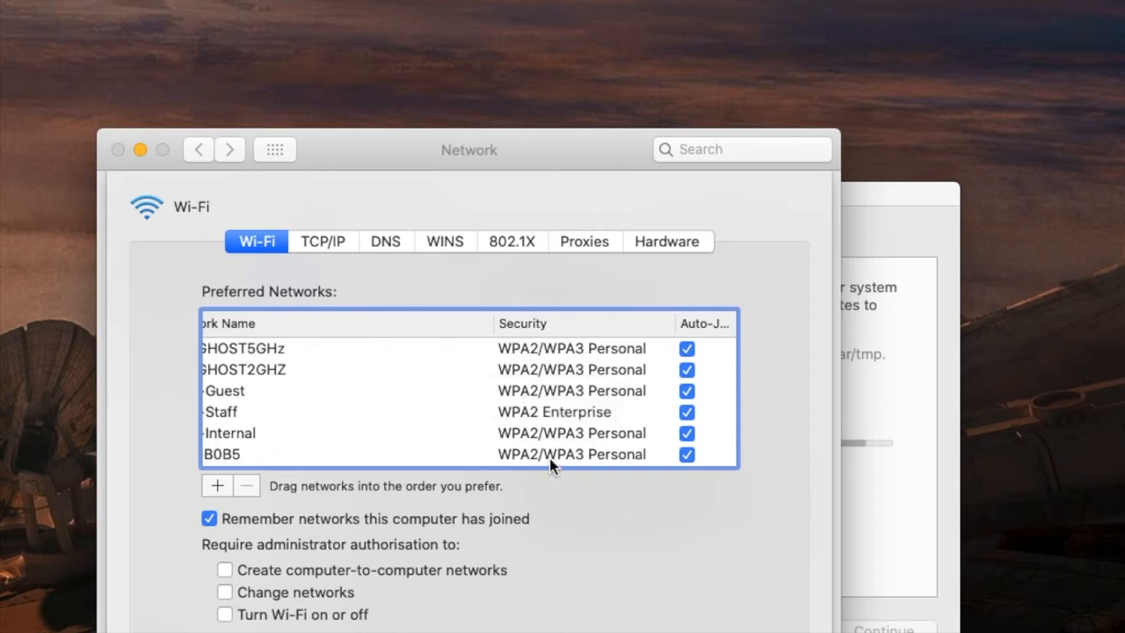
mouse_move(328, 250)
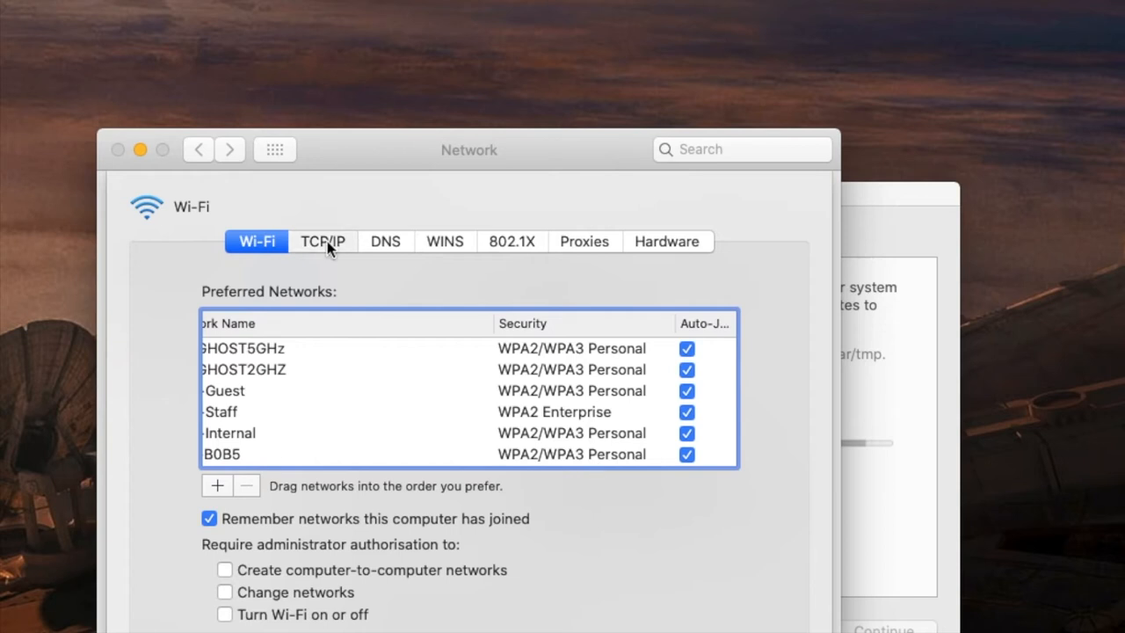
- Show the TCP/IP details: DHCP, address 172.16.1.212, mask 255.255.255.0, router 172.16.1.254
left_click(323, 241)
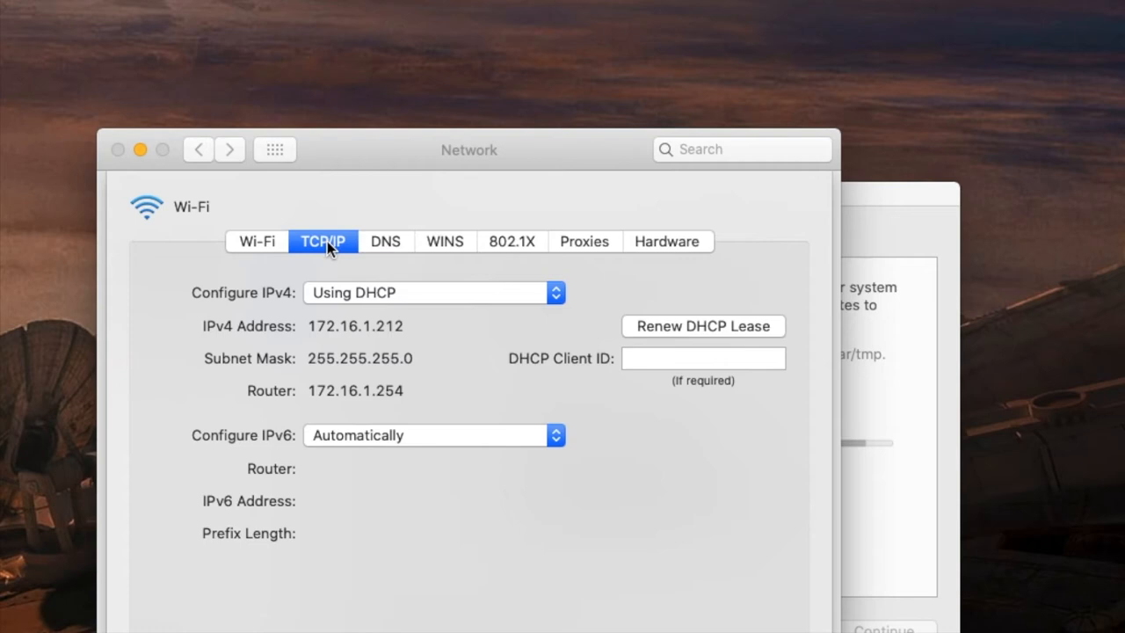
mouse_move(431, 314)
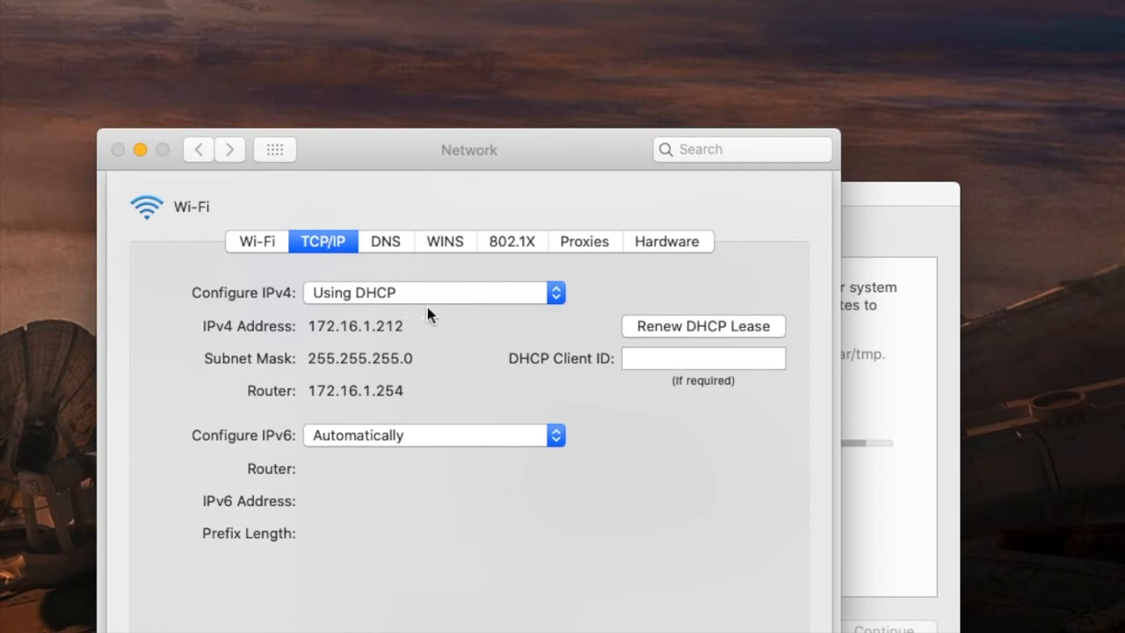
mouse_move(383, 302)
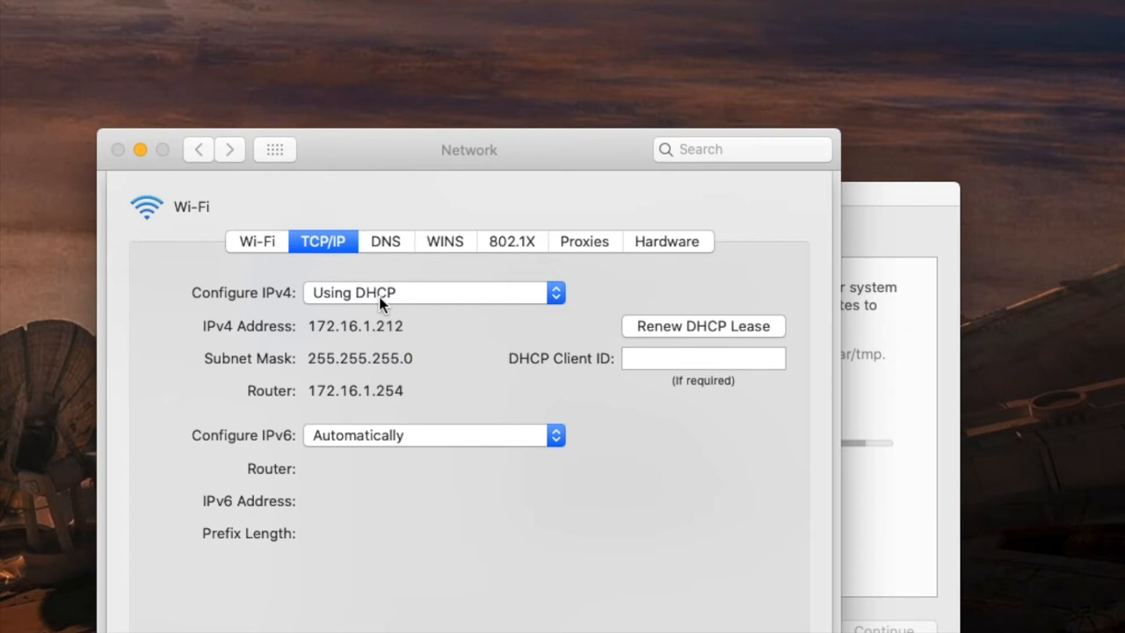
mouse_move(433, 327)
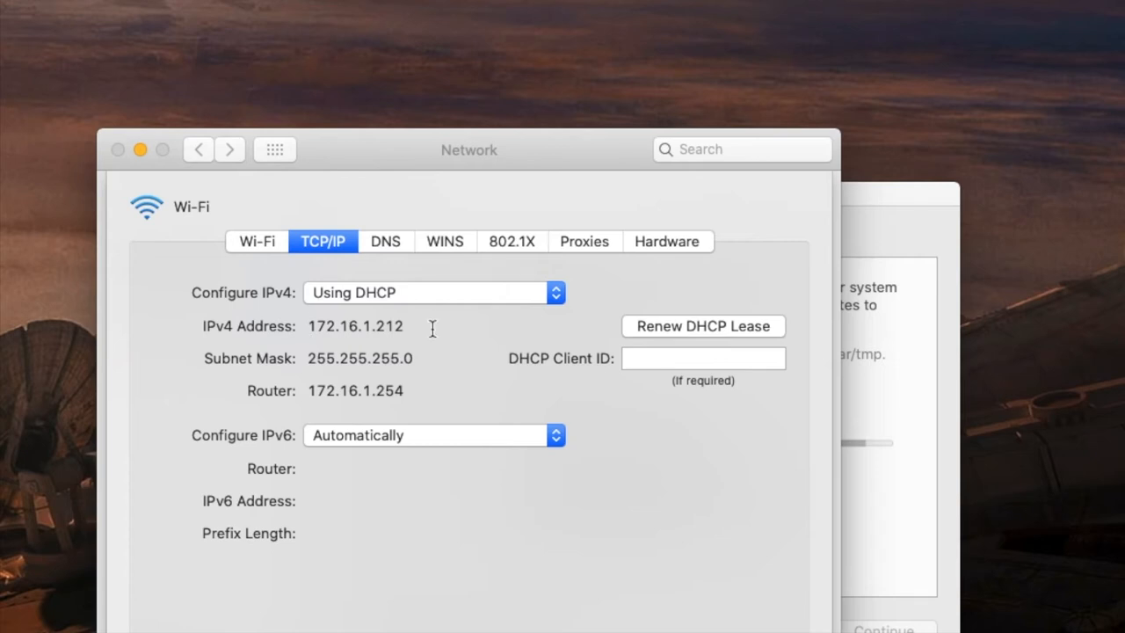
- Select the DHCP-assigned IPv4 address 172.16.1.212 in the TCP/IP settings
double_click(355, 325)
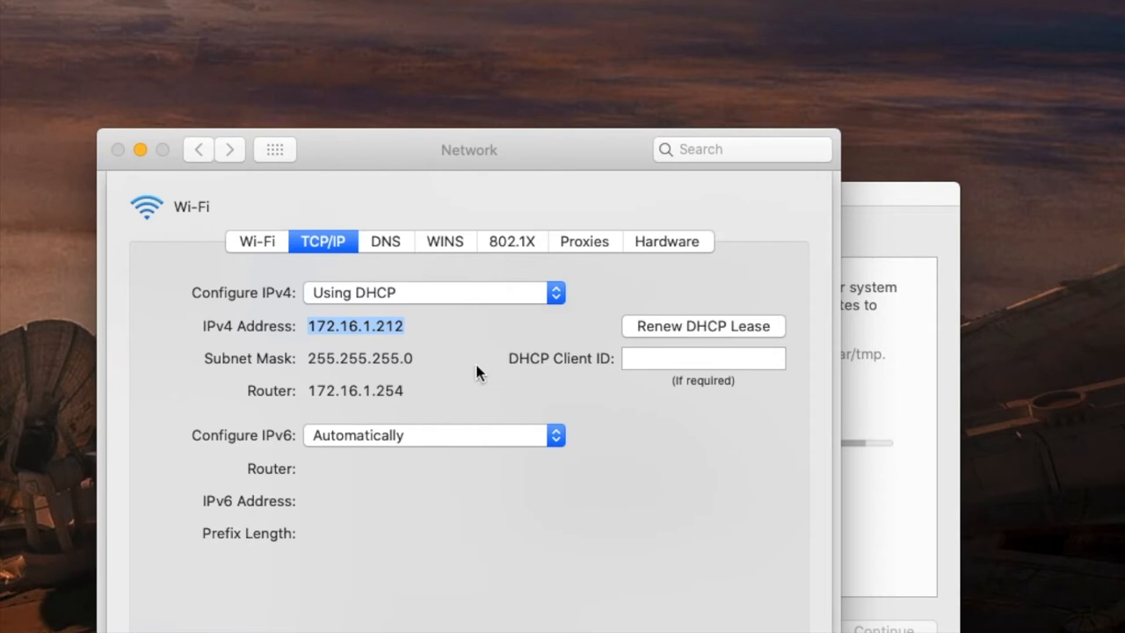
mouse_move(720, 334)
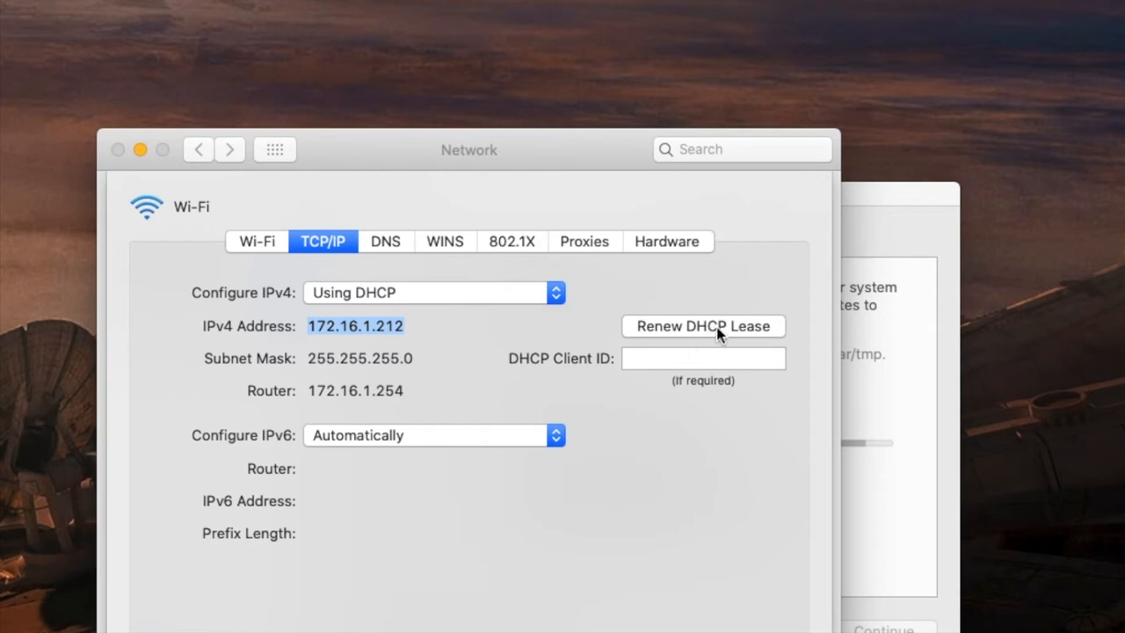
mouse_move(724, 338)
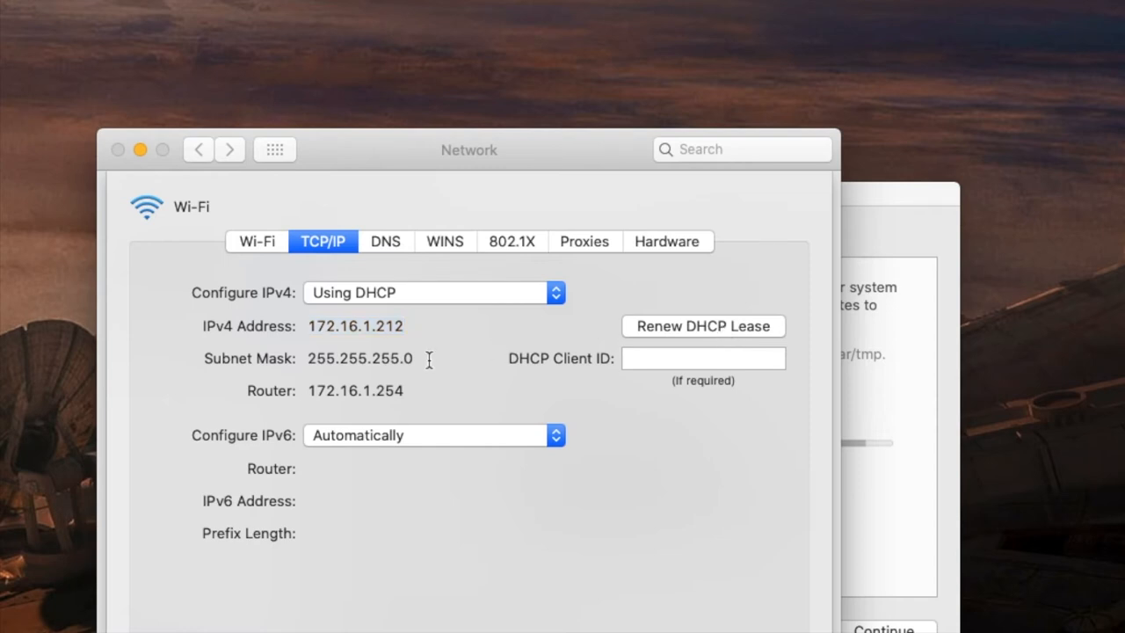
mouse_move(456, 308)
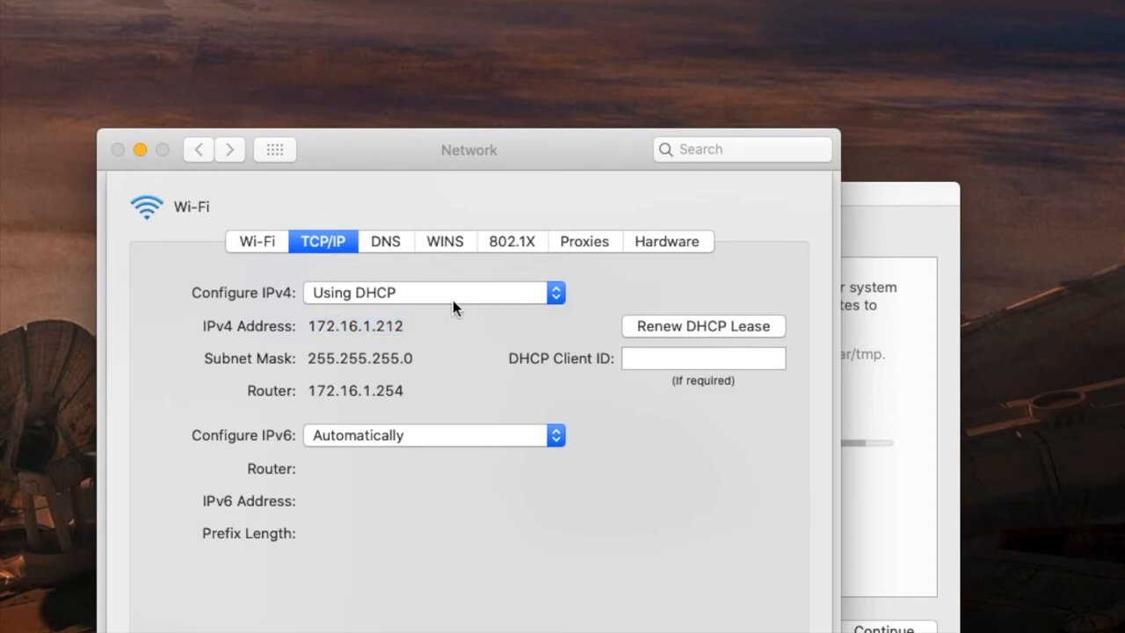
mouse_move(281, 448)
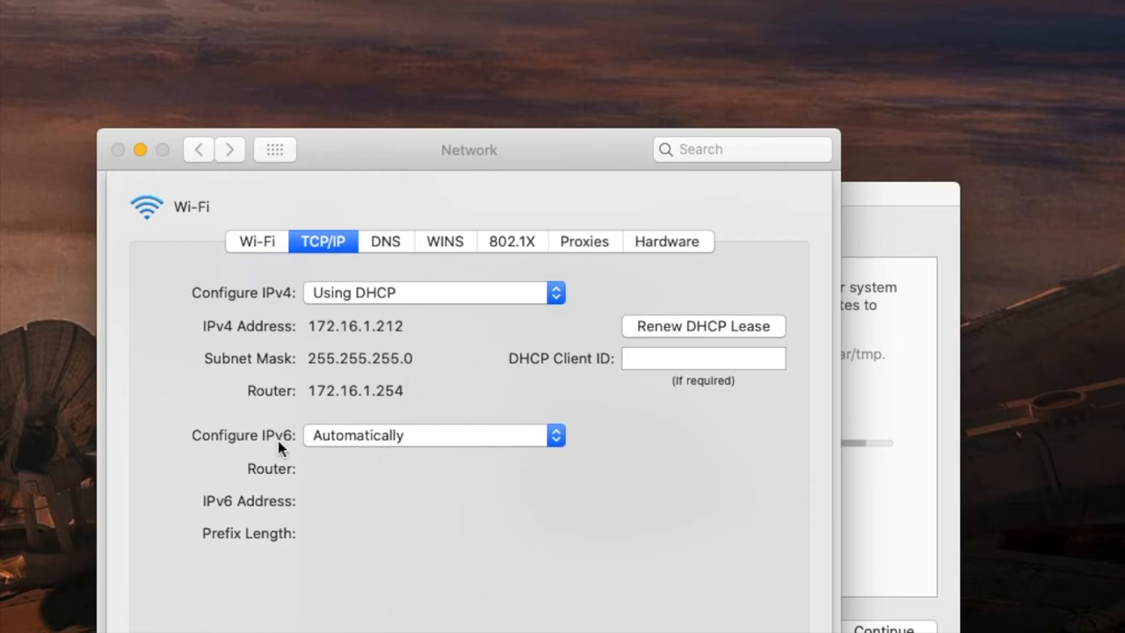
mouse_move(384, 429)
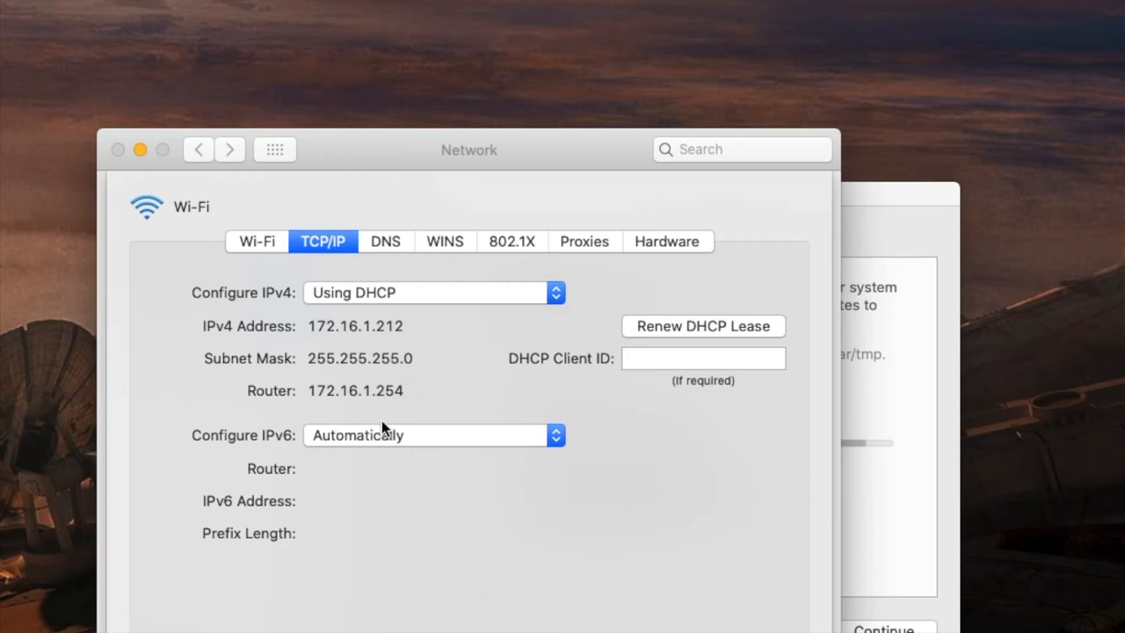
mouse_move(454, 358)
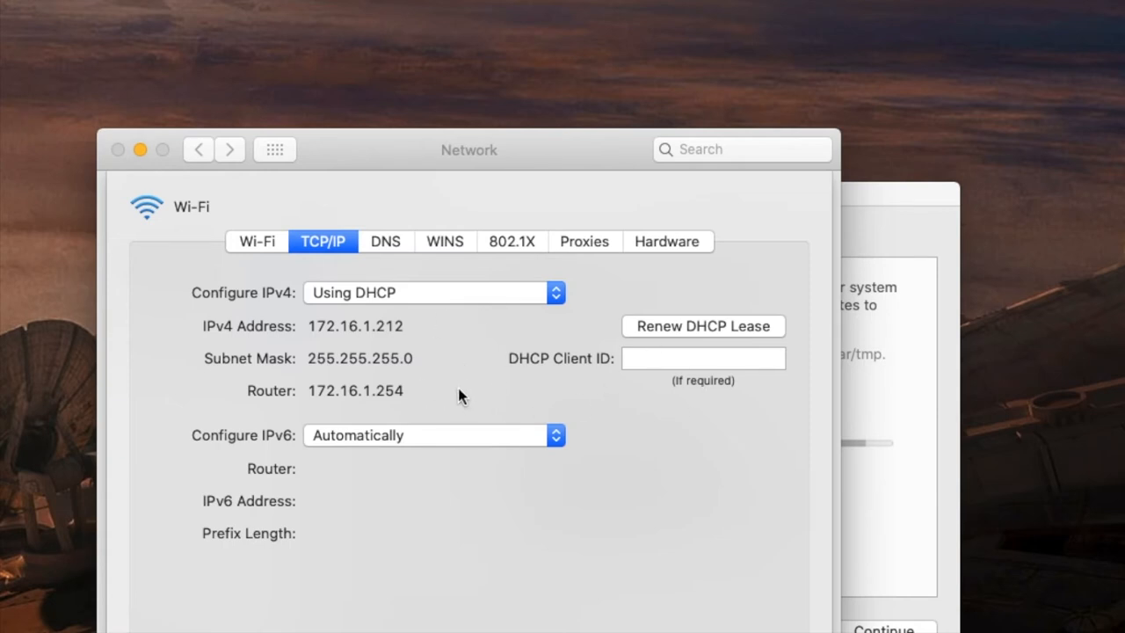
mouse_move(393, 302)
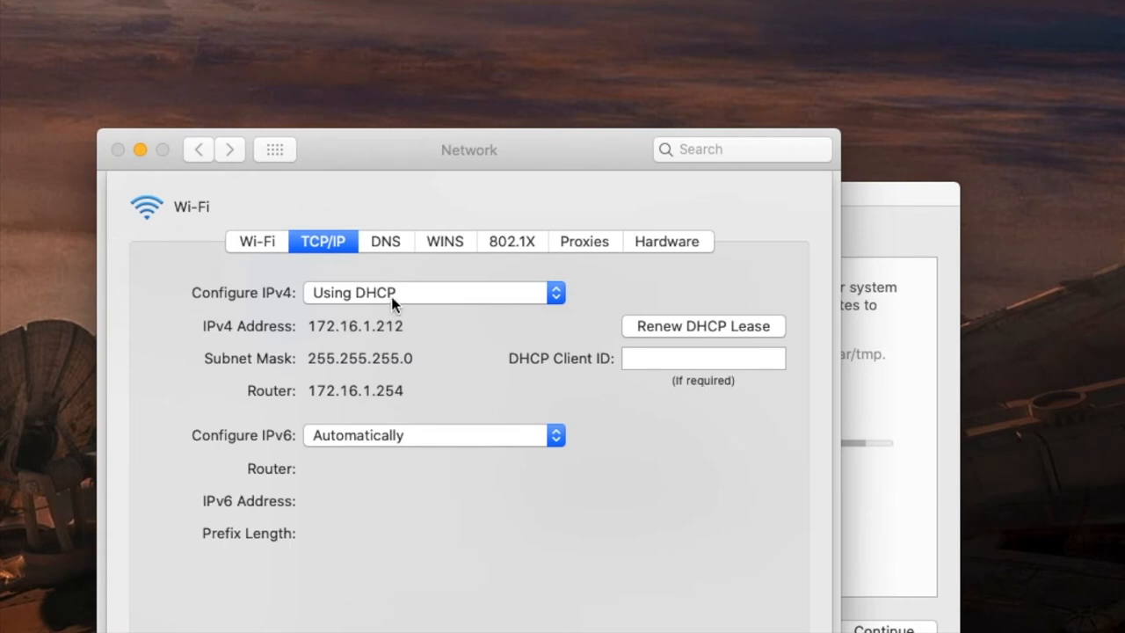
left_click(430, 292)
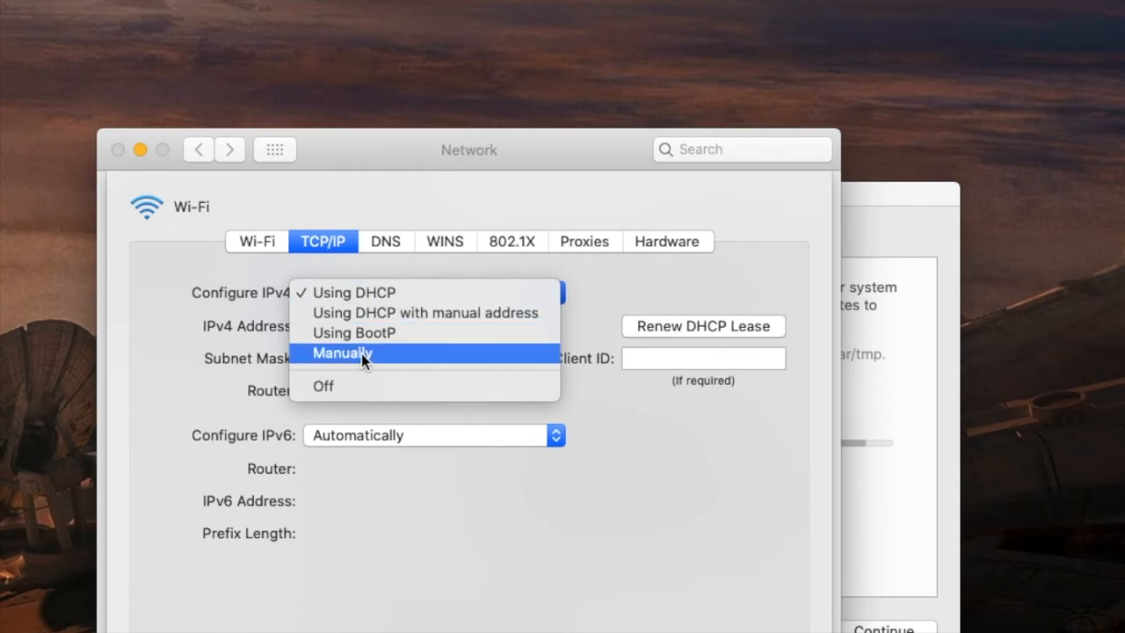
left_click(340, 354)
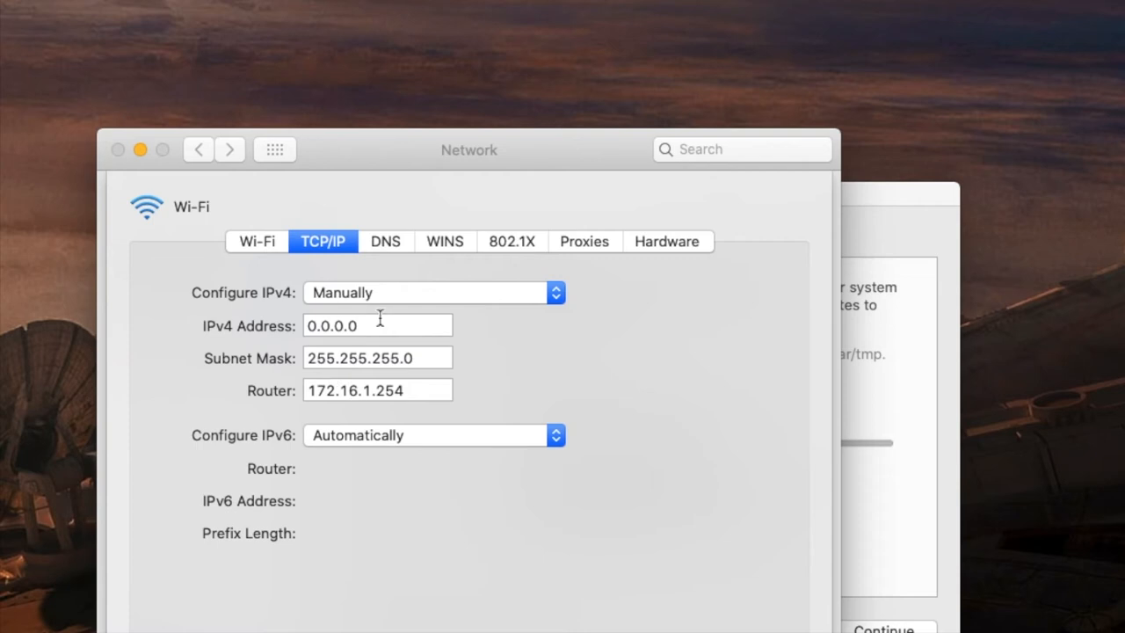
mouse_move(390, 302)
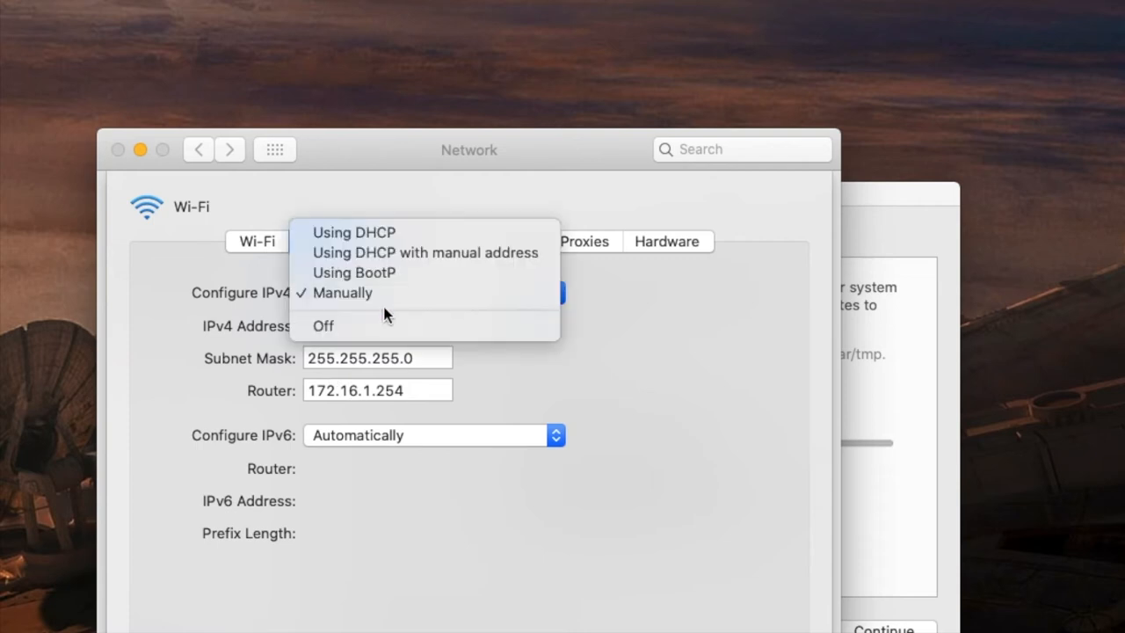
left_click(354, 232)
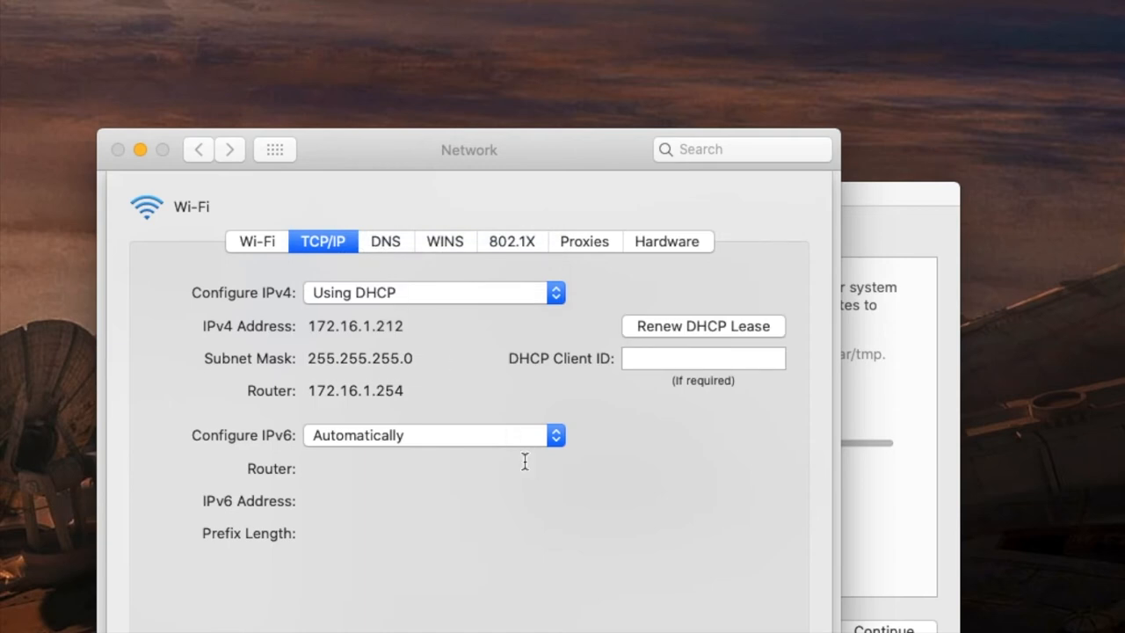
mouse_move(306, 401)
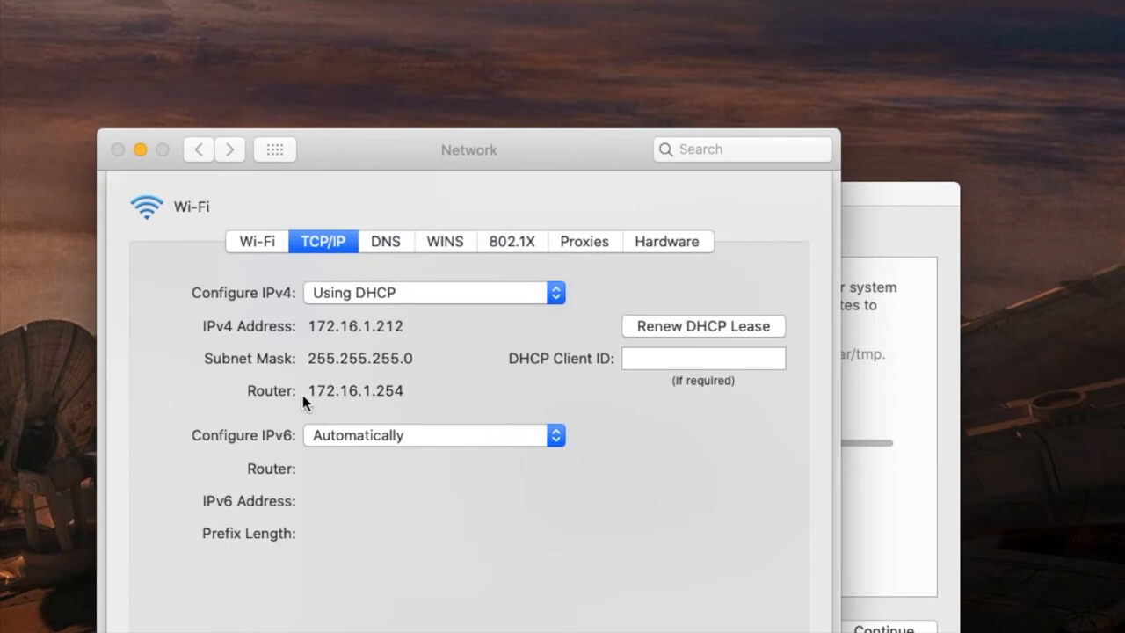
double_click(355, 390)
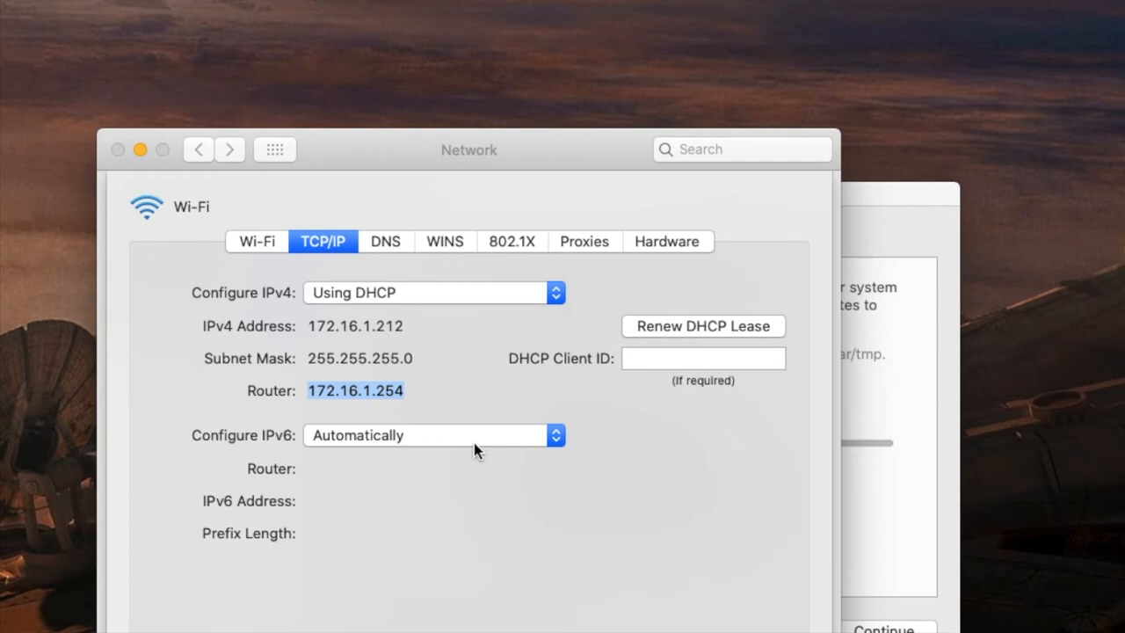
- Show the DNS settings listing servers 8.8.8.8 and 1.1.1.1, glancing back at TCP/IP
left_click(385, 240)
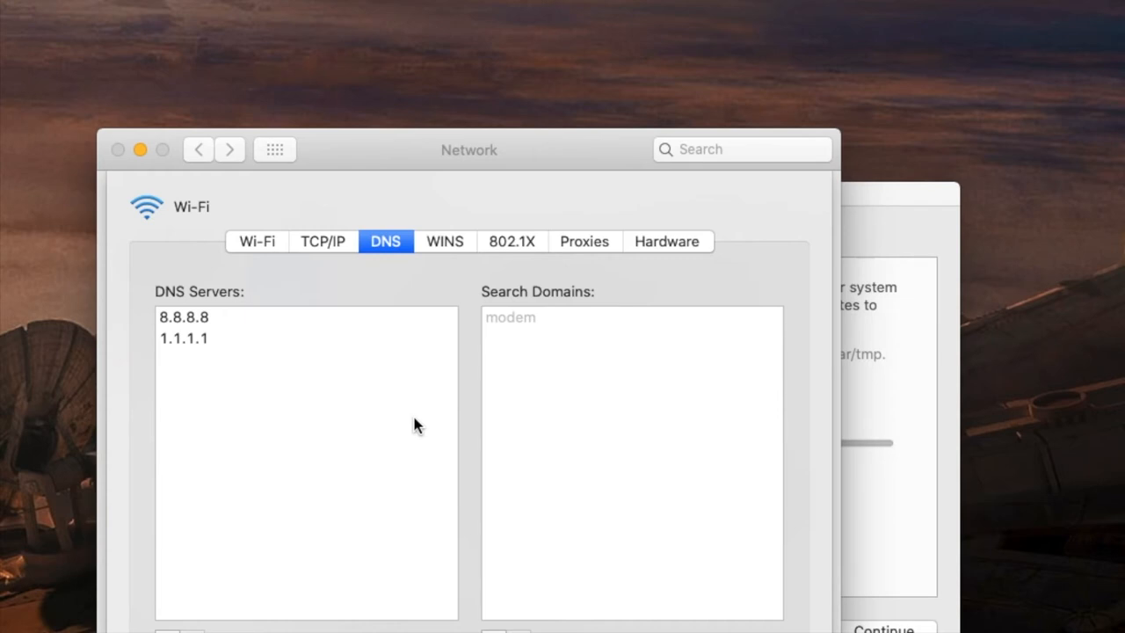
mouse_move(188, 342)
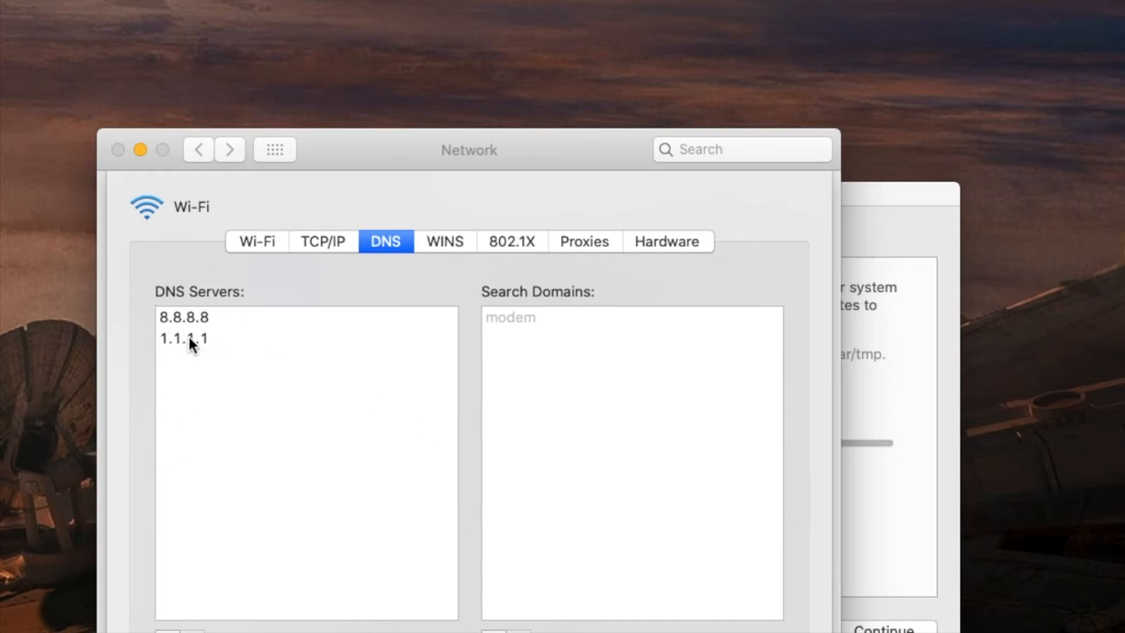
mouse_move(197, 329)
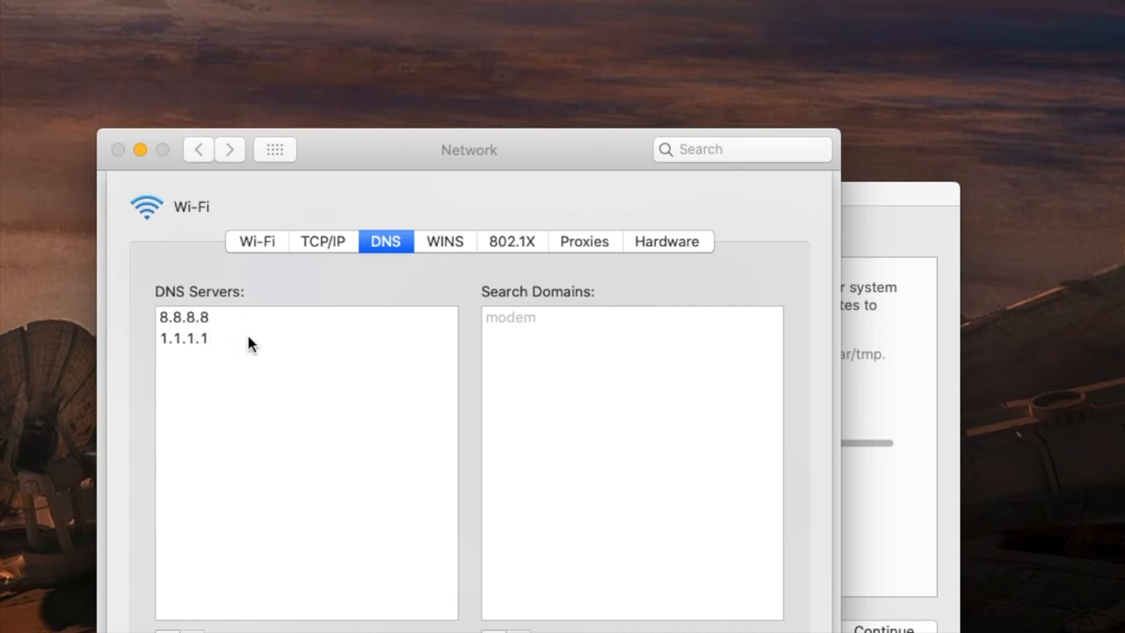
mouse_move(228, 355)
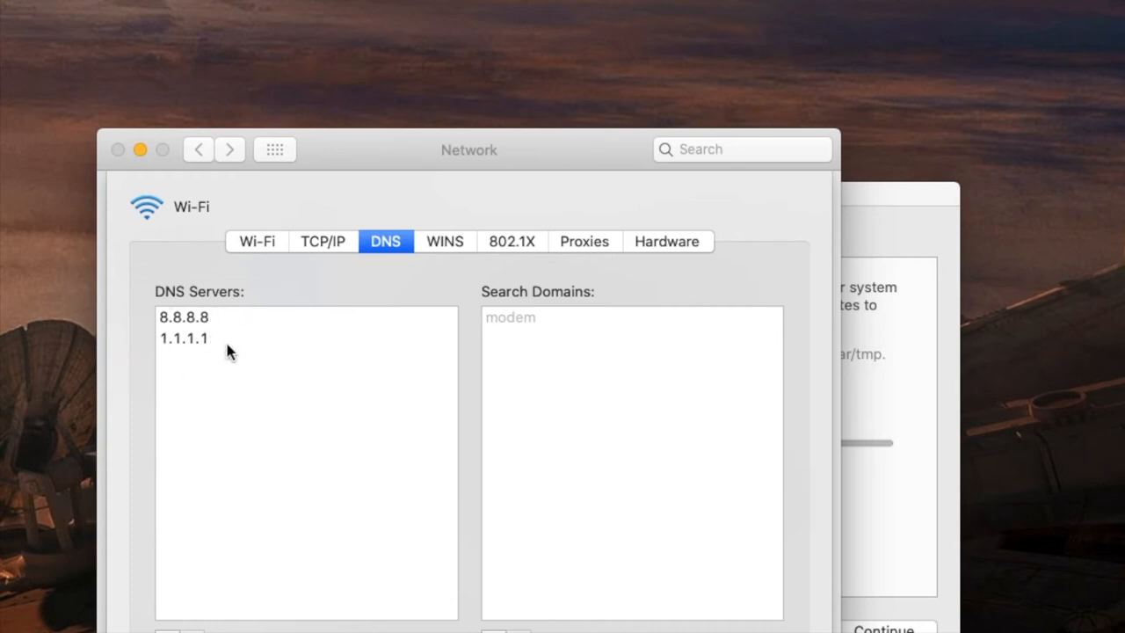
mouse_move(187, 393)
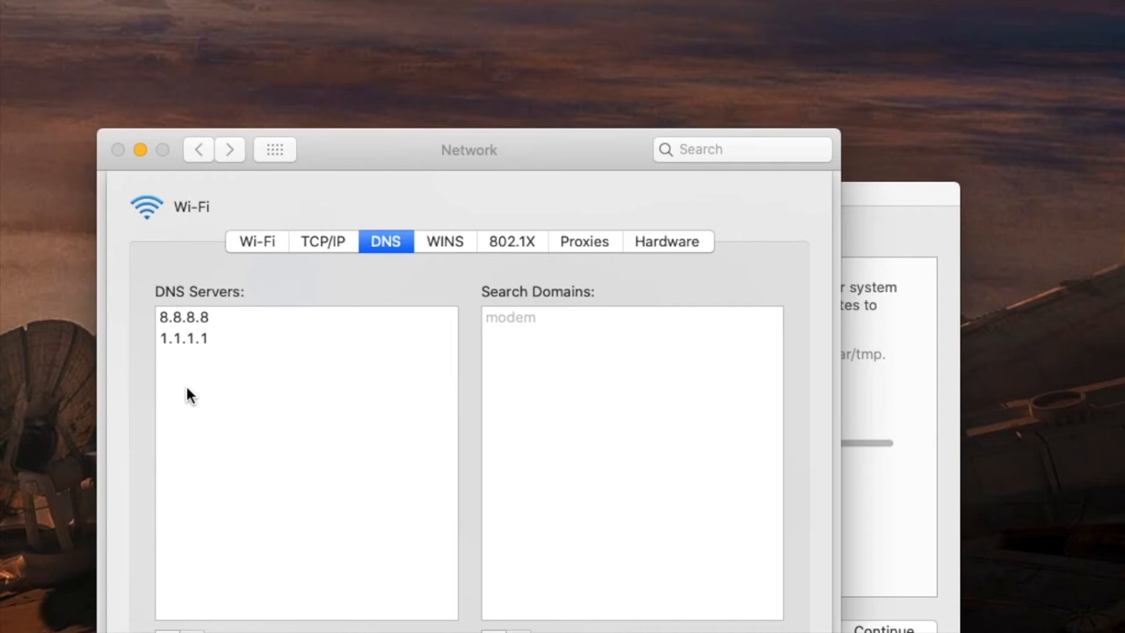
mouse_move(316, 253)
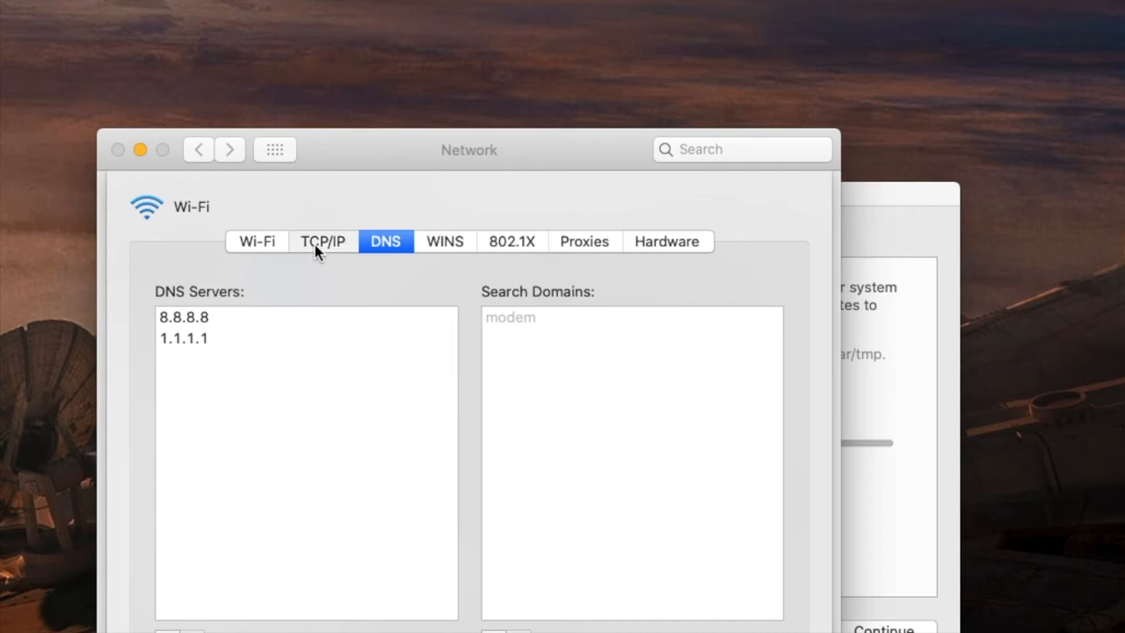
left_click(323, 241)
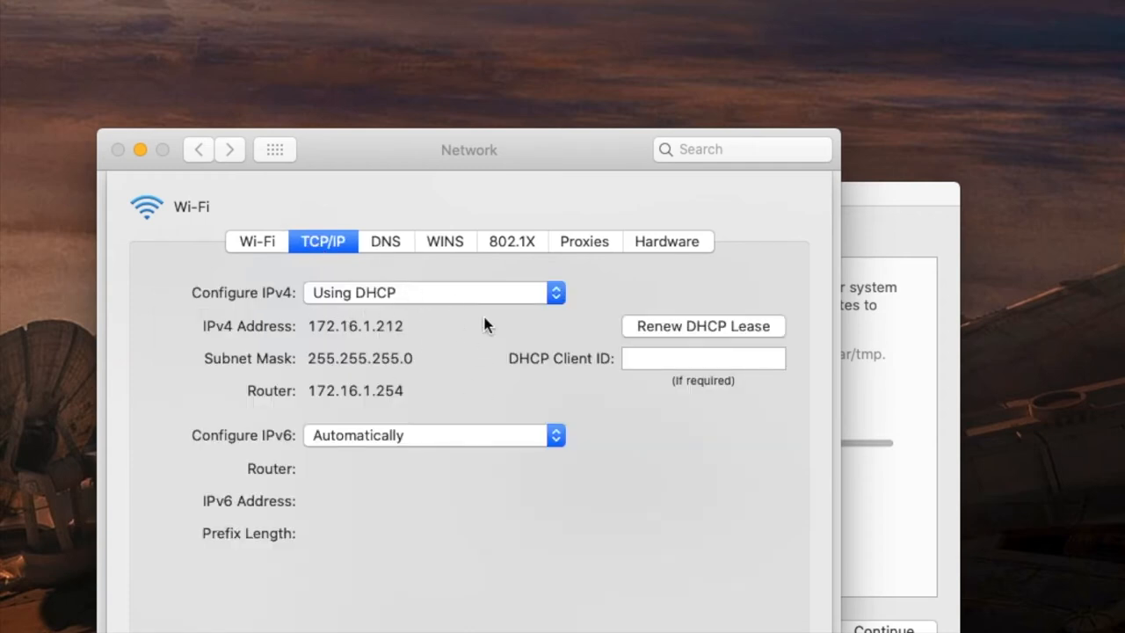
left_click(385, 241)
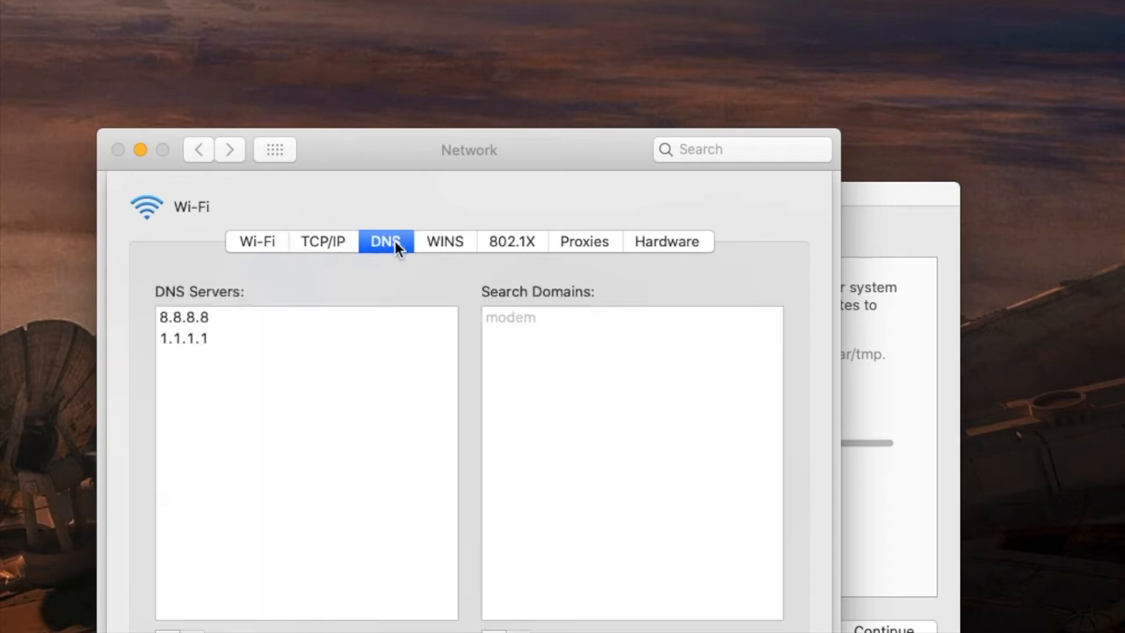
mouse_move(246, 341)
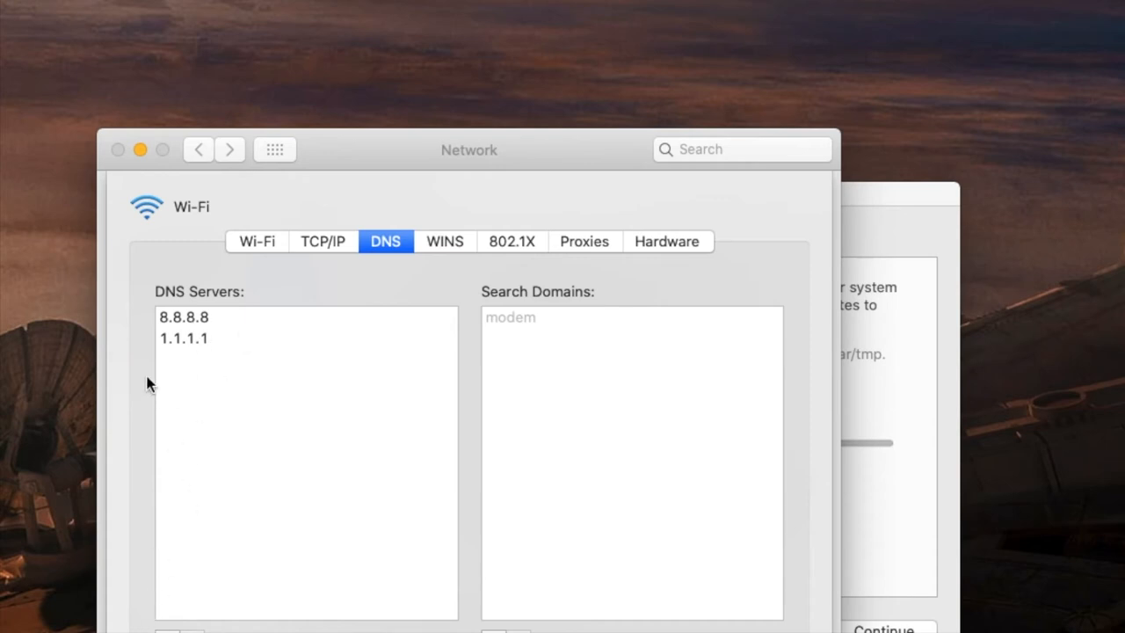
mouse_move(284, 367)
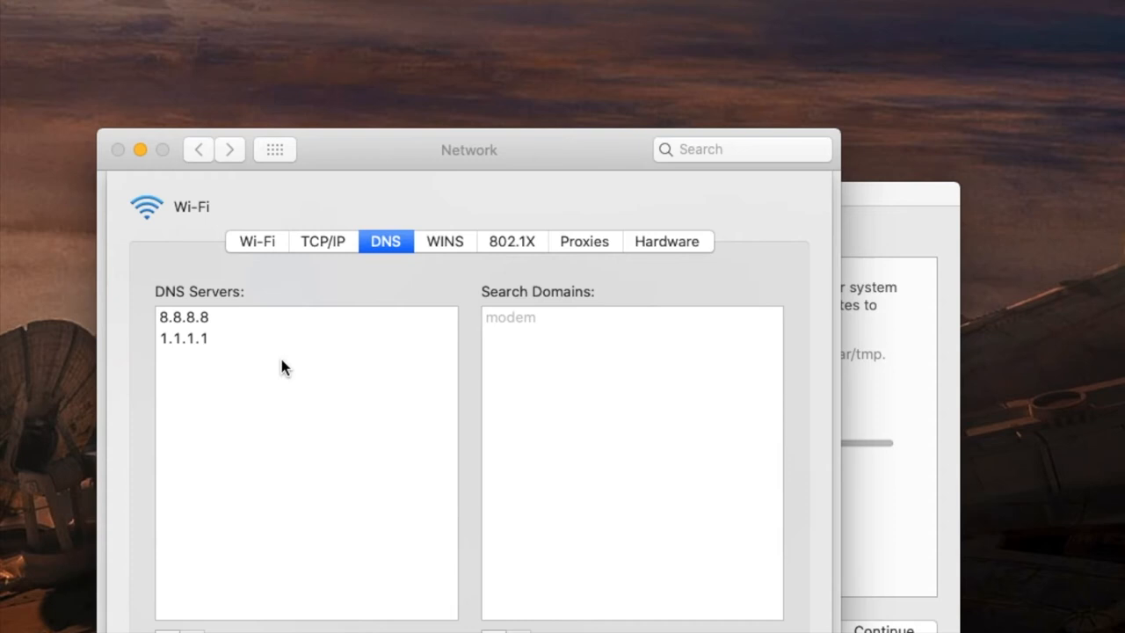
- Review the Proxies settings and switch on Web Proxy (HTTP) with blank server fields
left_click(584, 241)
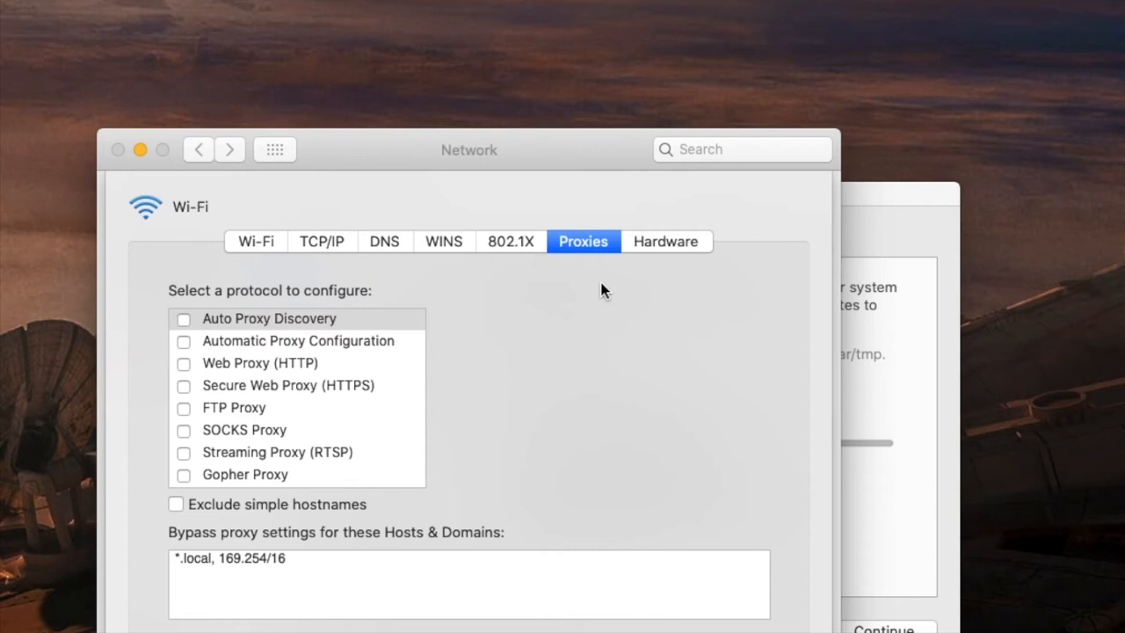
mouse_move(608, 260)
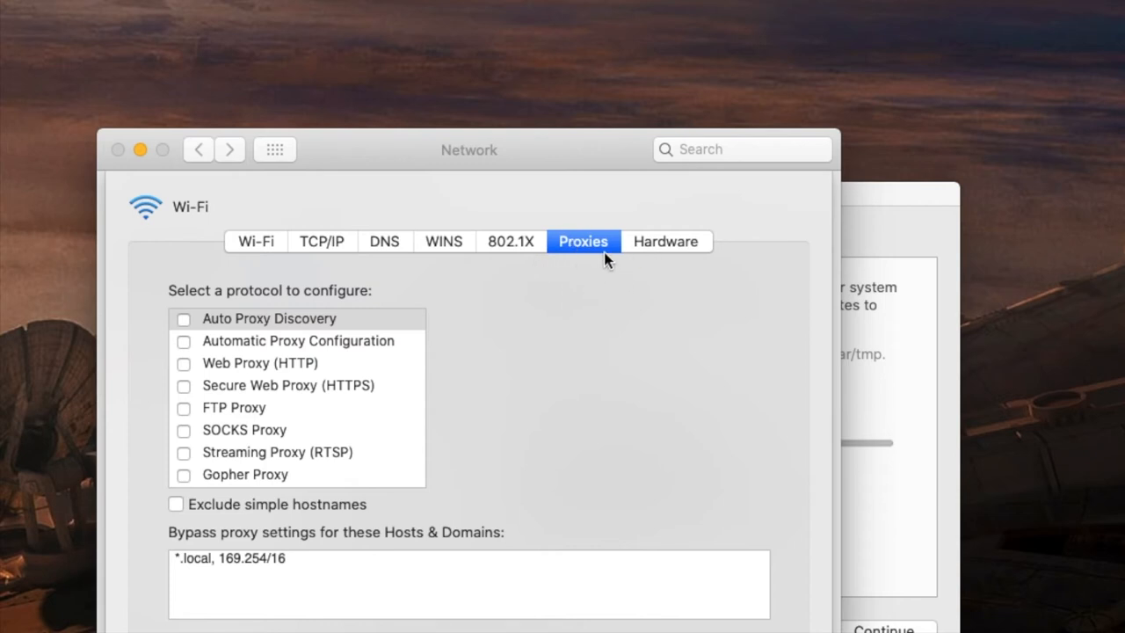
mouse_move(200, 398)
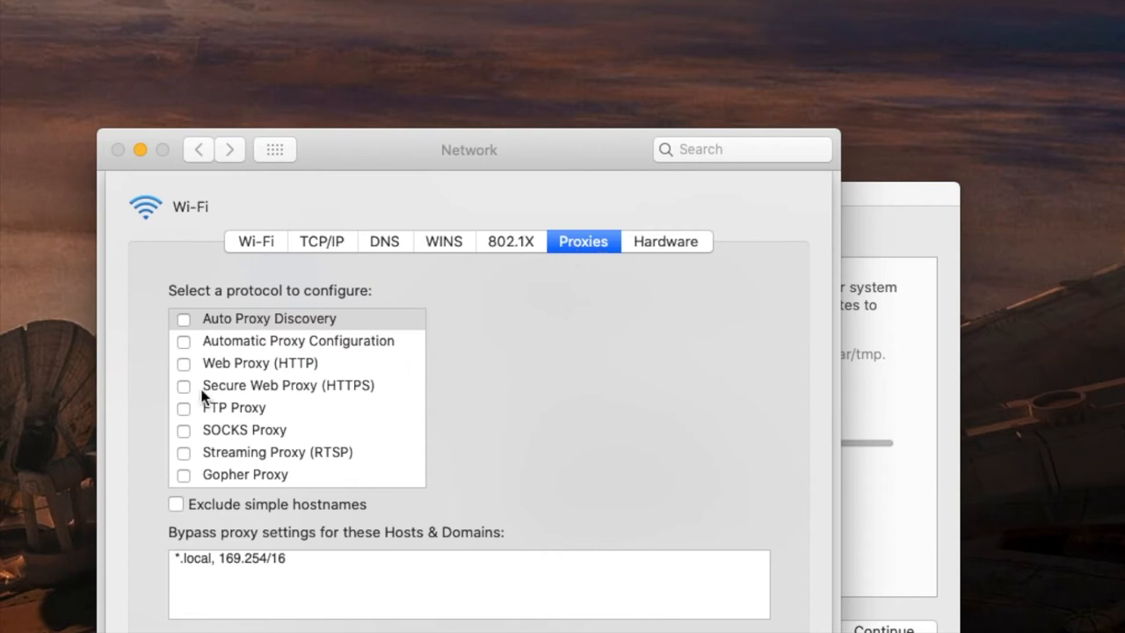
mouse_move(553, 365)
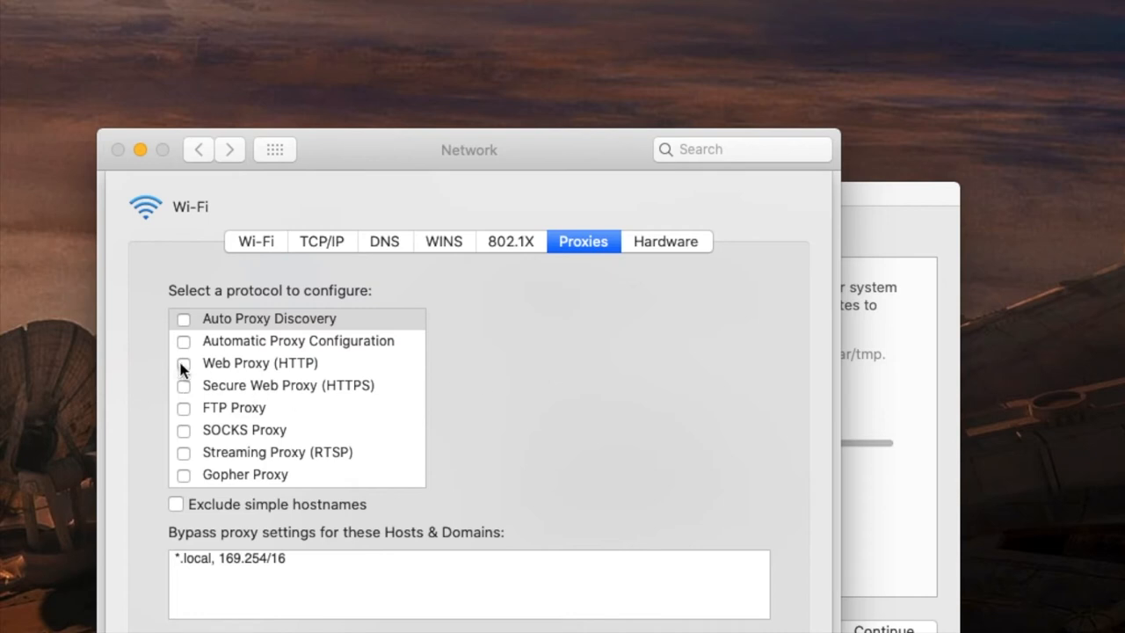
left_click(183, 361)
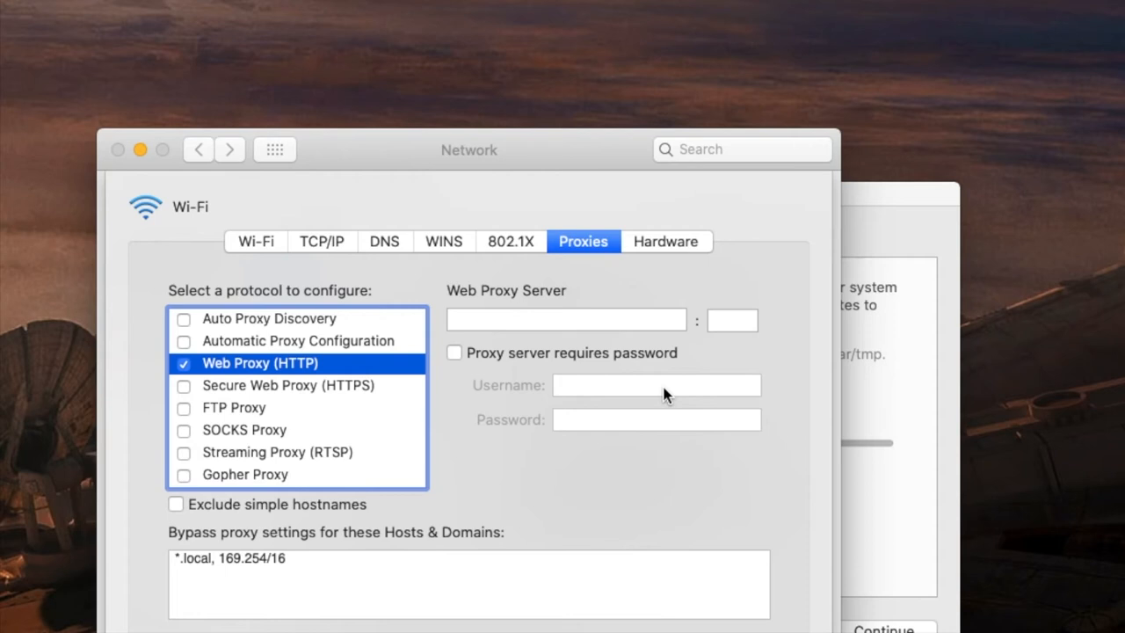
mouse_move(450, 319)
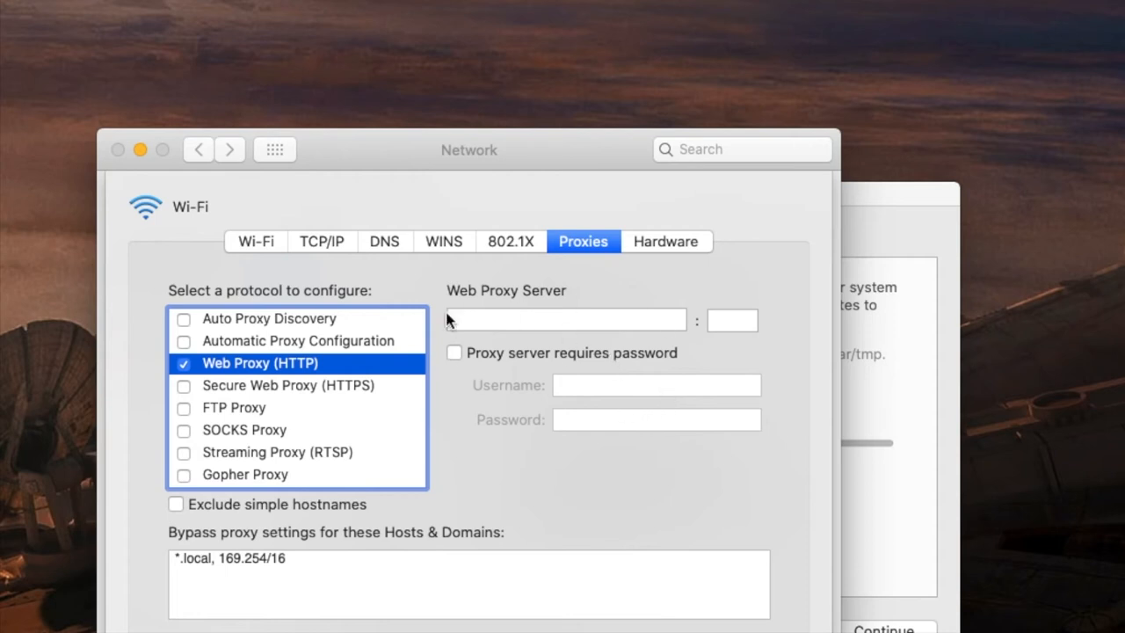
mouse_move(590, 358)
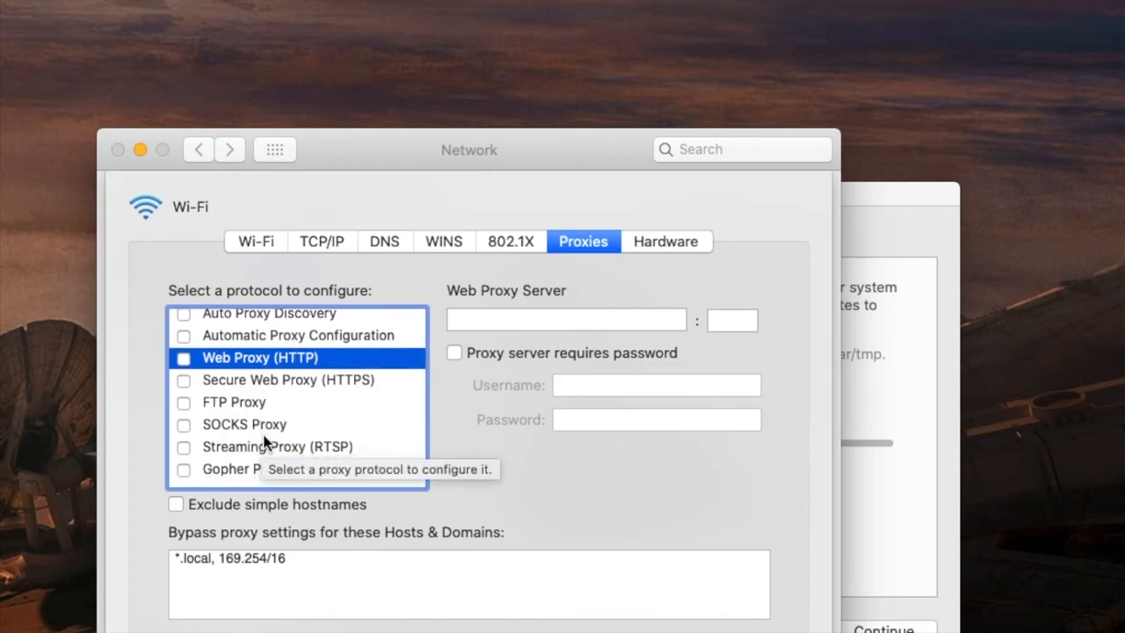
mouse_move(292, 436)
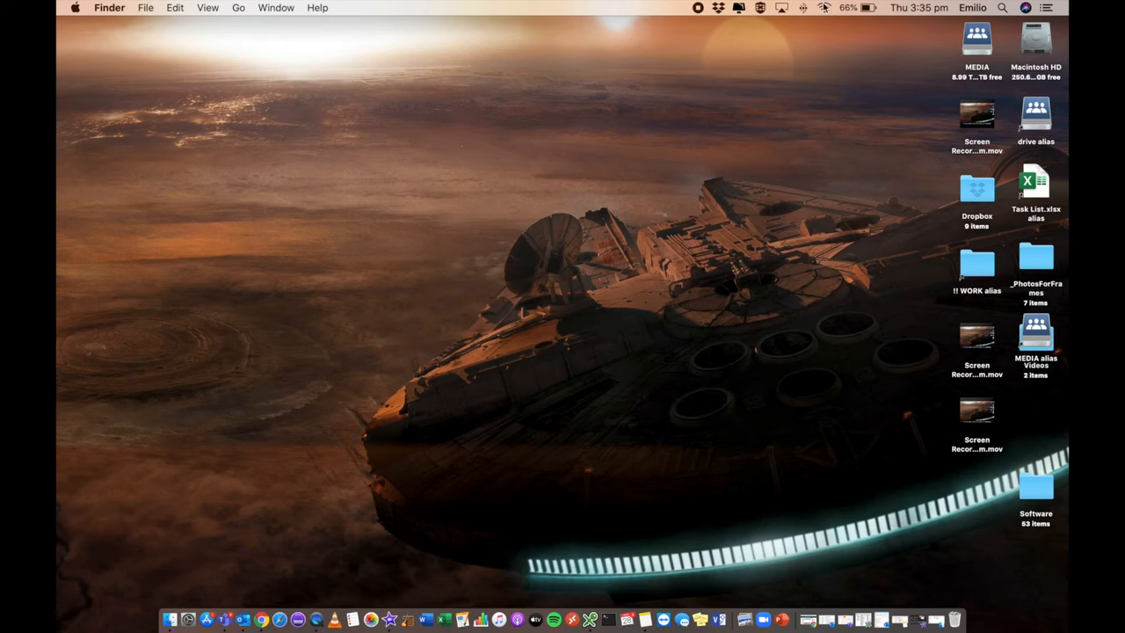
- Show the extended Wi-Fi menu details: IP 172.16.1.212, router 172.16.1.254, WPA2 Personal
left_click(815, 7)
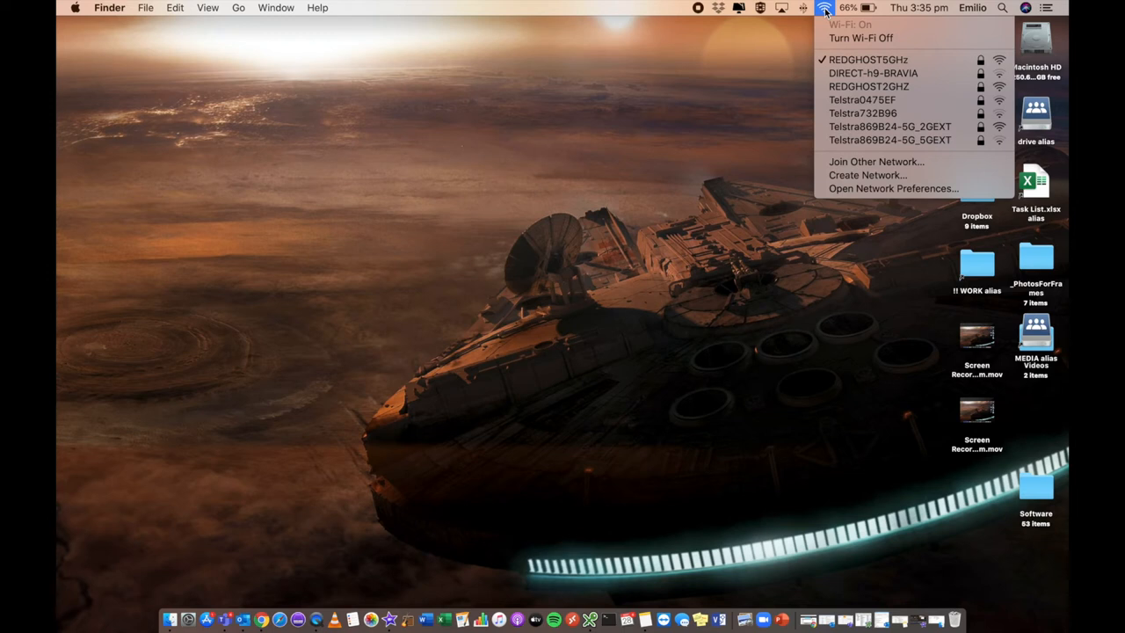
left_click(766, 86)
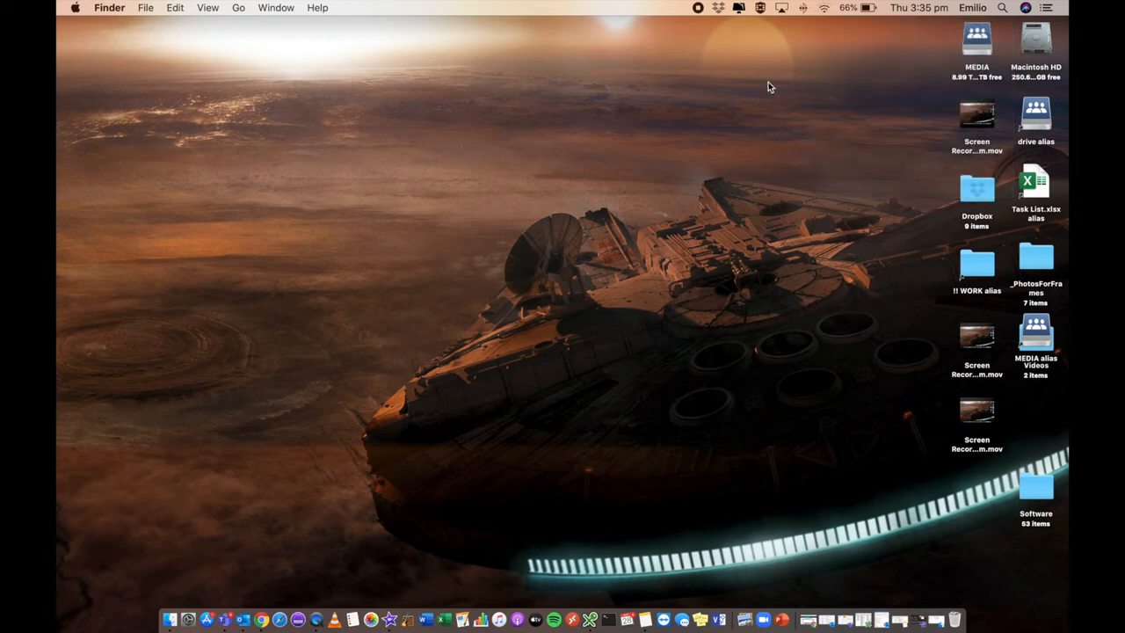
left_click(822, 10)
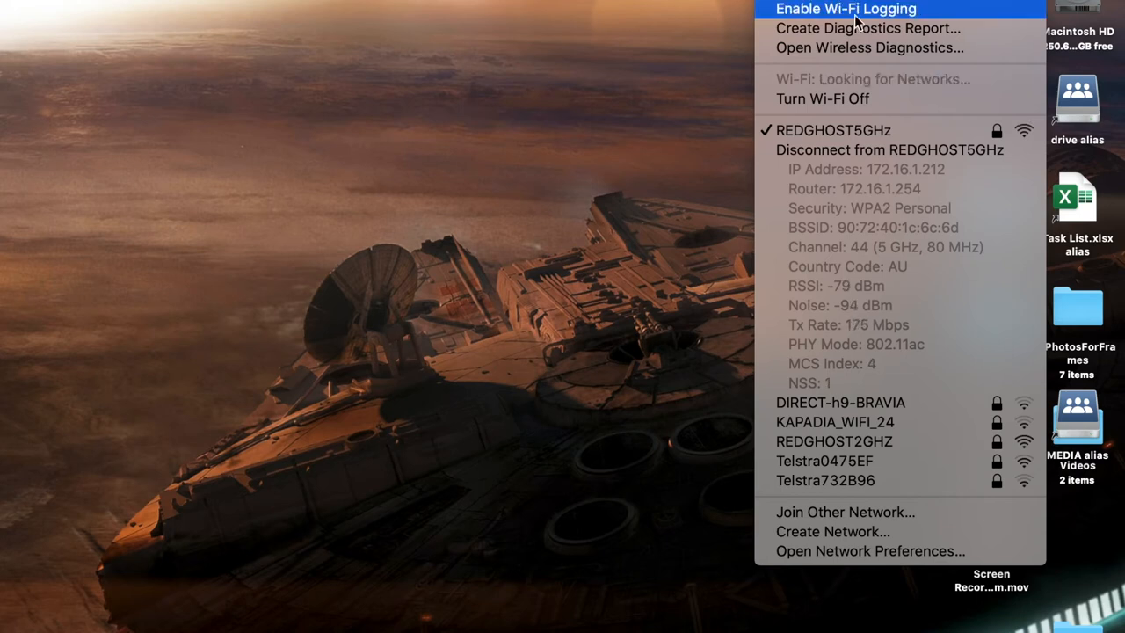
mouse_move(986, 55)
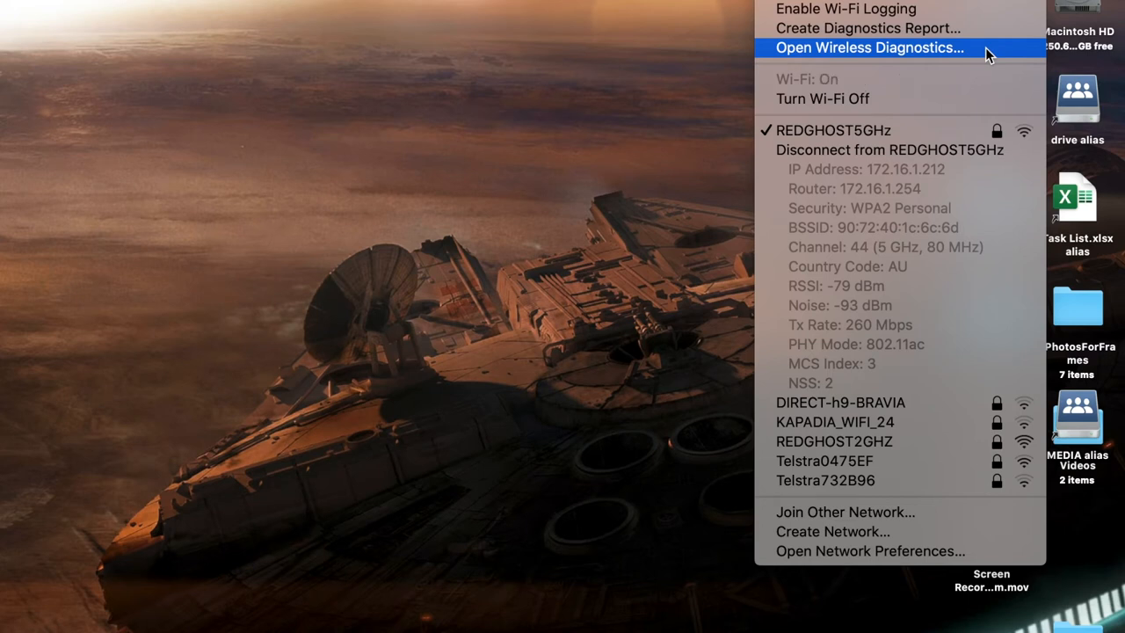
mouse_move(920, 44)
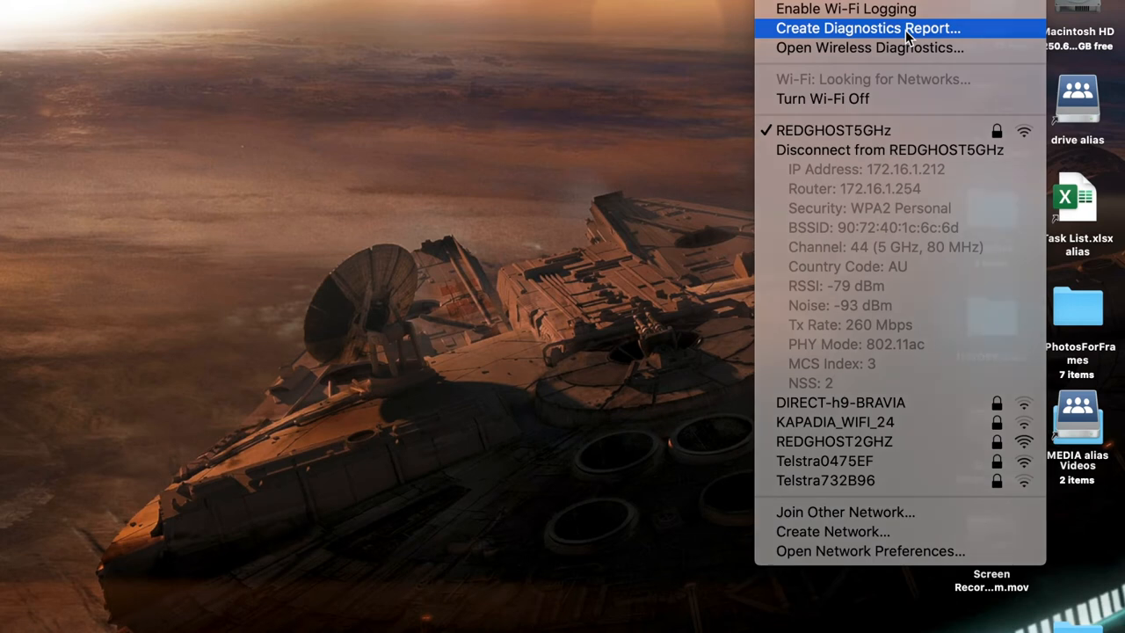
left_click(869, 28)
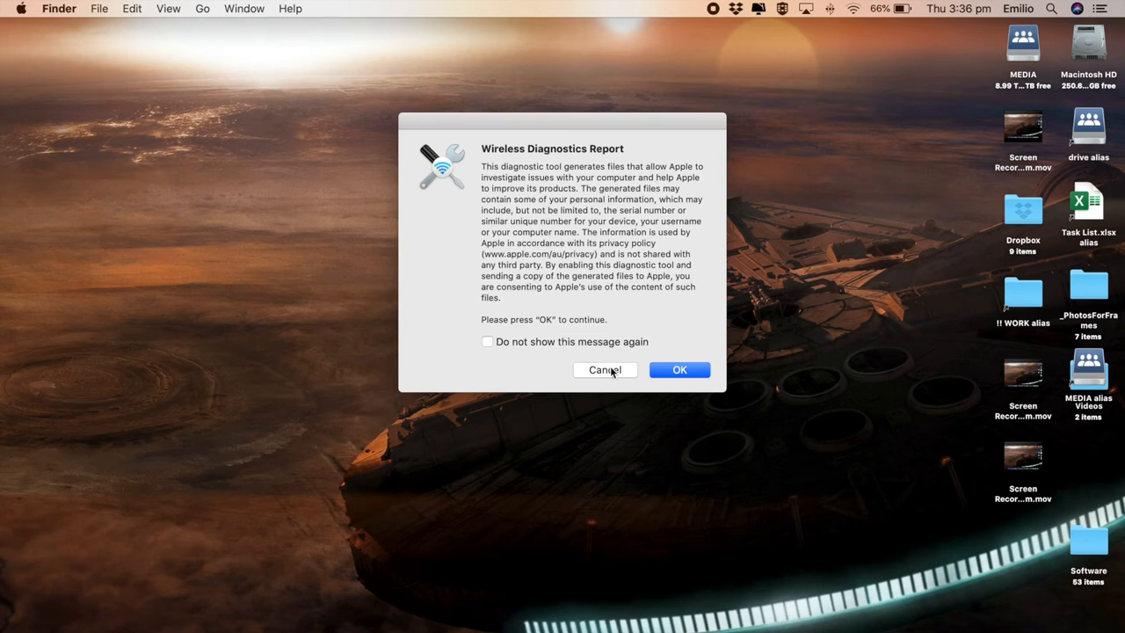
left_click(604, 369)
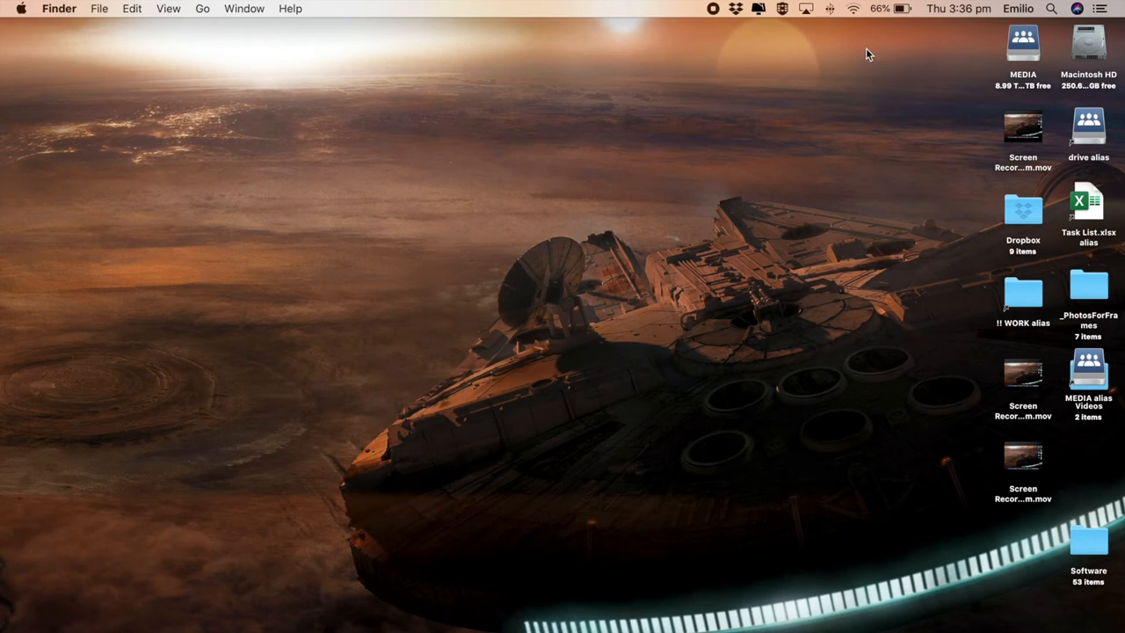
mouse_move(857, 19)
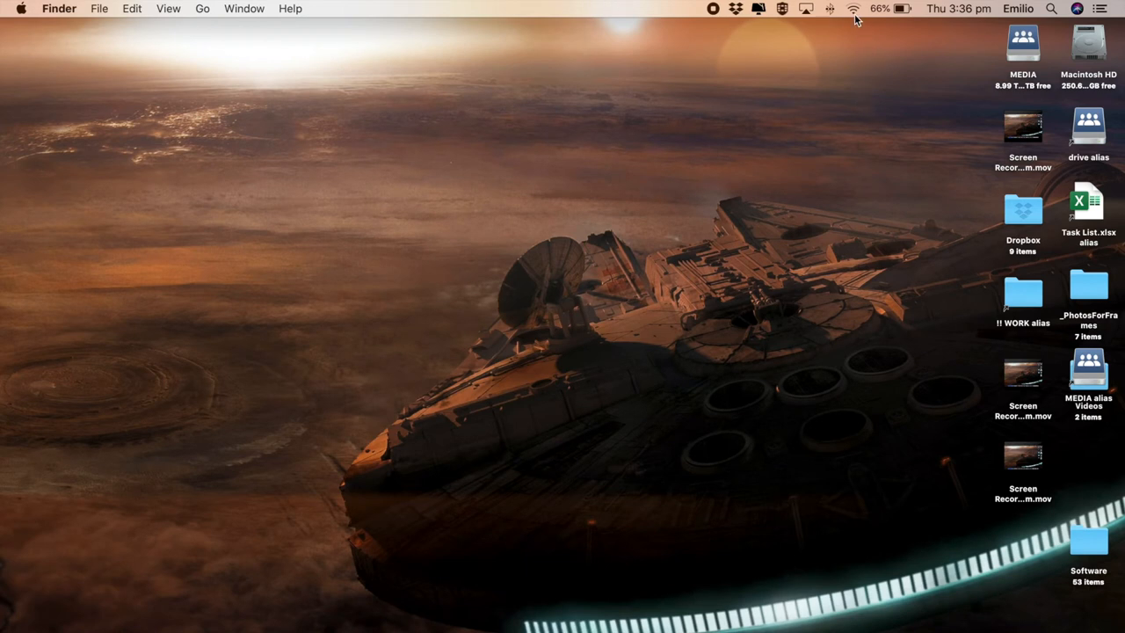
left_click(843, 11)
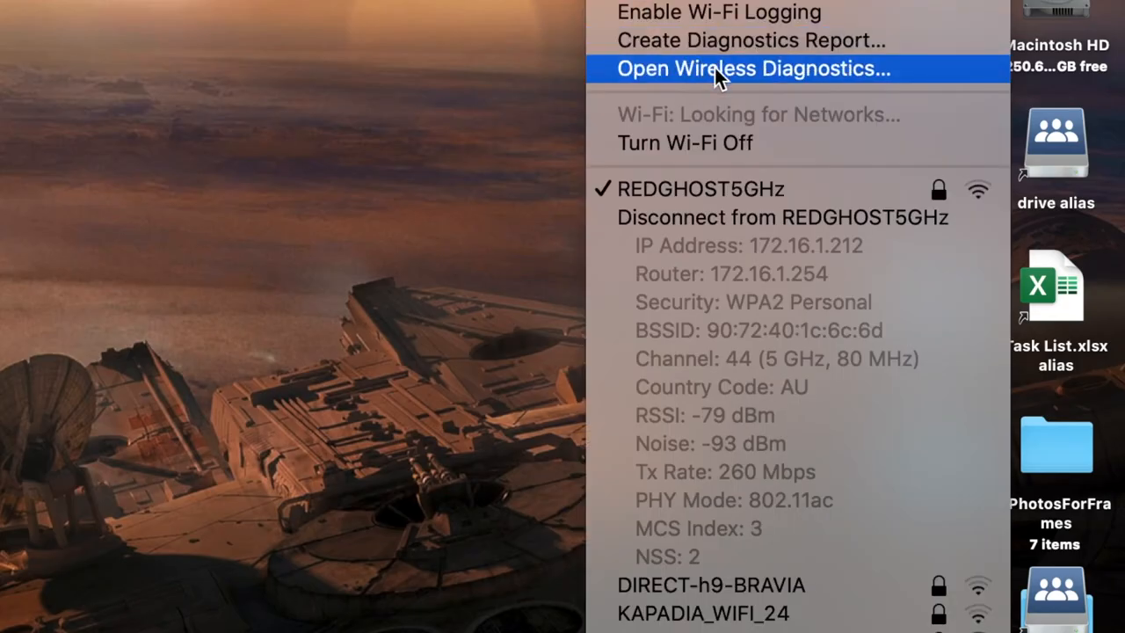
- Start Wireless Diagnostics and continue to the finding that Wi-Fi works as expected, monitoring chosen
left_click(756, 68)
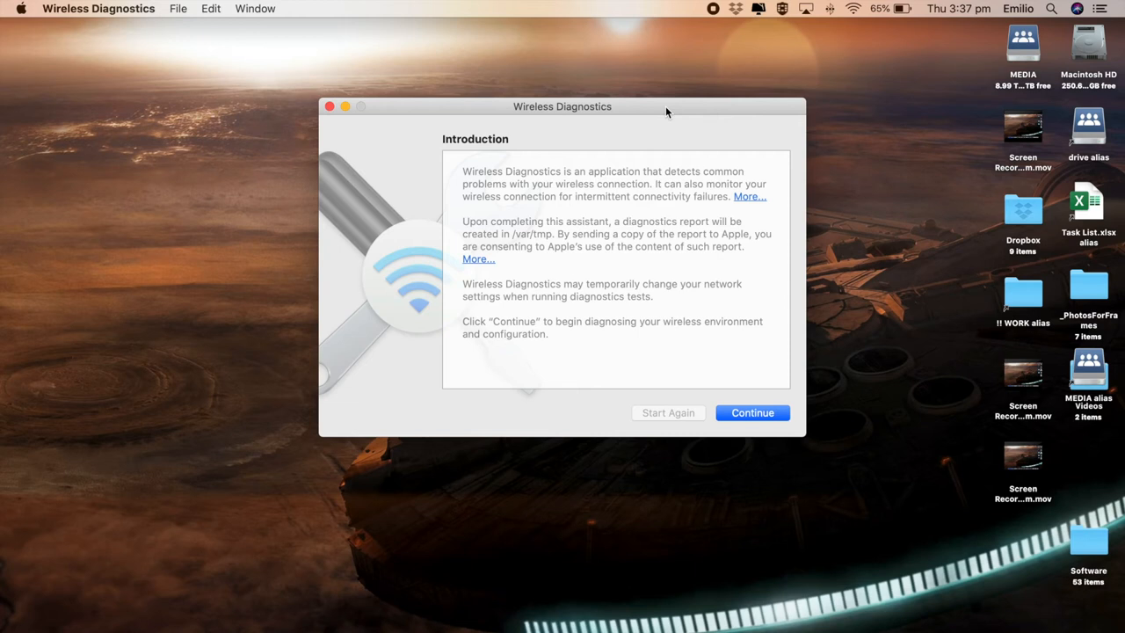
mouse_move(703, 255)
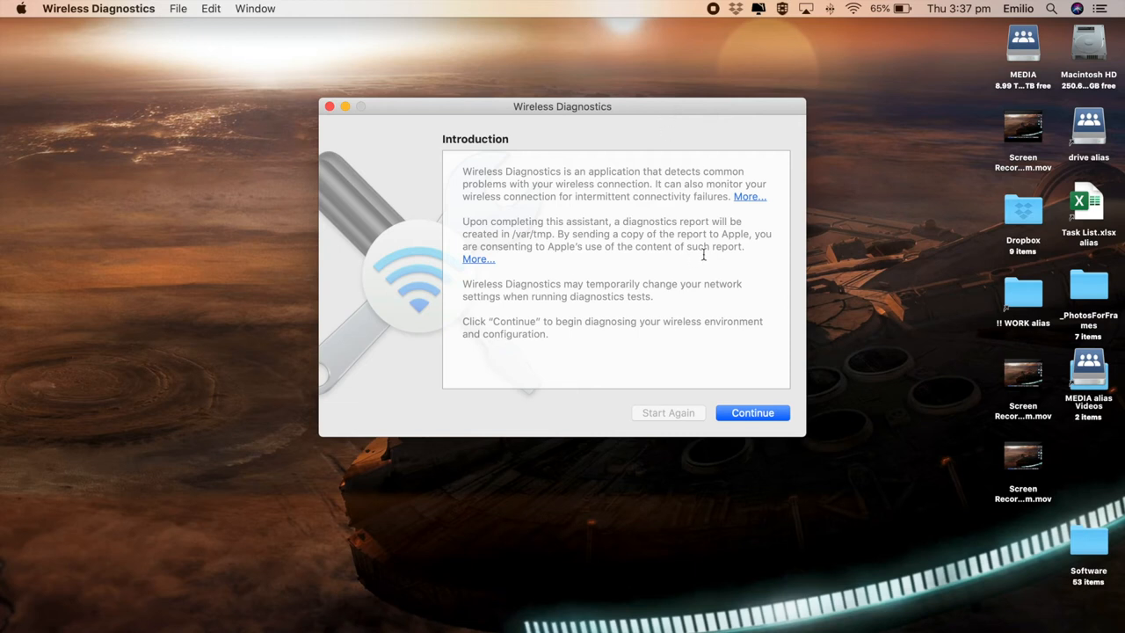
mouse_move(541, 237)
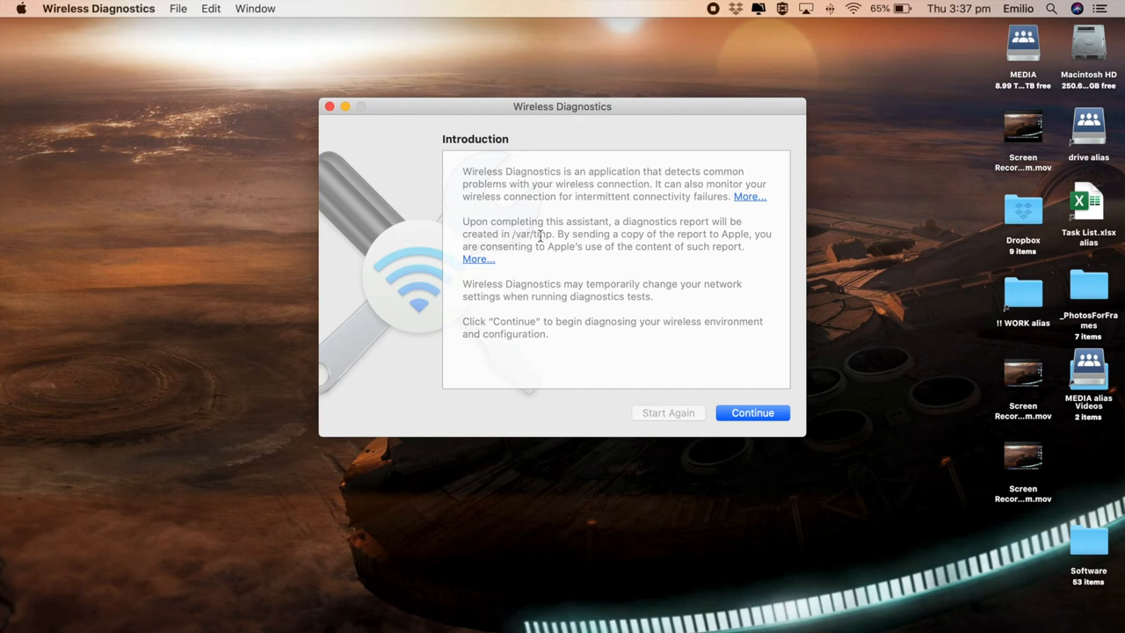
mouse_move(648, 243)
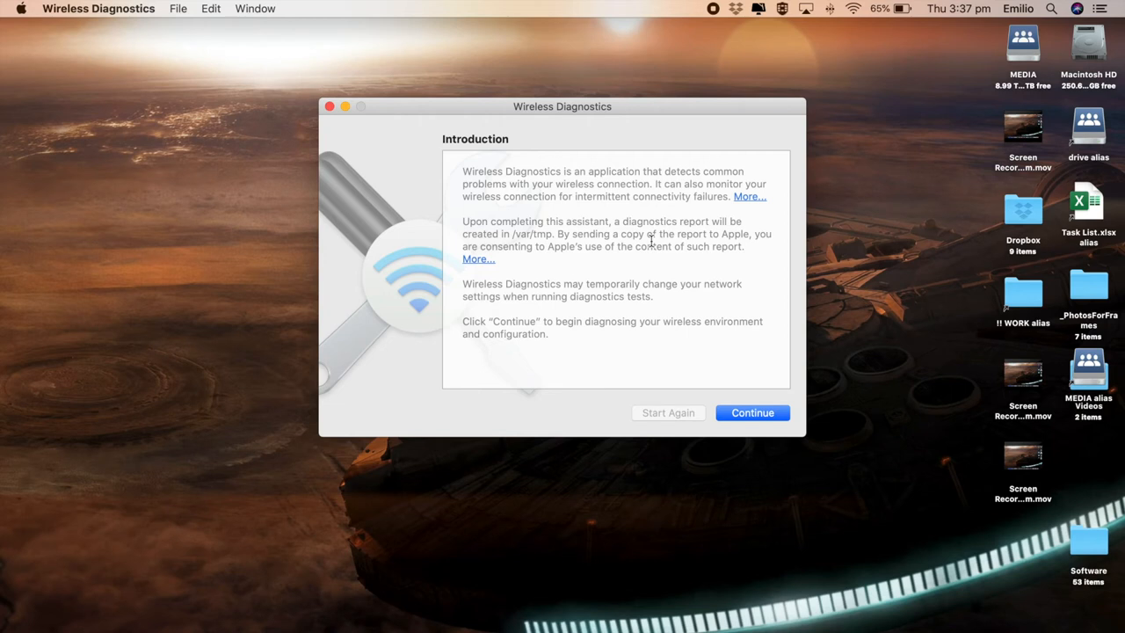
mouse_move(631, 281)
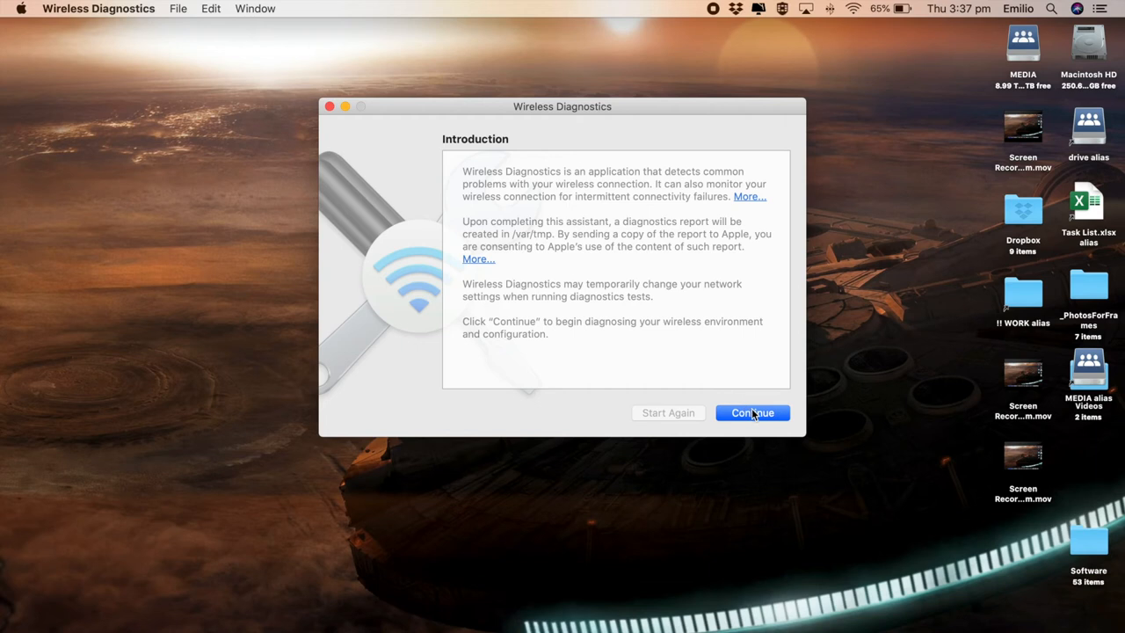
left_click(752, 411)
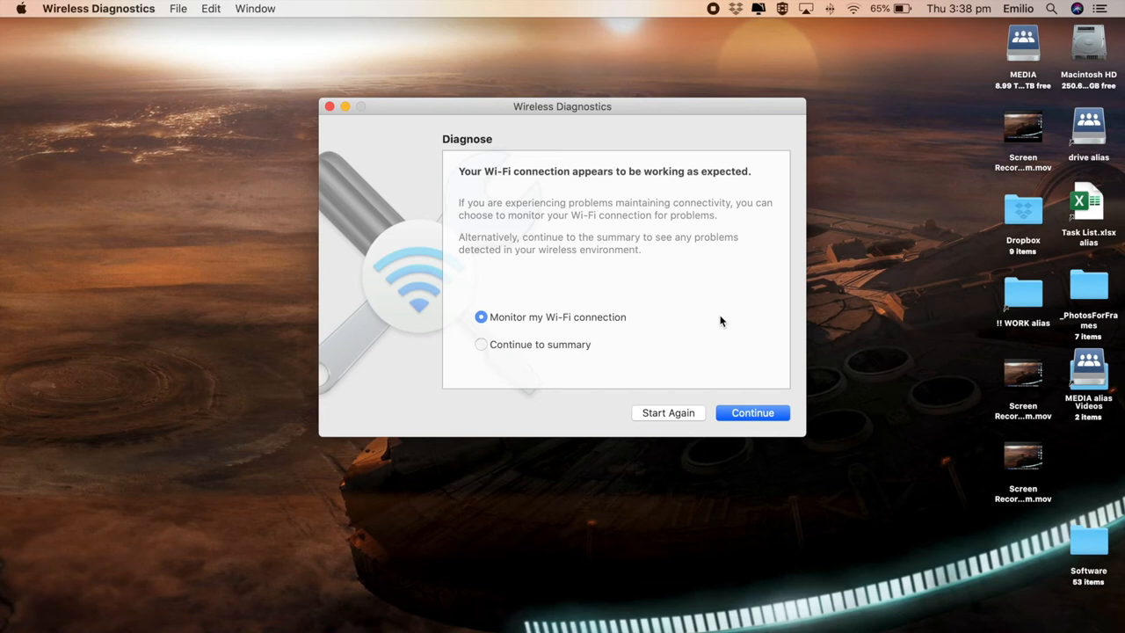
mouse_move(717, 387)
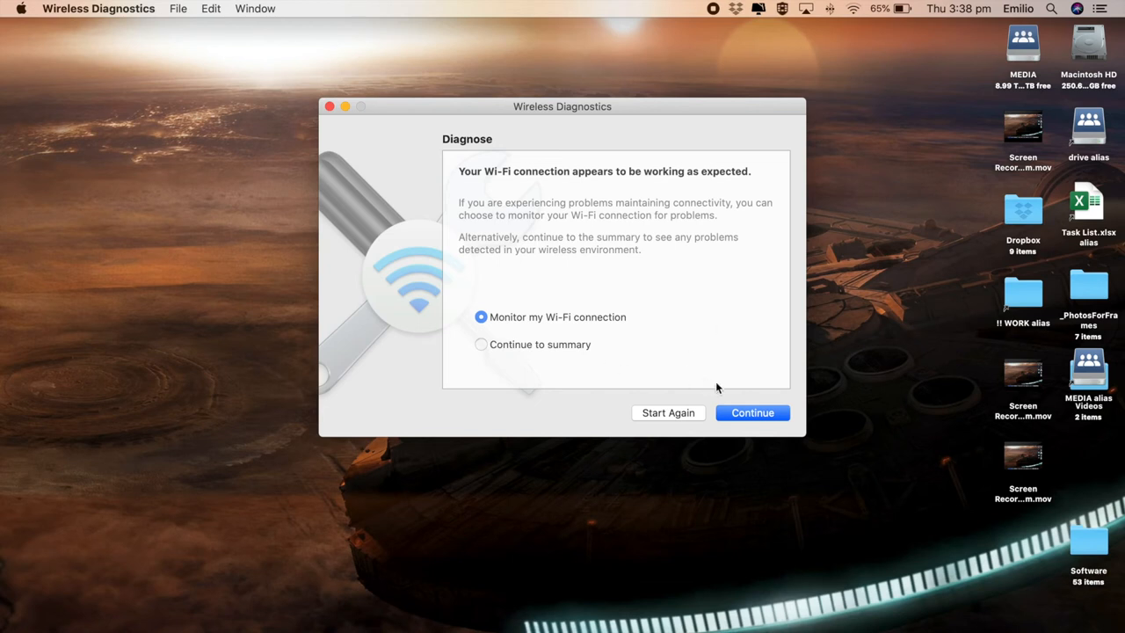
- Start and then stop Wi-Fi monitoring, confirming the warning to reach the additional information page
left_click(752, 411)
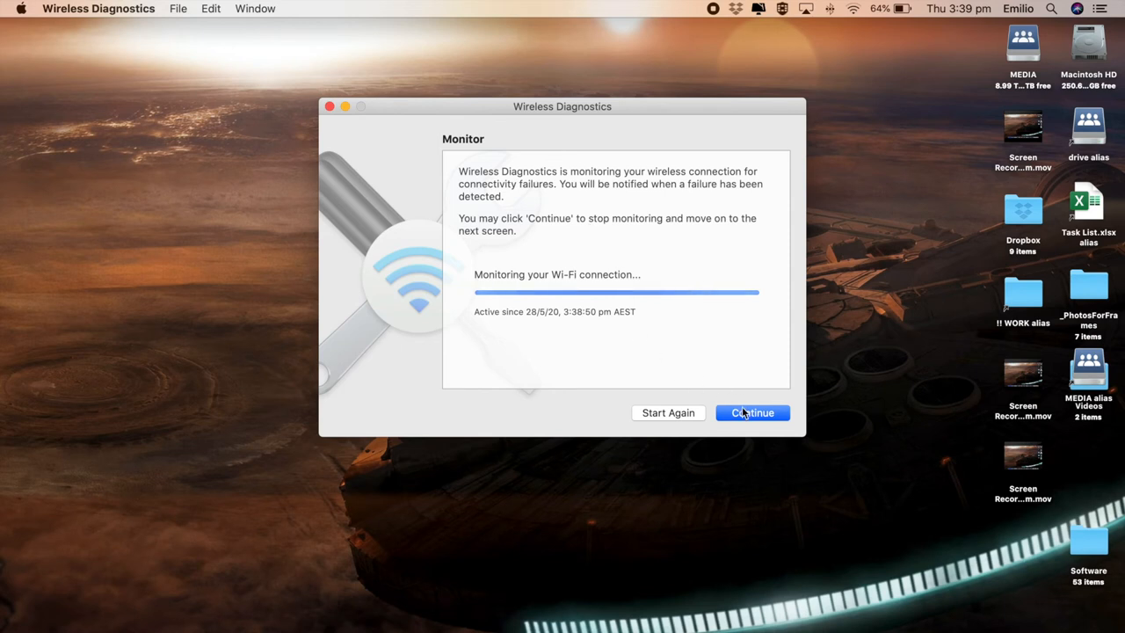
left_click(752, 413)
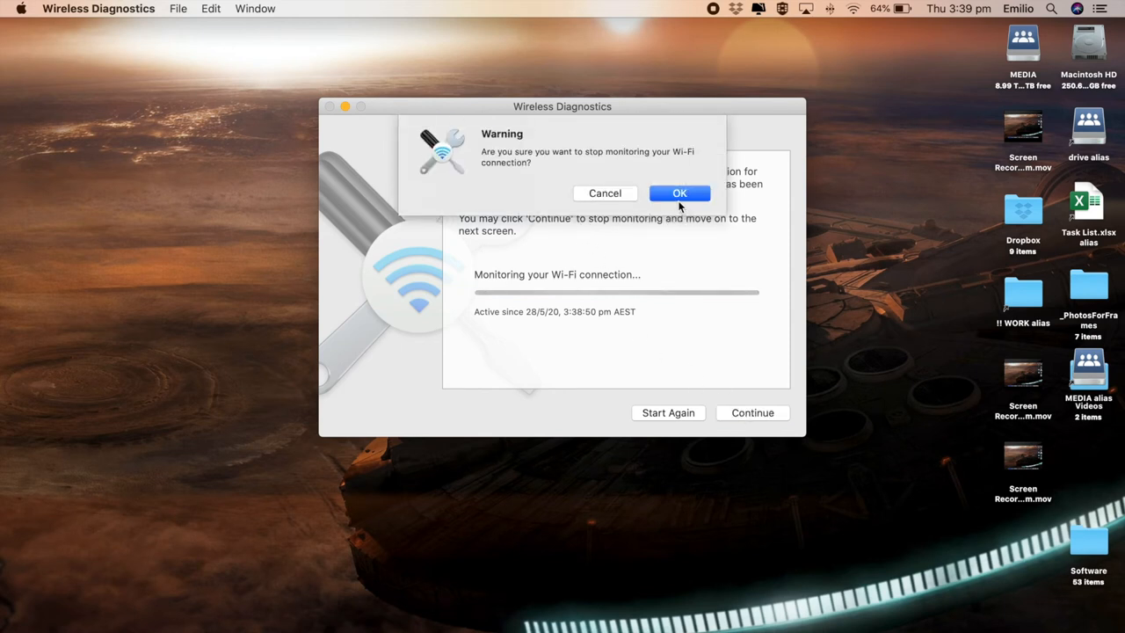
left_click(678, 191)
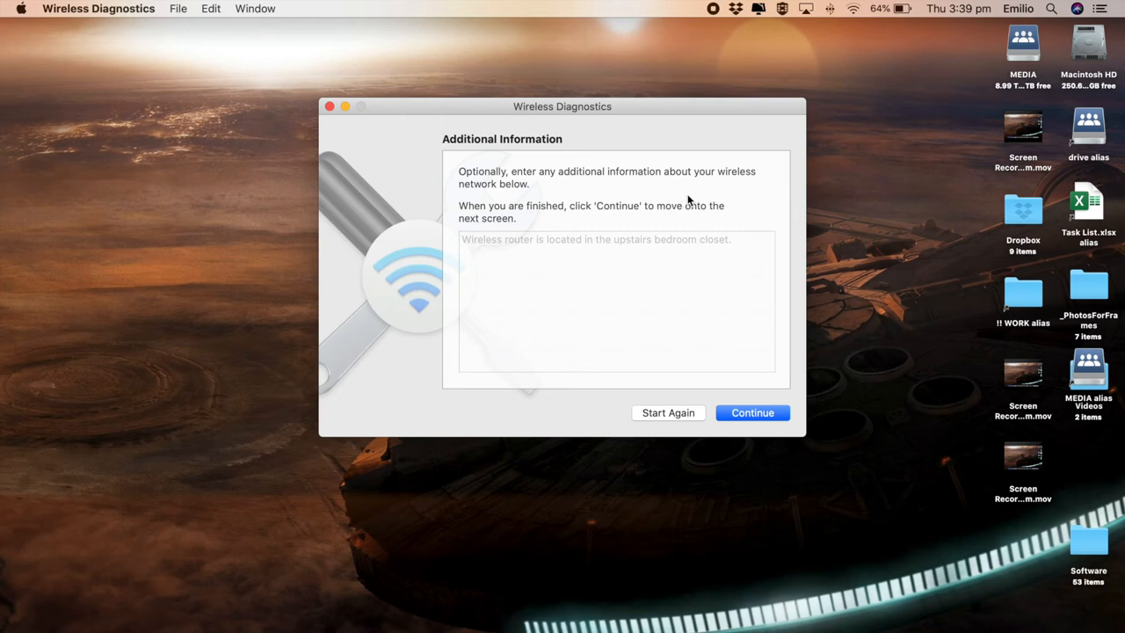
mouse_move(614, 271)
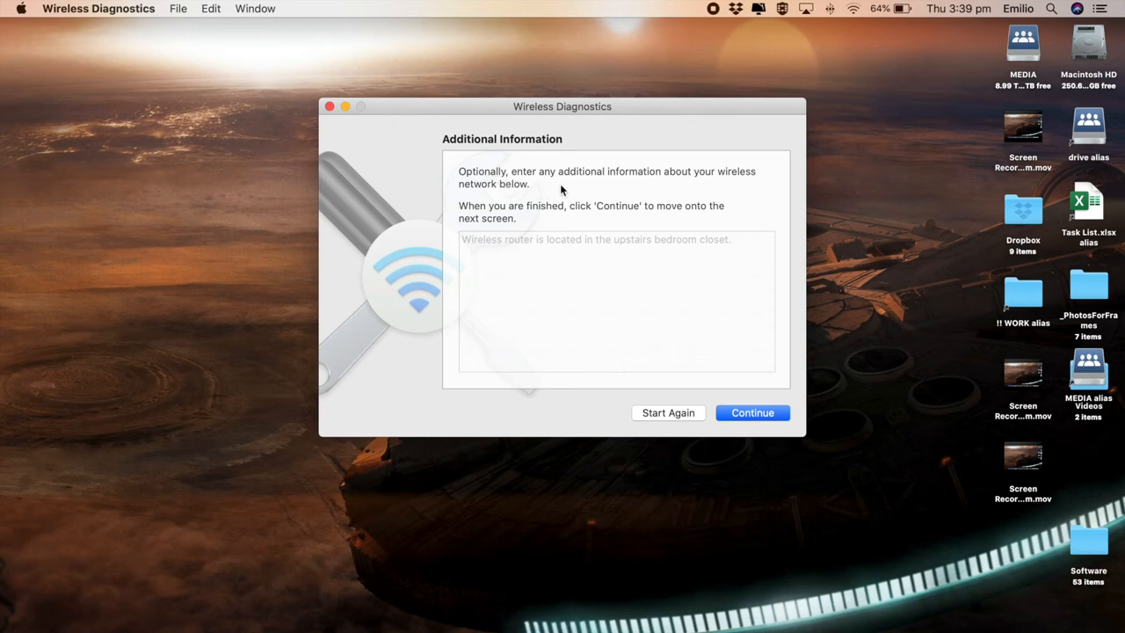
mouse_move(594, 197)
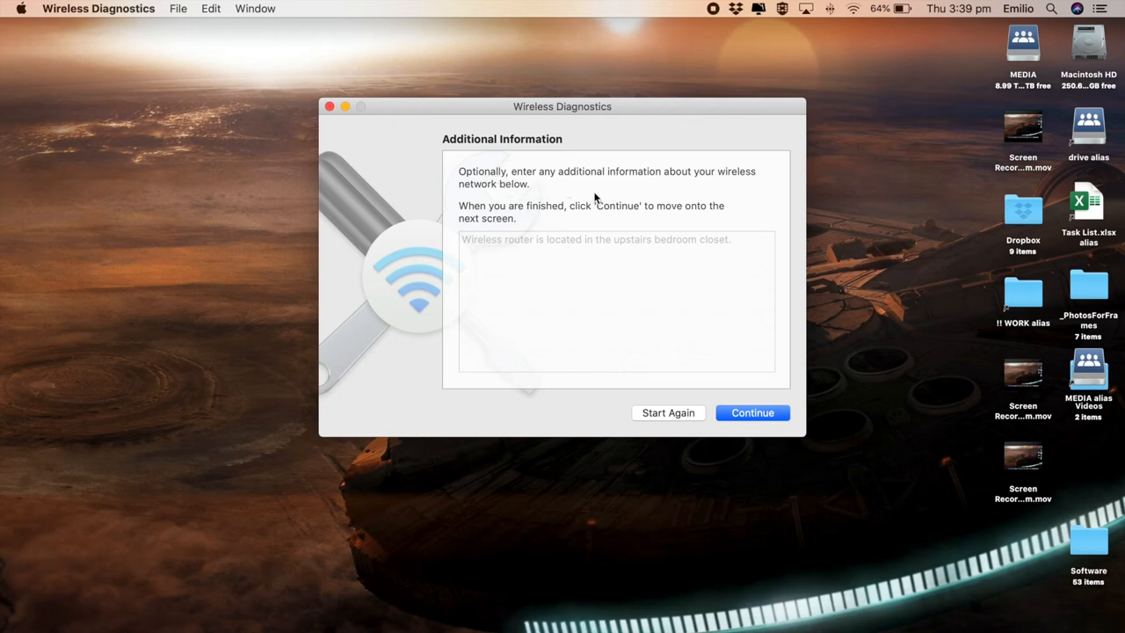
mouse_move(548, 228)
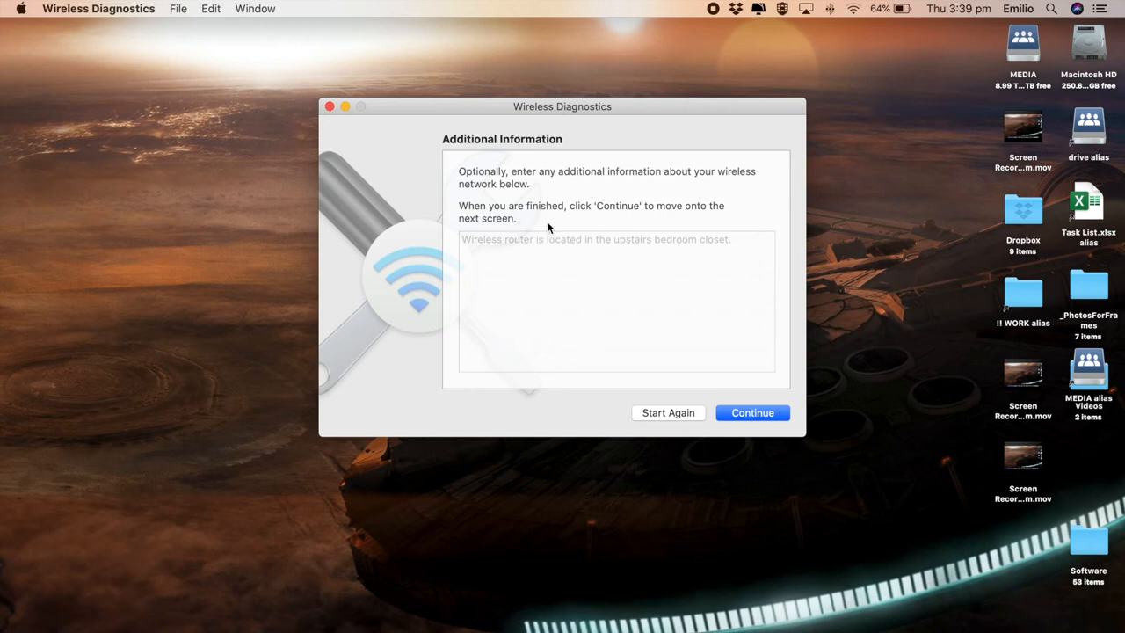
- Note 'Wireless Router is in my kitchen.' in the additional information box
left_click(618, 263)
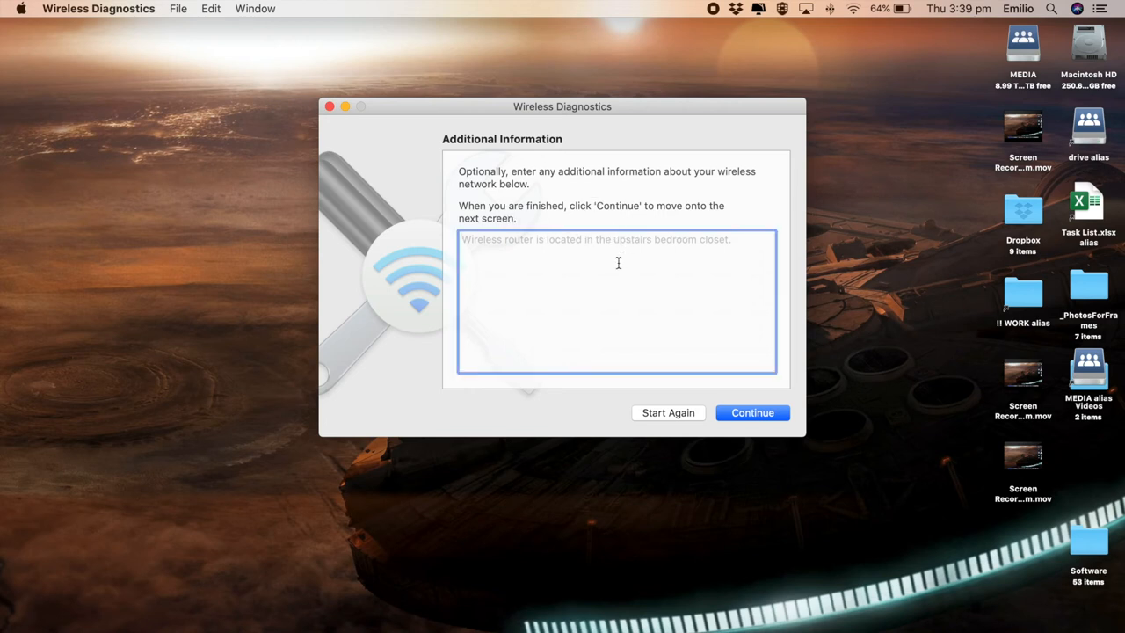
type("Wireless Router is in my kitchen.")
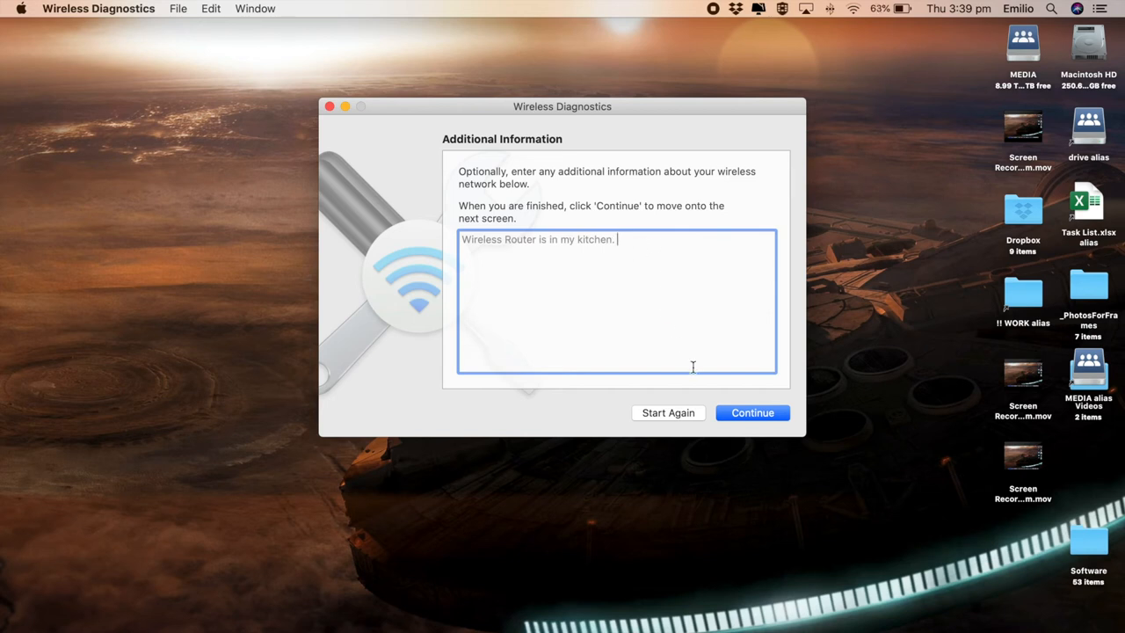
- Restart the assistant and choose Continue to summary instead of monitoring the connection
left_click(667, 411)
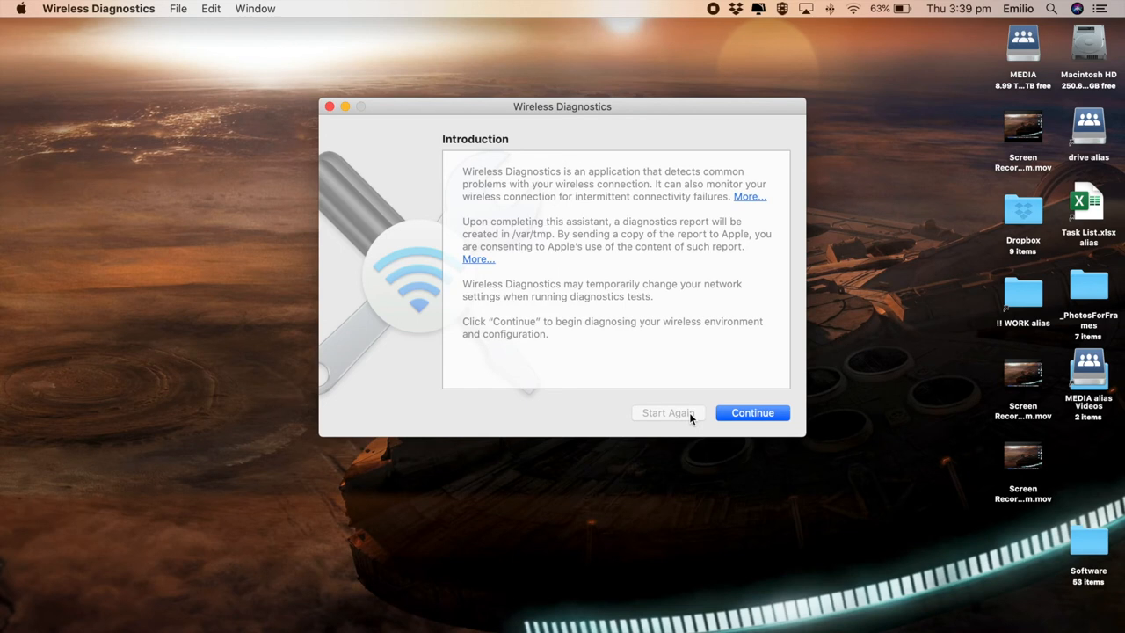
left_click(753, 413)
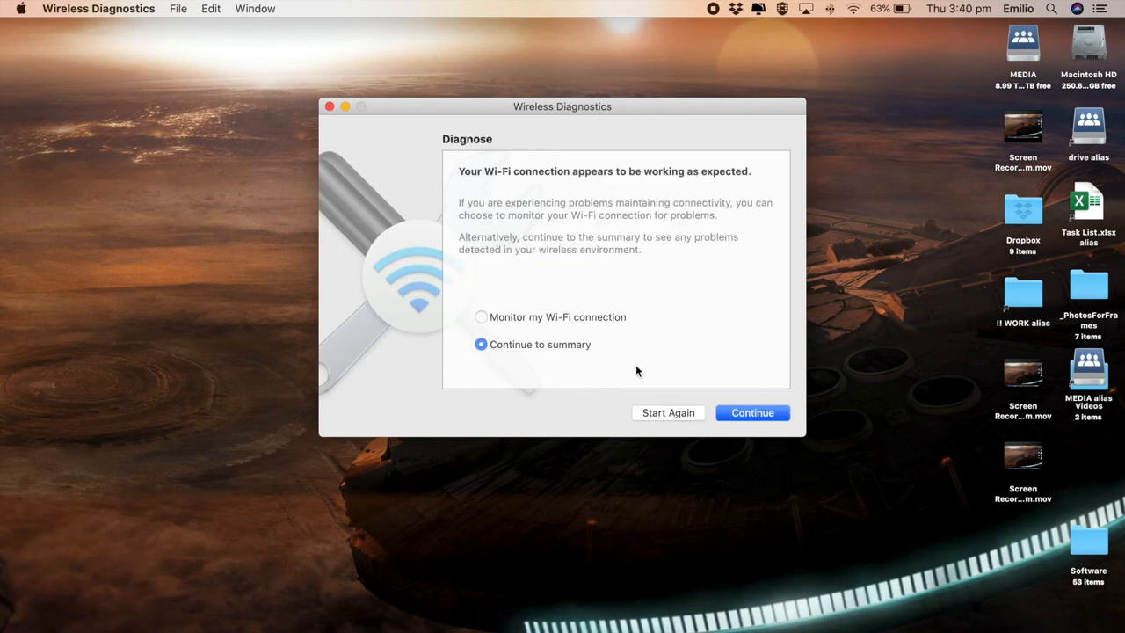
left_click(752, 411)
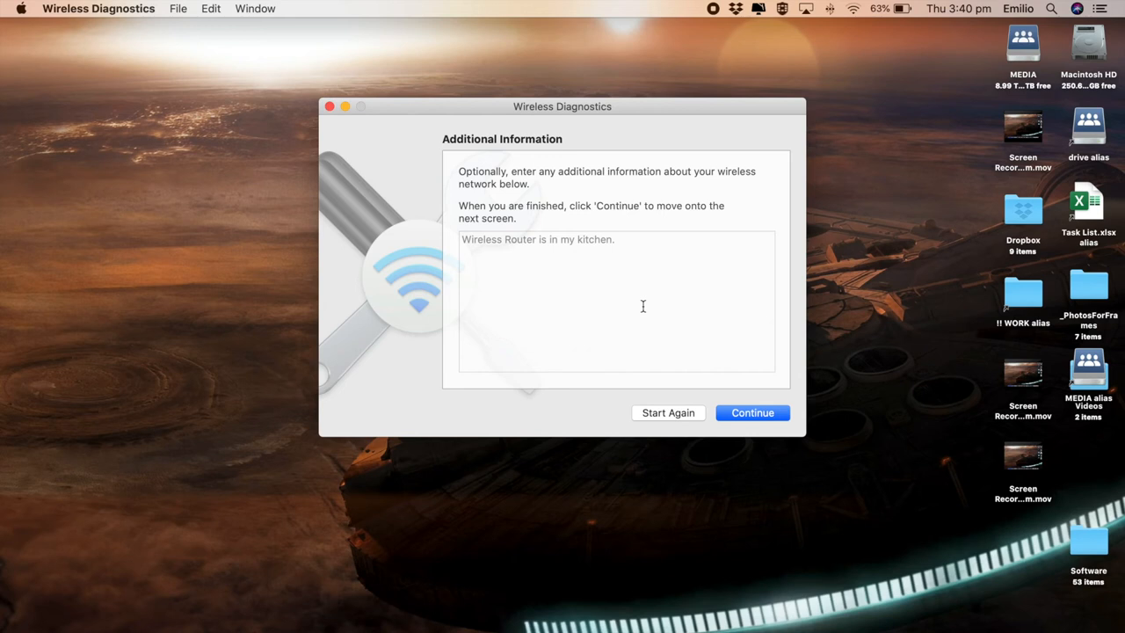
left_click(752, 411)
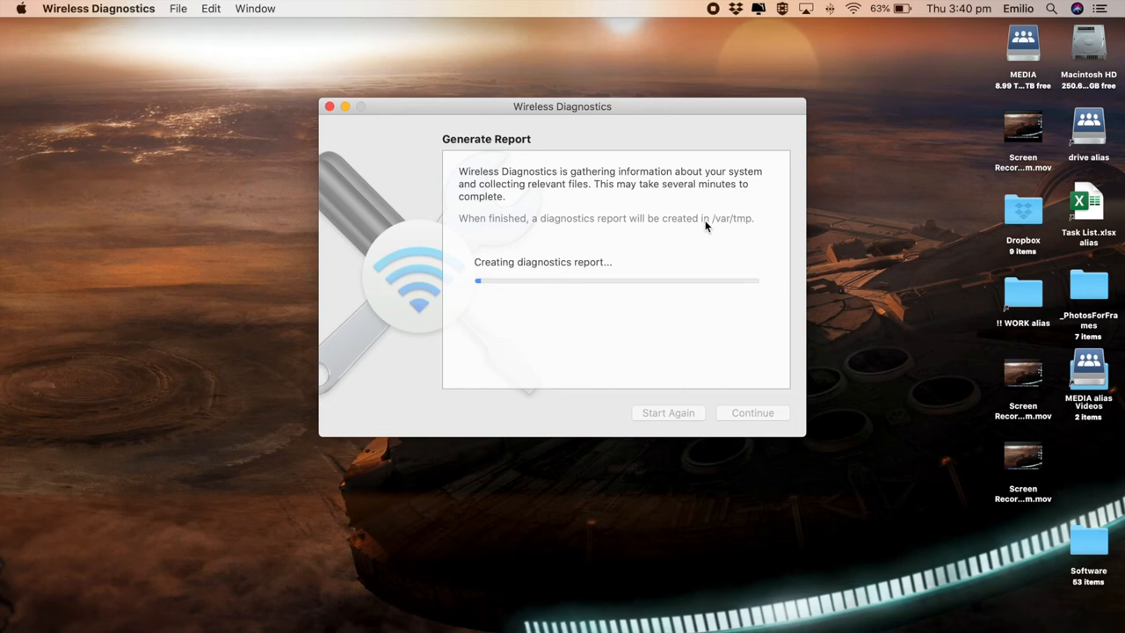
mouse_move(745, 228)
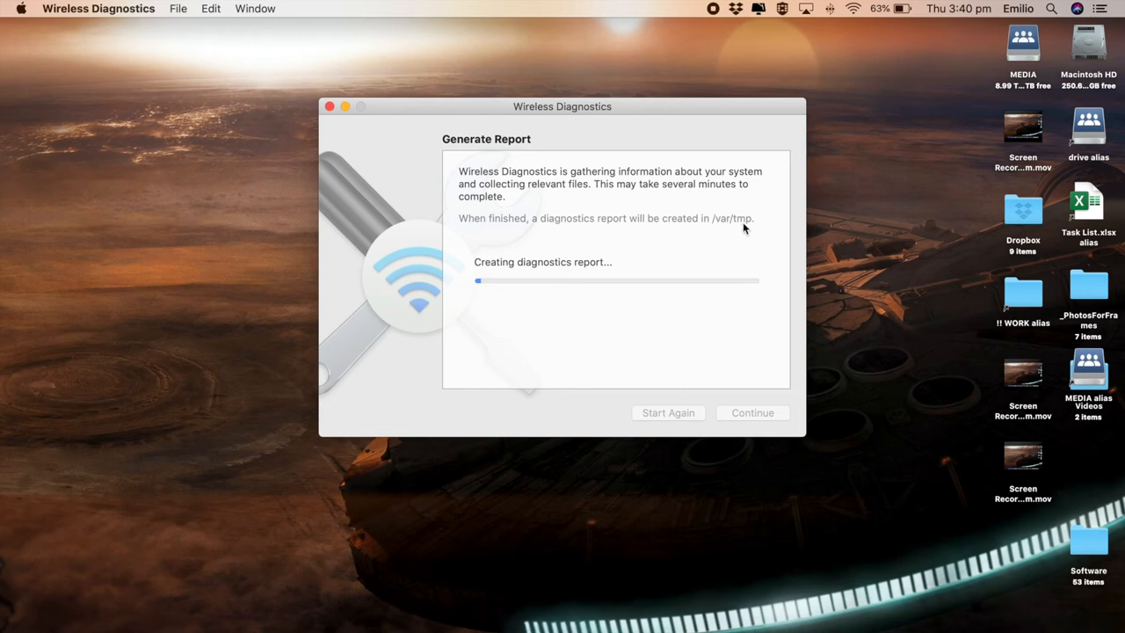
mouse_move(738, 234)
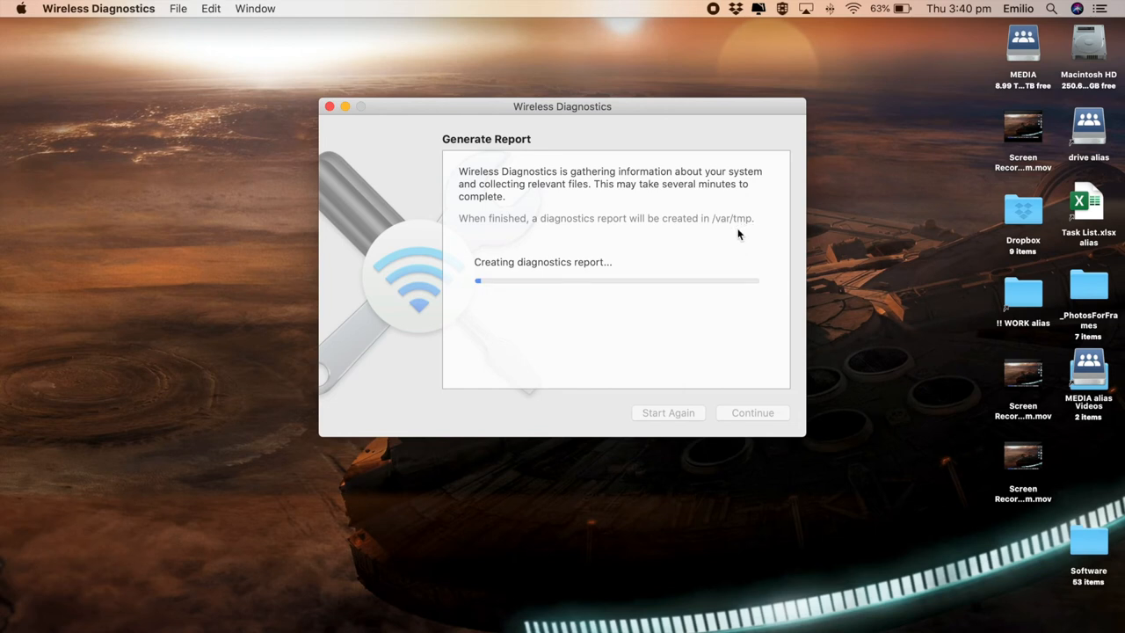
mouse_move(661, 242)
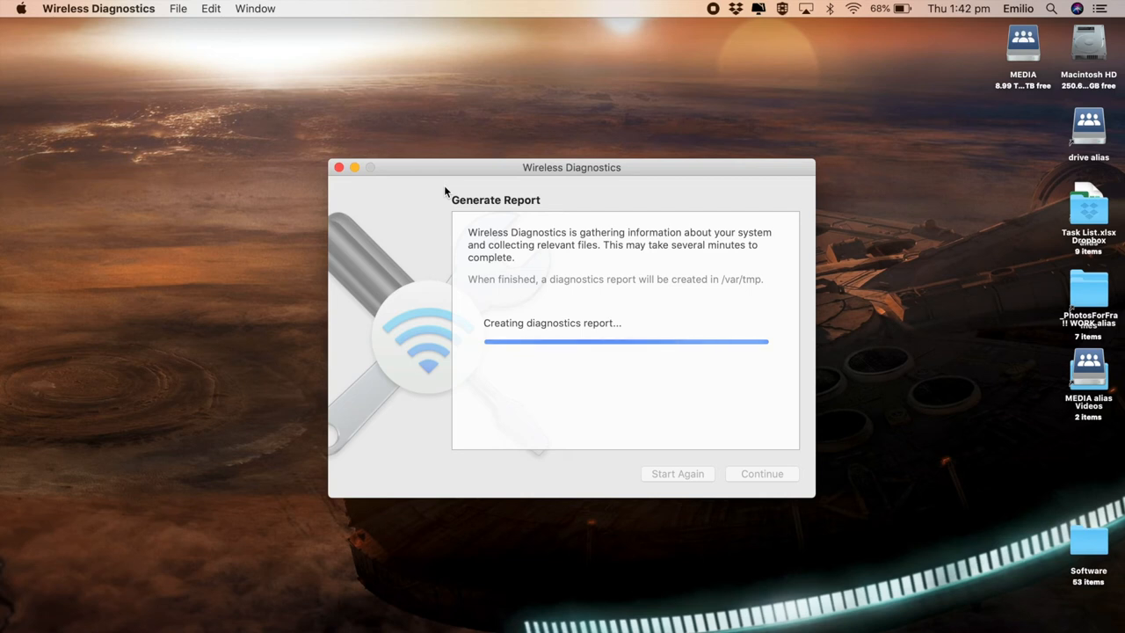
mouse_move(292, 58)
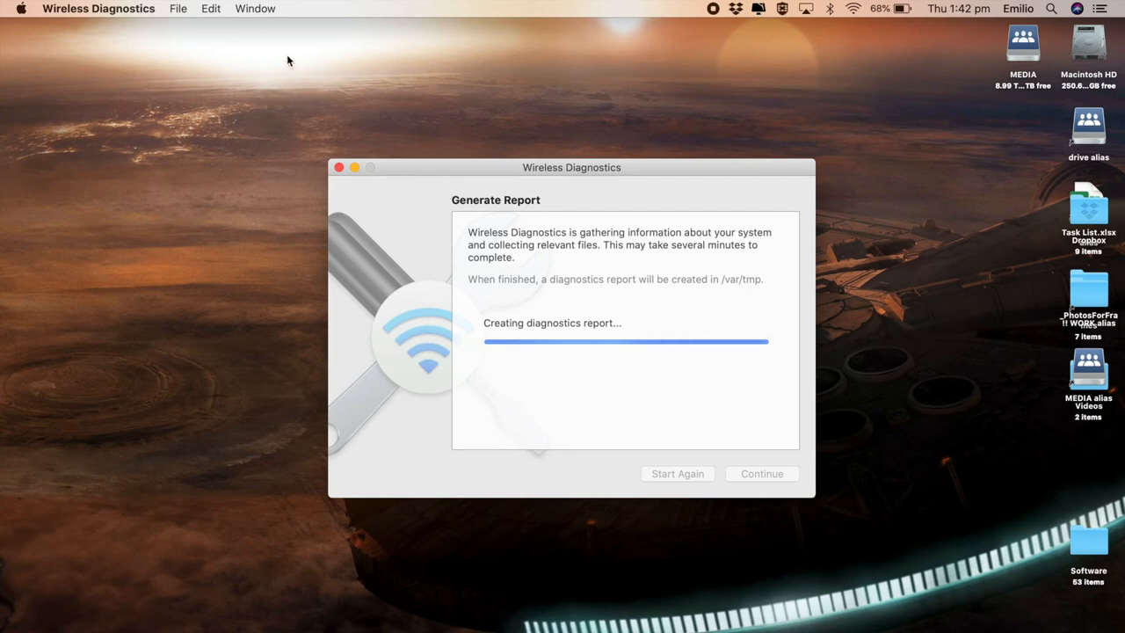
mouse_move(128, 21)
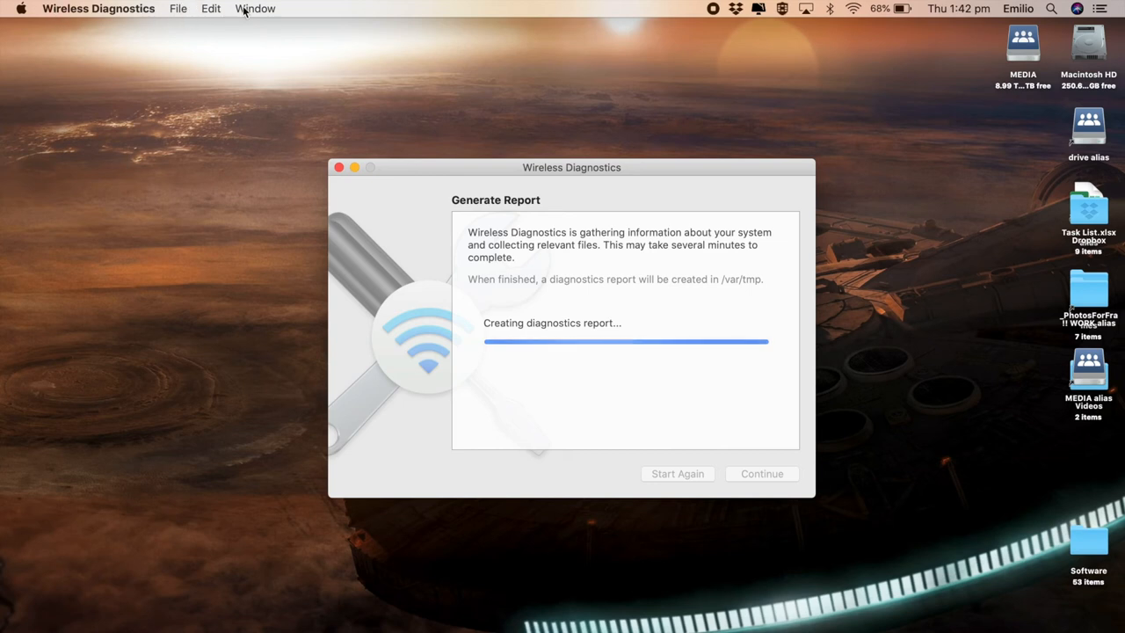
- Bring up the Window menu while the diagnostics report generates
left_click(255, 8)
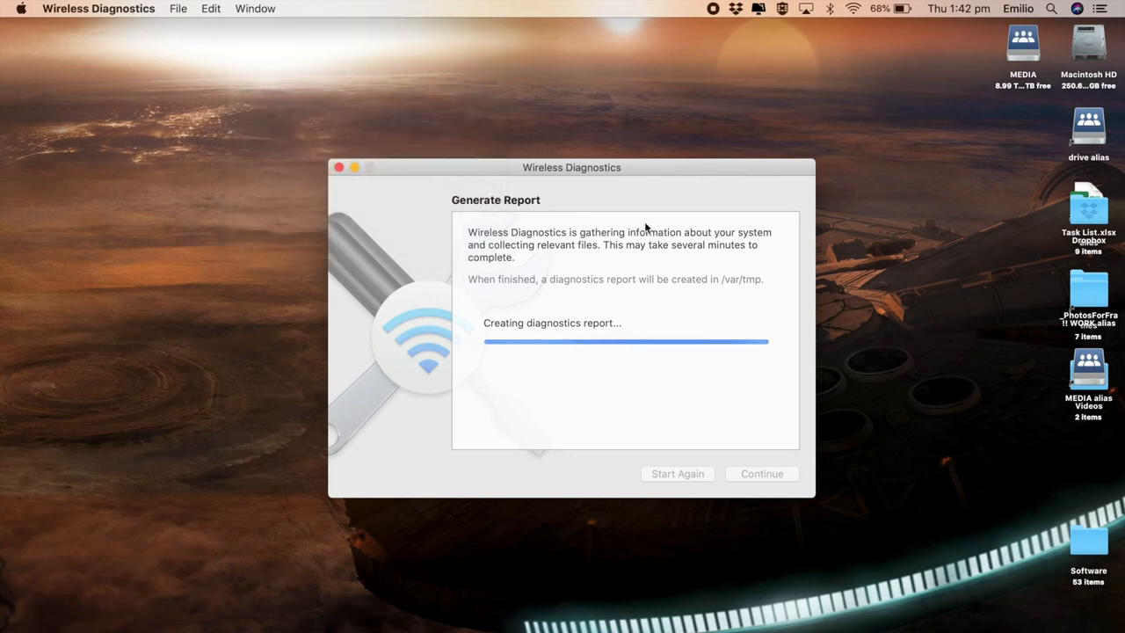
mouse_move(559, 283)
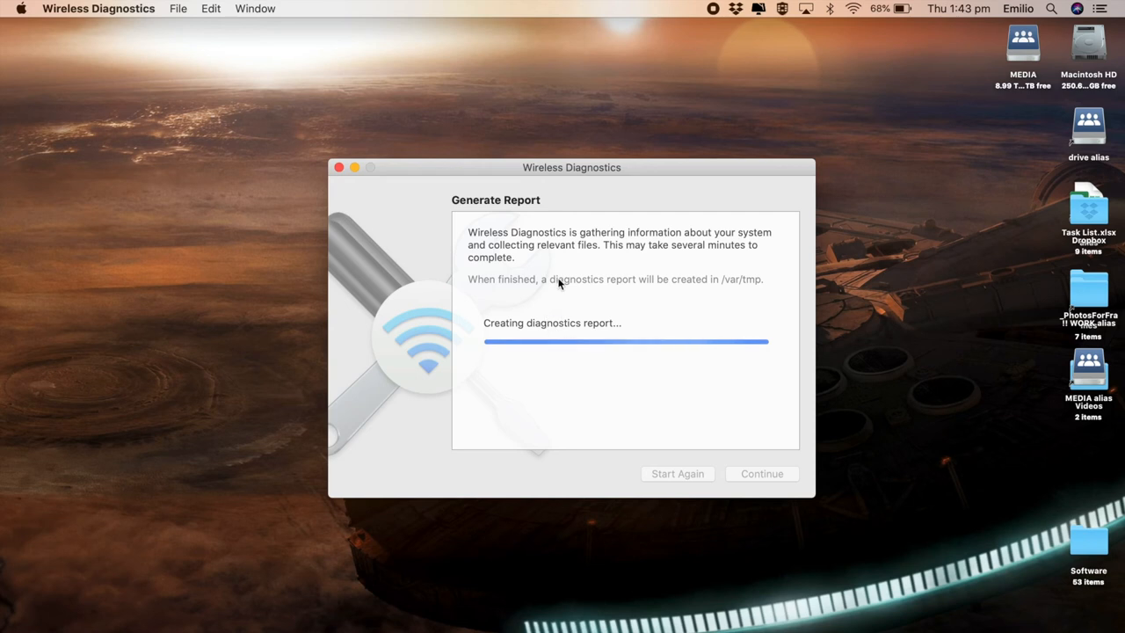
- Show the Logs window with Wi-Fi, EAPOL and Bluetooth logging left unticked
left_click(255, 7)
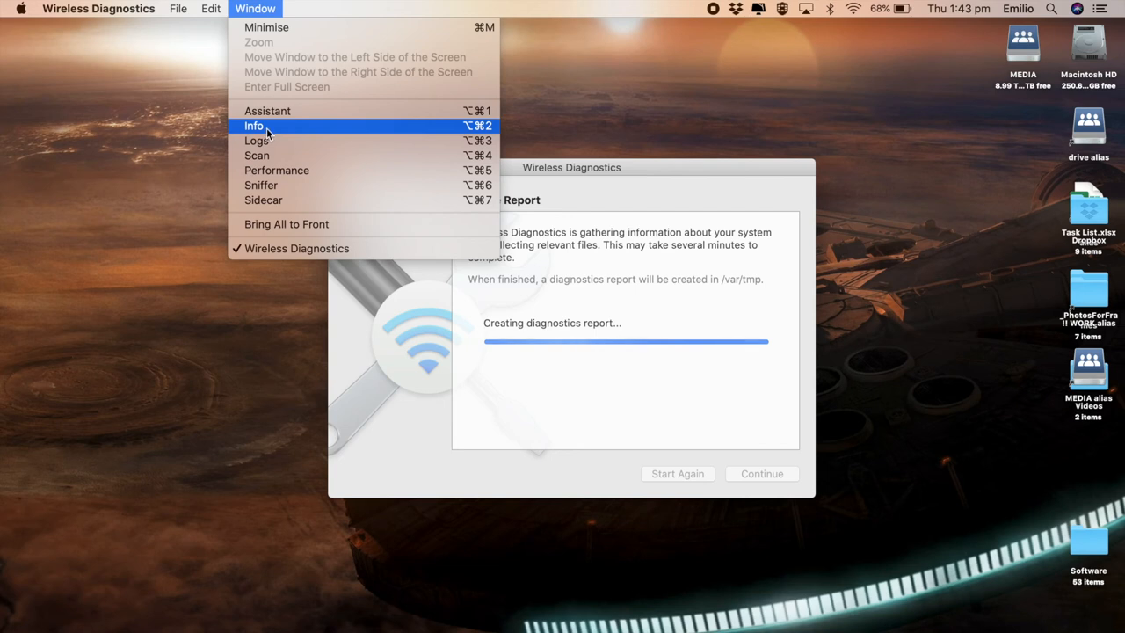
mouse_move(264, 142)
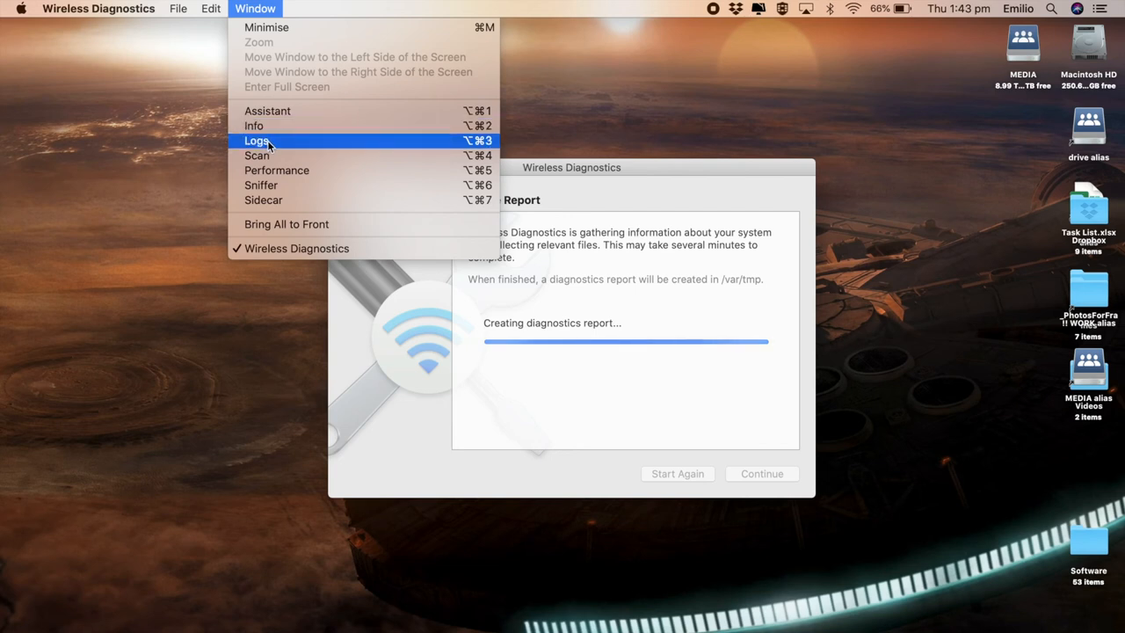
left_click(257, 141)
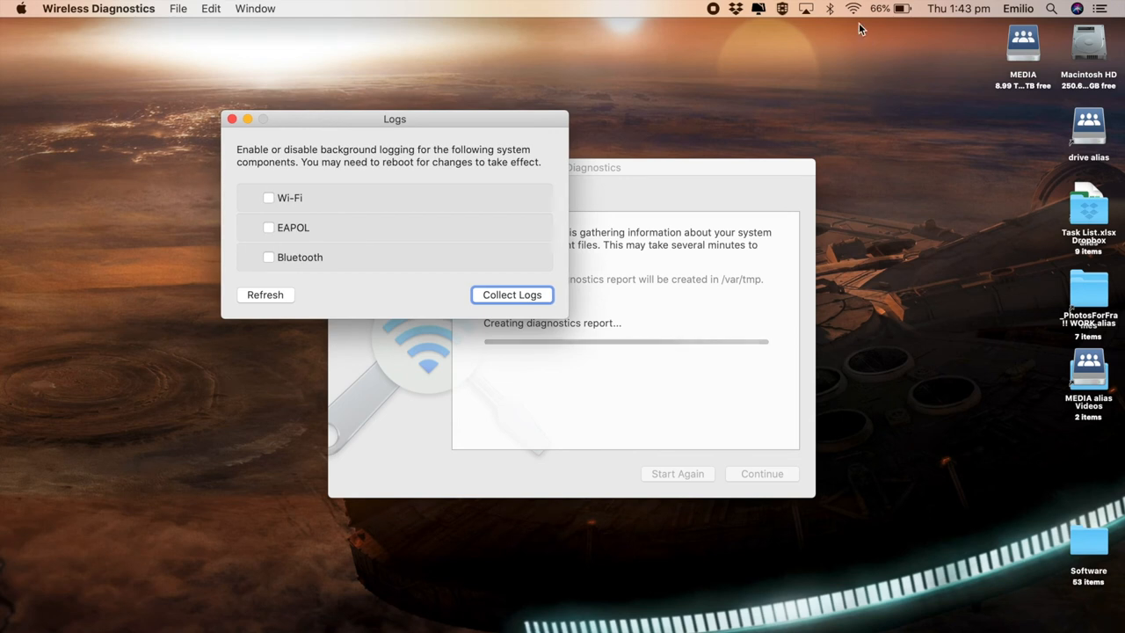
left_click(850, 7)
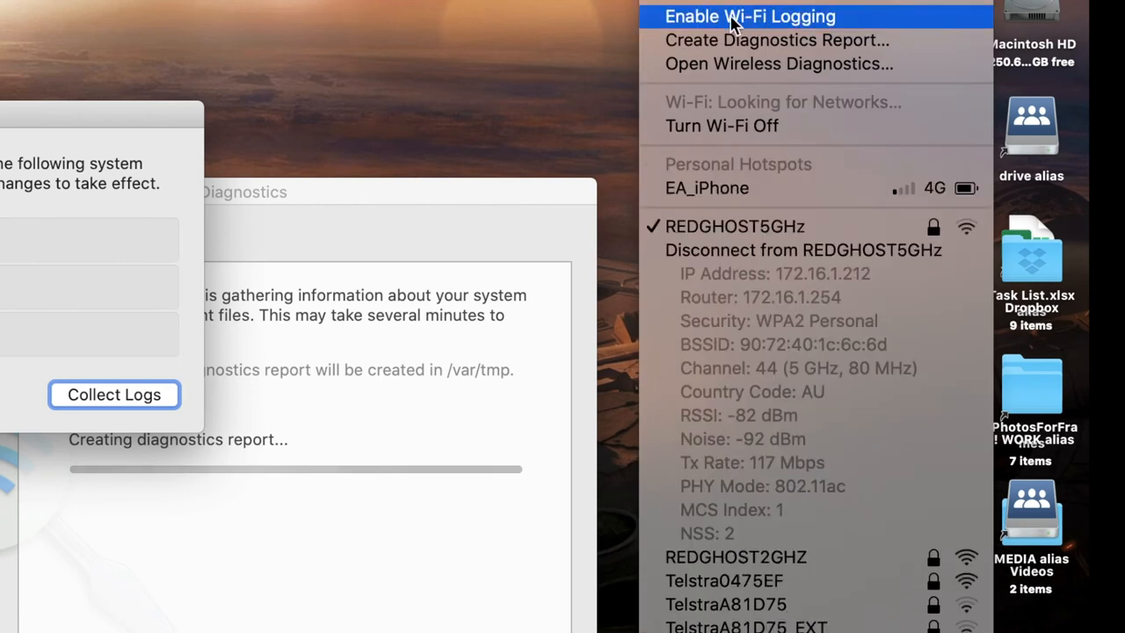
mouse_move(149, 123)
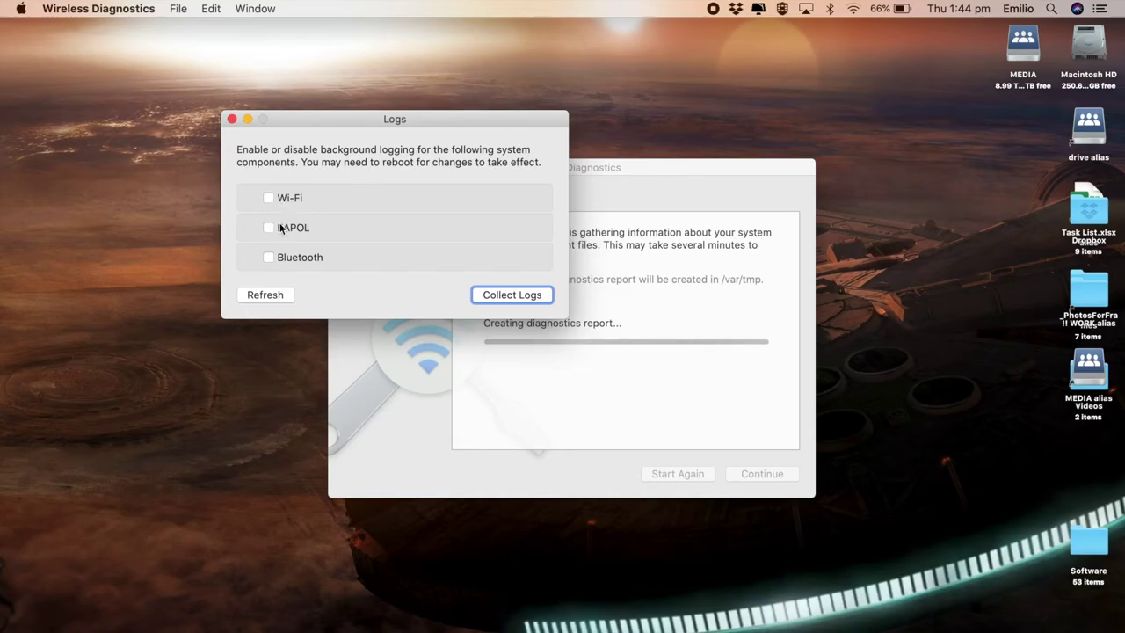
mouse_move(281, 263)
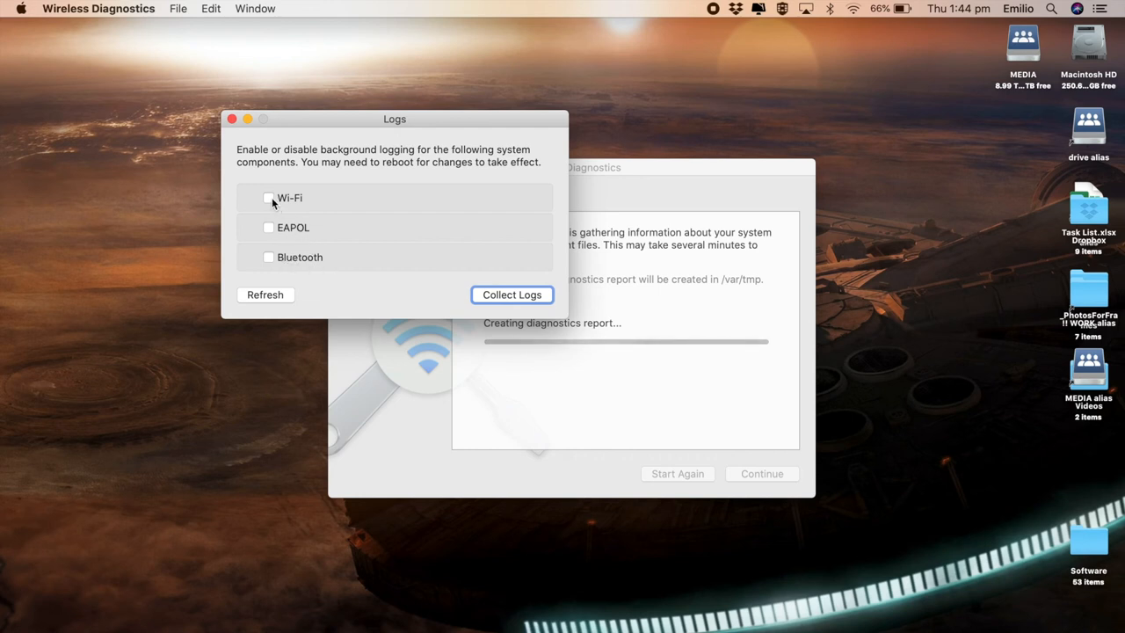
left_click(269, 197)
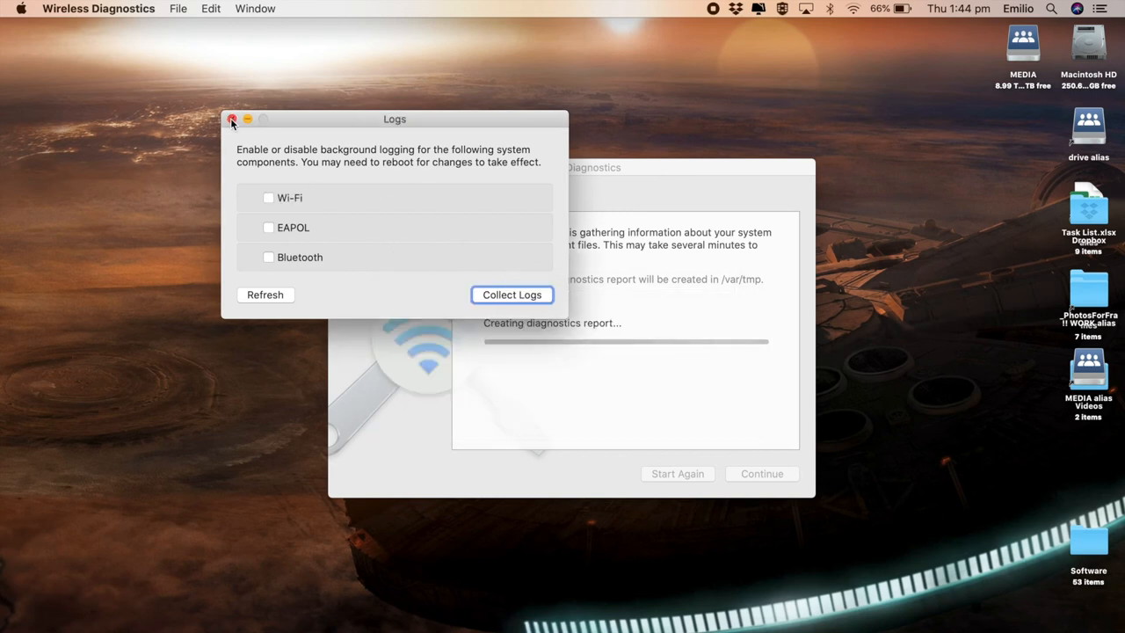
- Close Logs, select Telstra0475EF in the Scan list and reveal its Channel, Band and Width columns
left_click(234, 119)
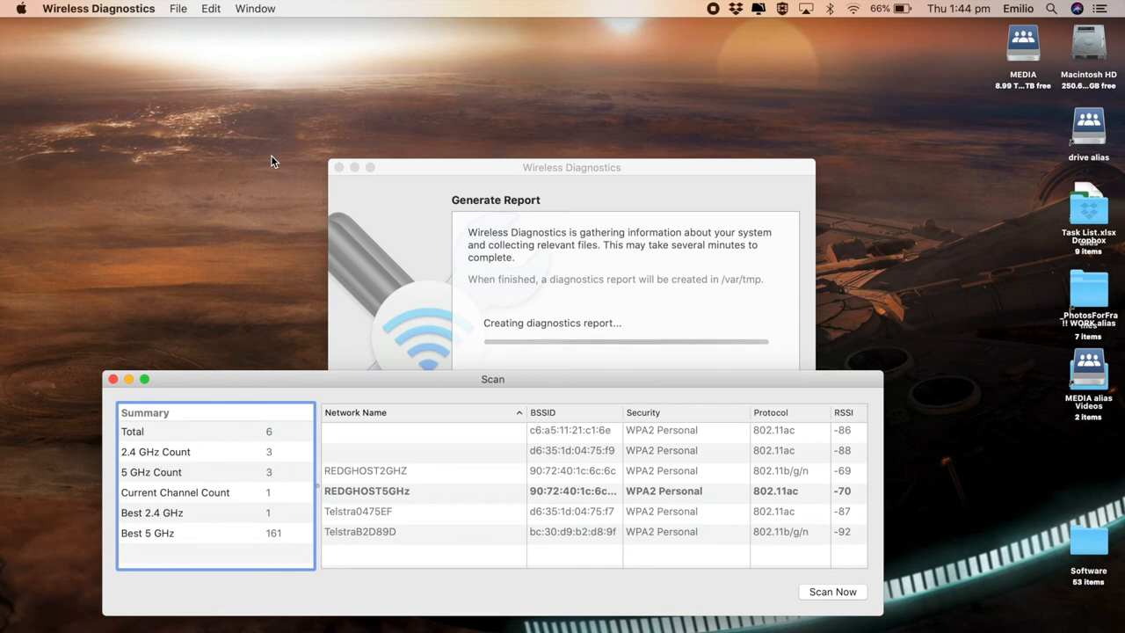
mouse_move(414, 492)
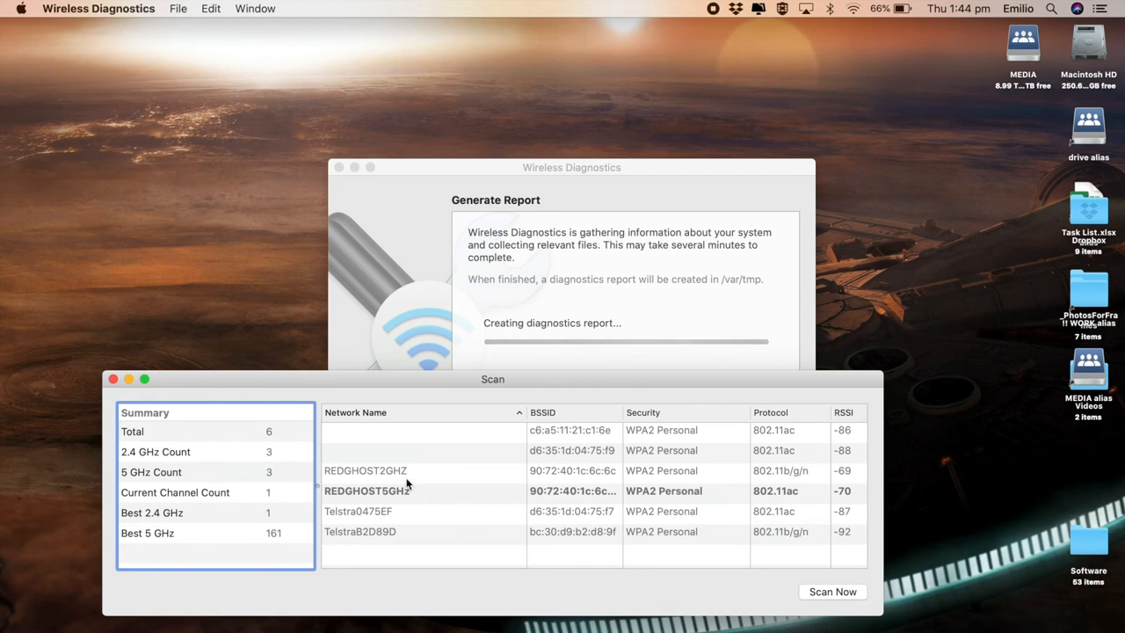
mouse_move(421, 489)
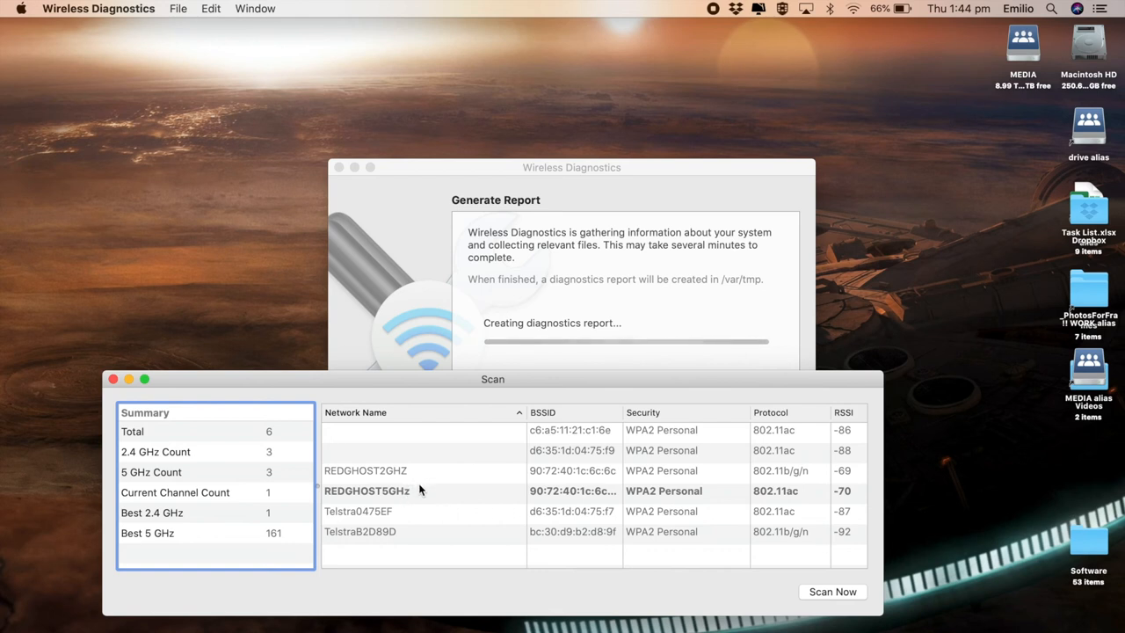
left_click(357, 511)
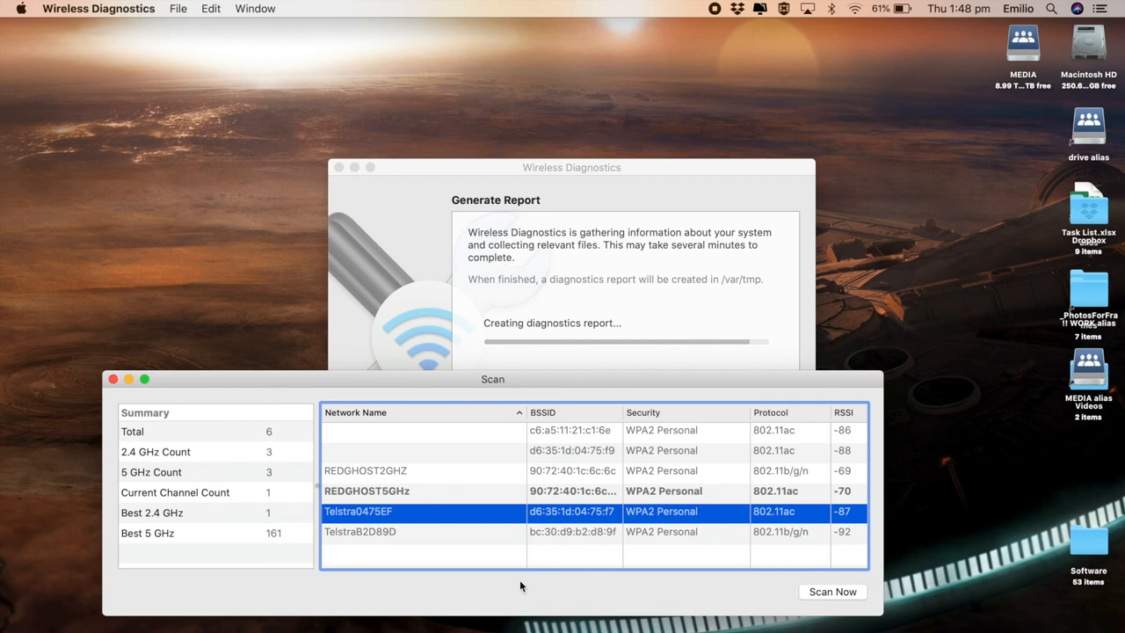
scroll("right", 3)
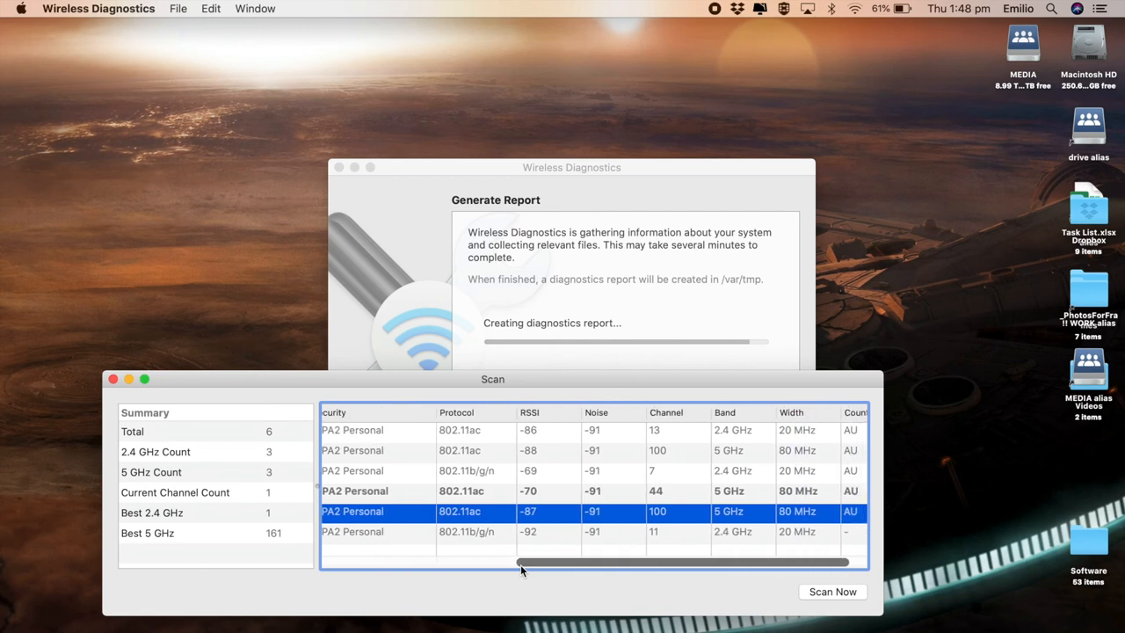
scroll("right", 3)
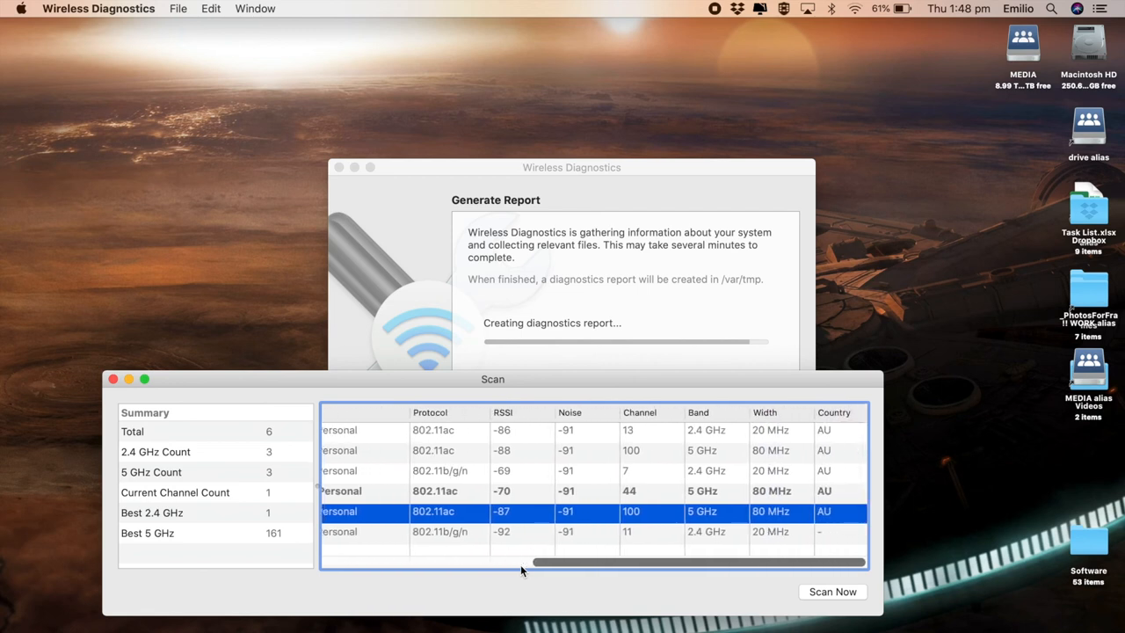
mouse_move(626, 534)
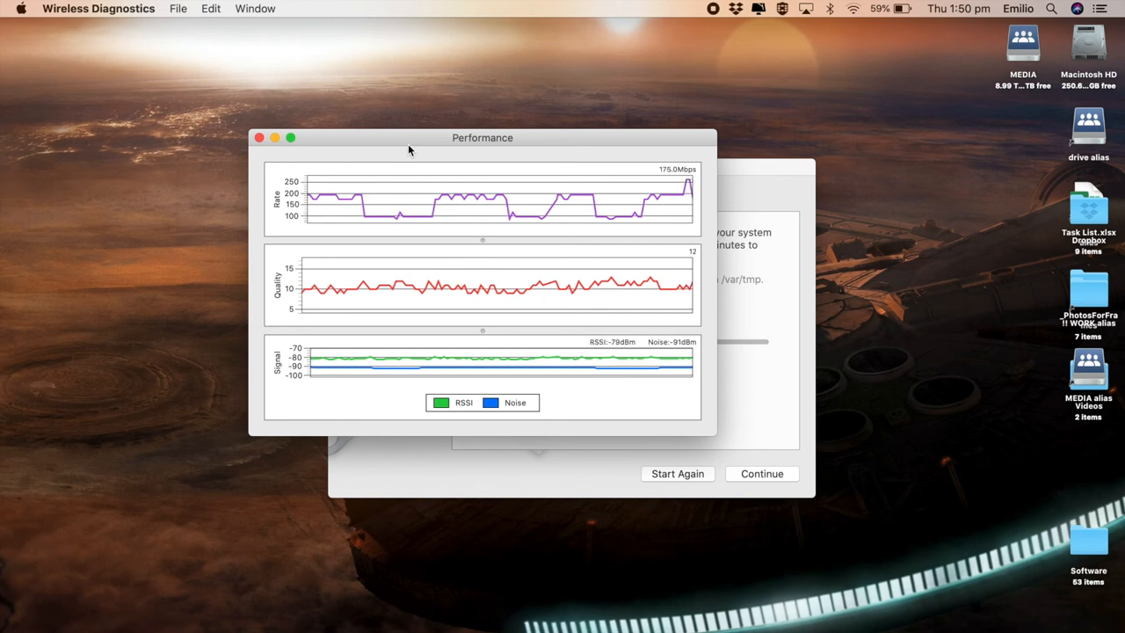
- Reopen the Window menu after viewing the Rate, Quality and Signal graphs
left_click(256, 7)
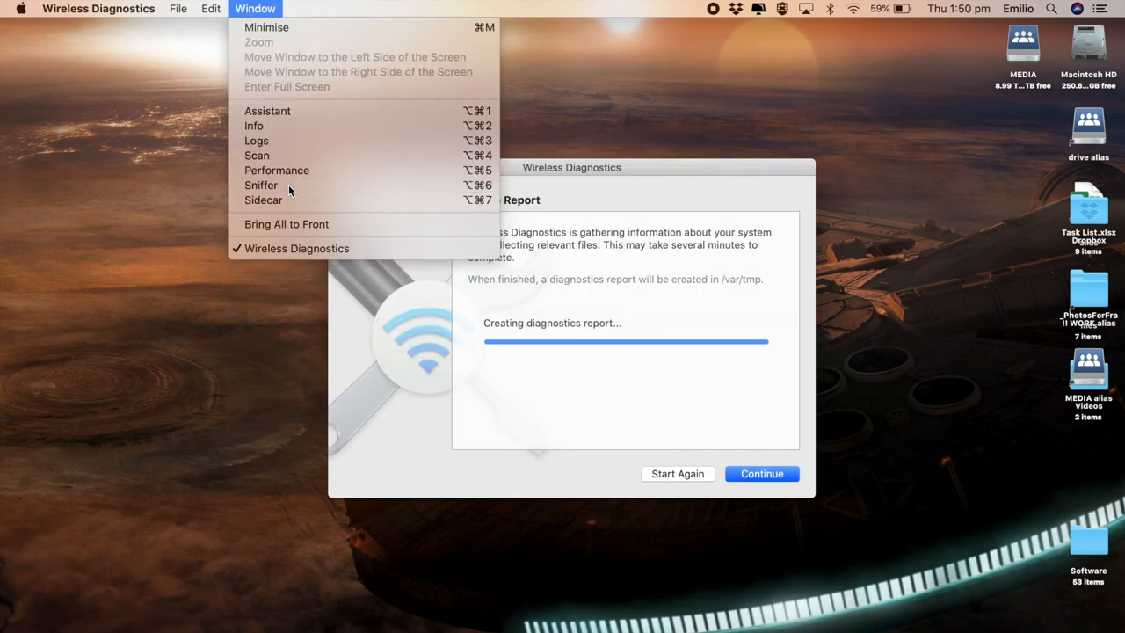
- Review the Sniffer set to channel 44 at 80 MHz width, then dismiss it
left_click(260, 185)
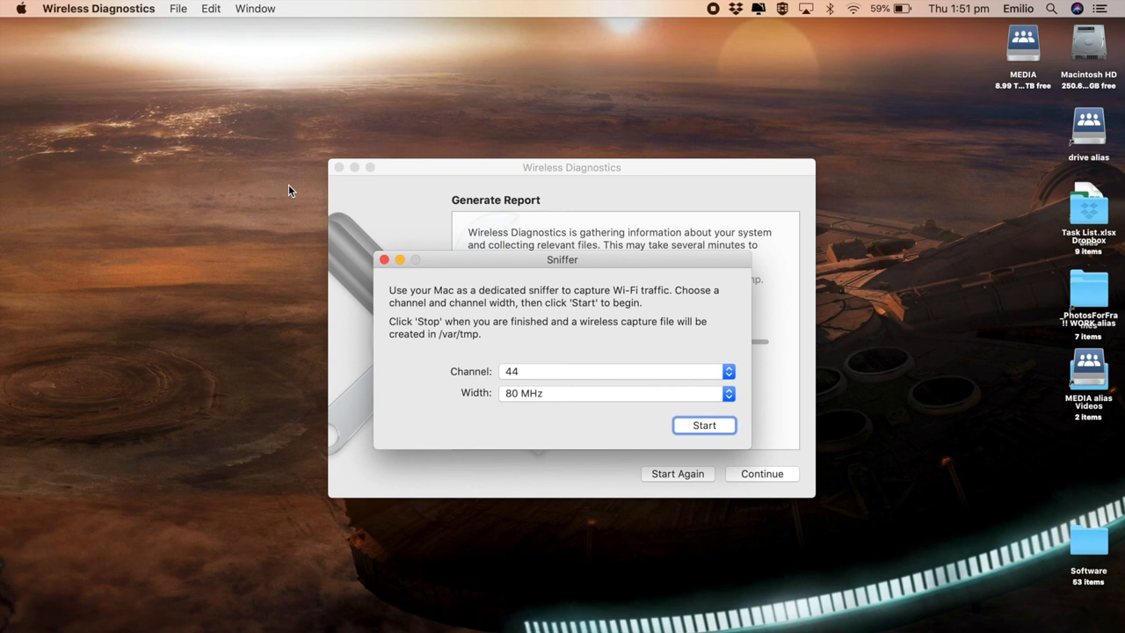
left_click(256, 7)
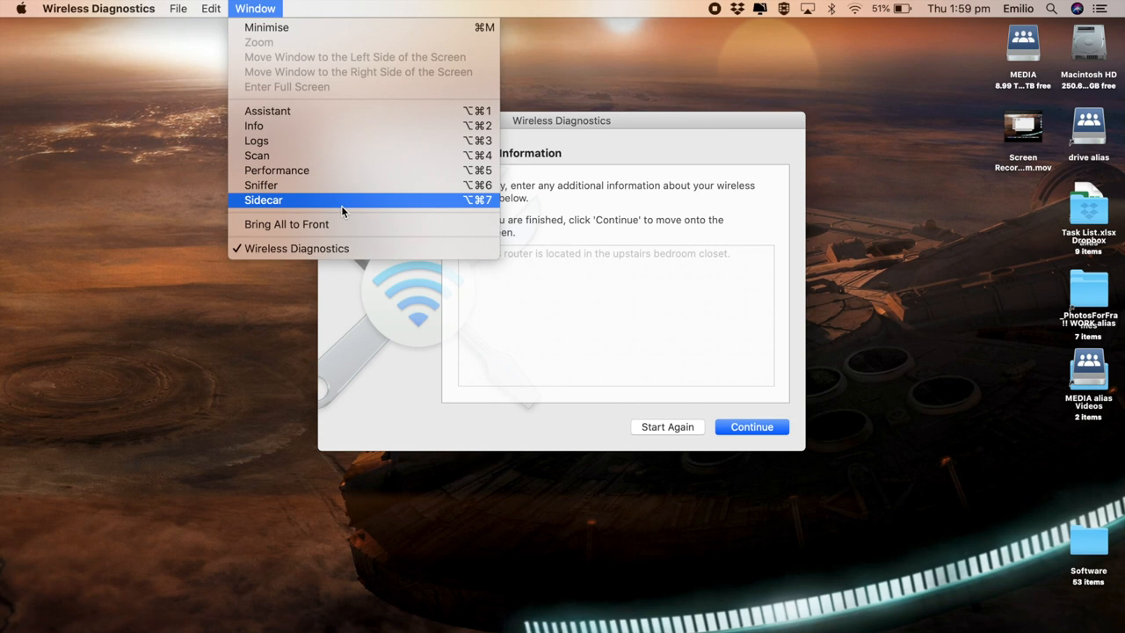
- Continue to the Summary listing Review Wi-Fi Best Practices and Poor Signal Strength
left_click(752, 427)
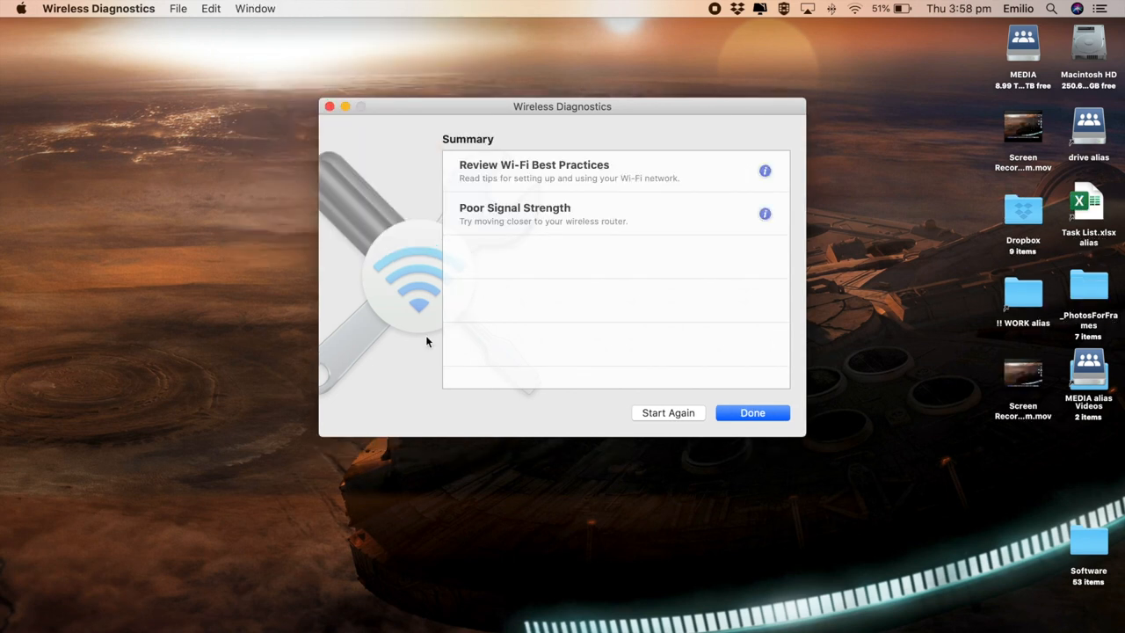
mouse_move(580, 281)
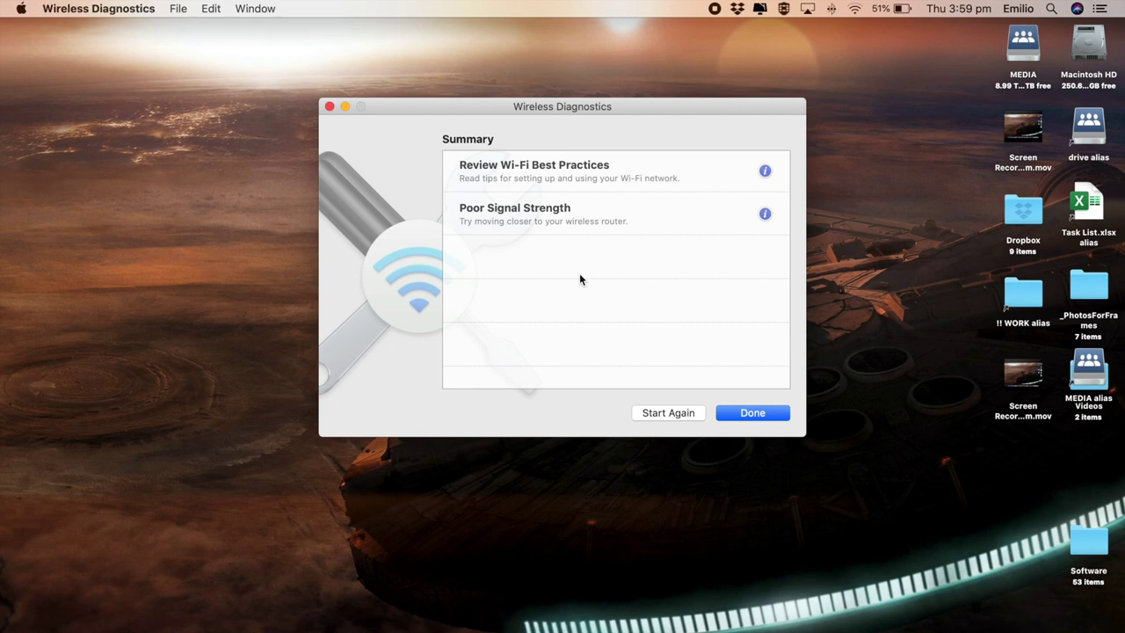
mouse_move(566, 207)
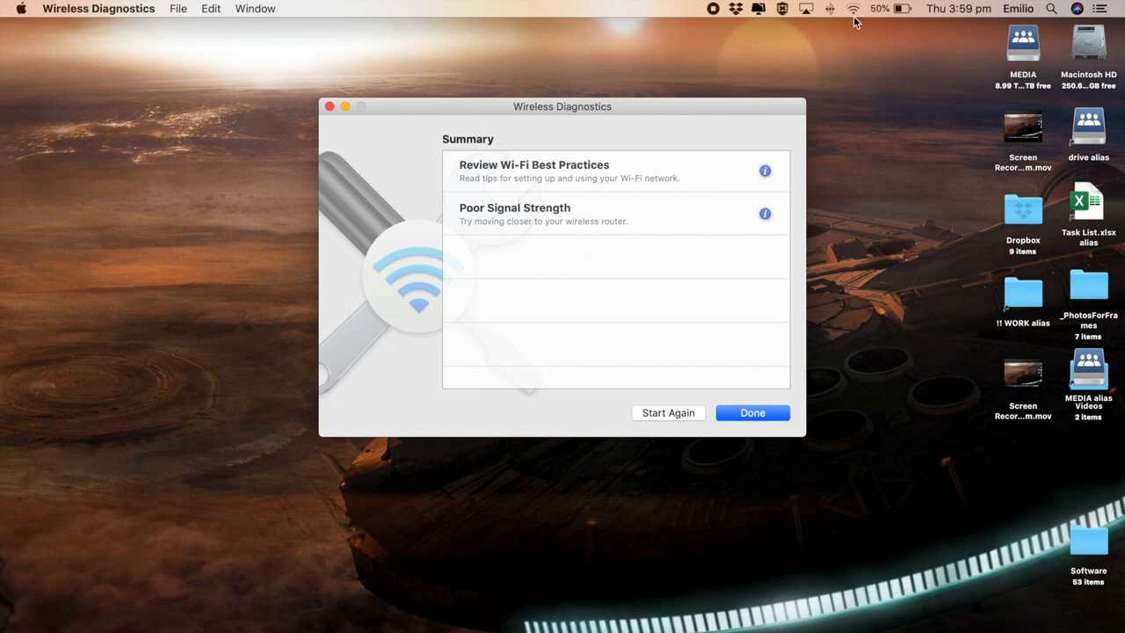
mouse_move(590, 243)
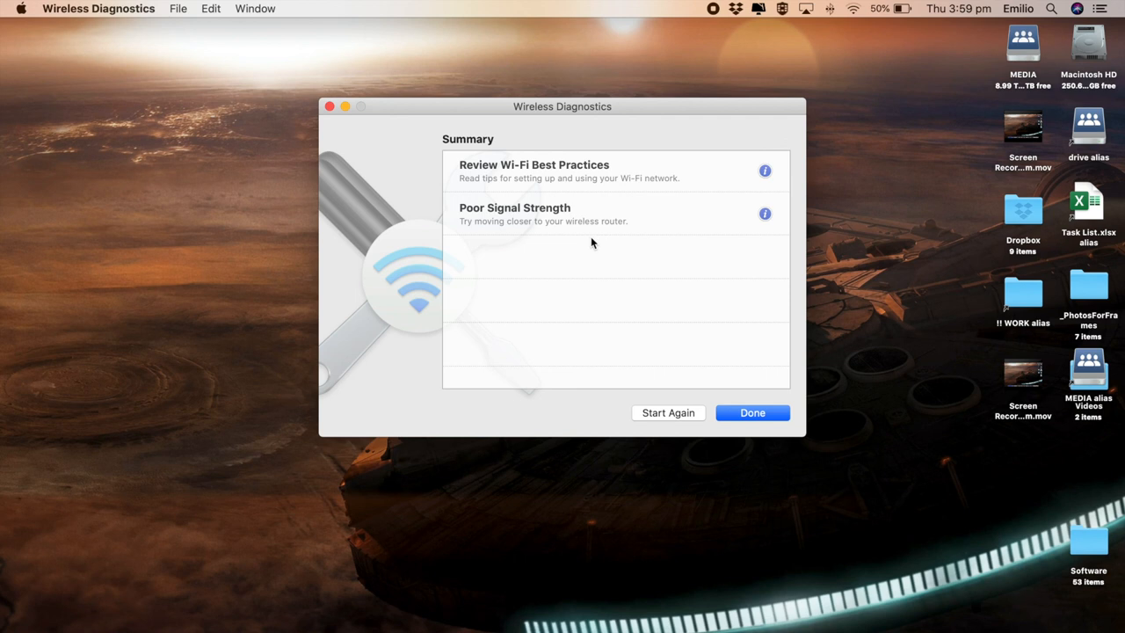
mouse_move(740, 404)
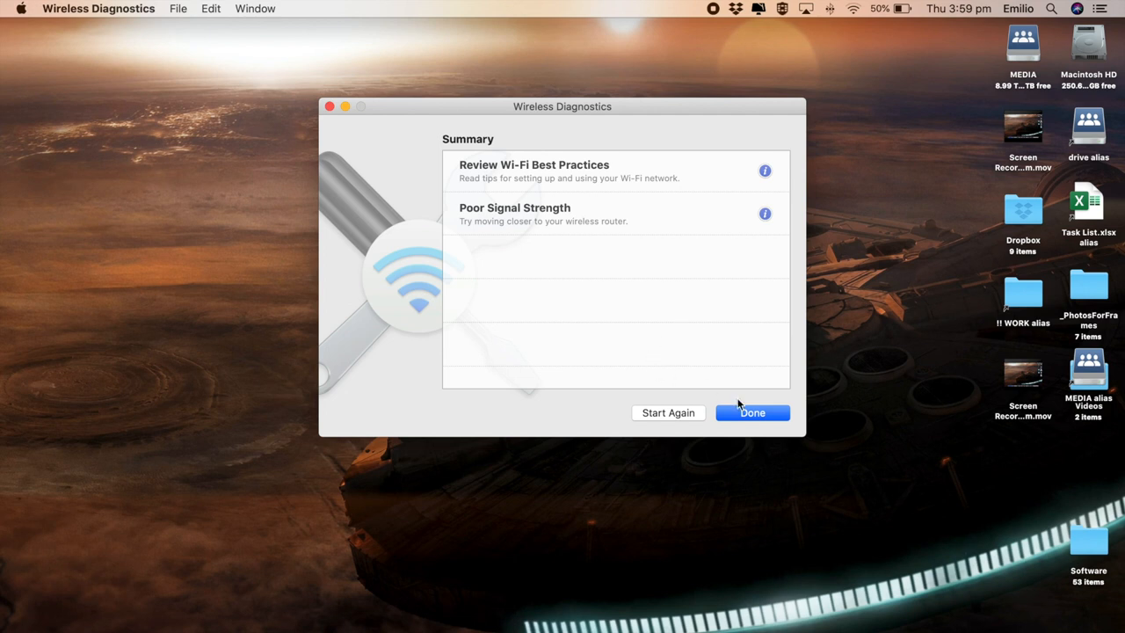
- Finish the assistant and go to /var/tmp in Finder to find the WirelessDiagnostics .tar.gz archive
left_click(752, 411)
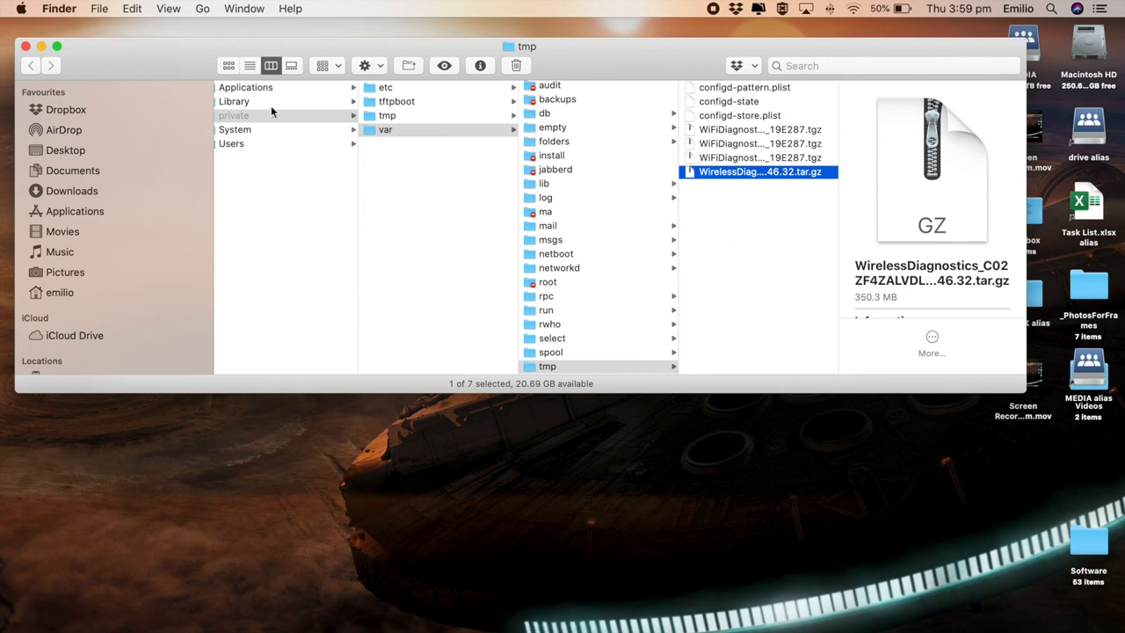
mouse_move(207, 32)
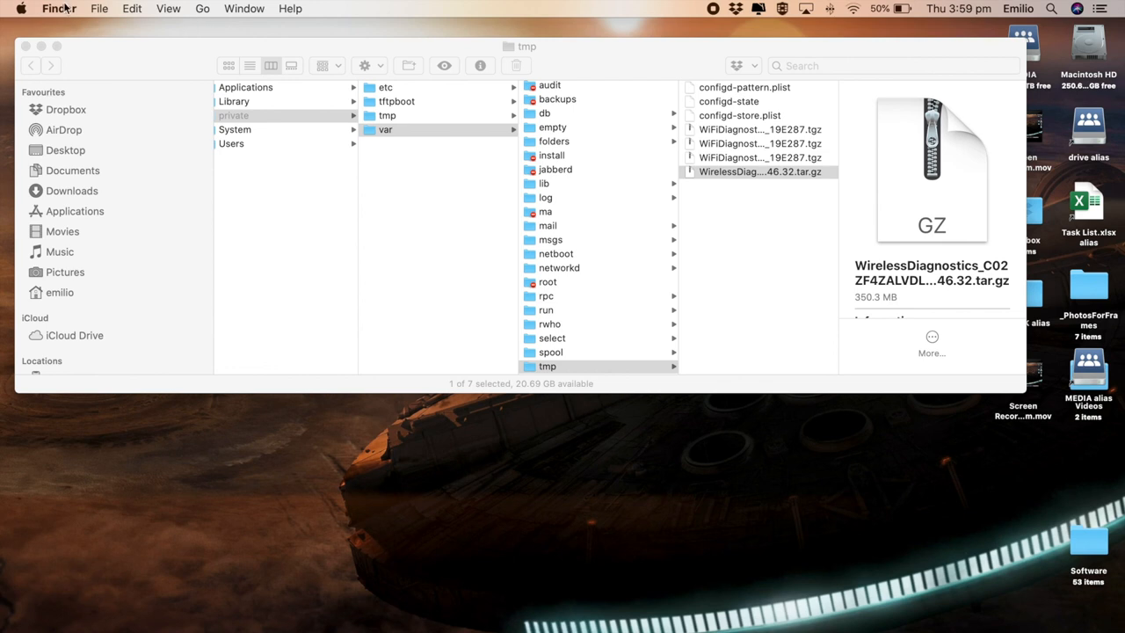
left_click(202, 7)
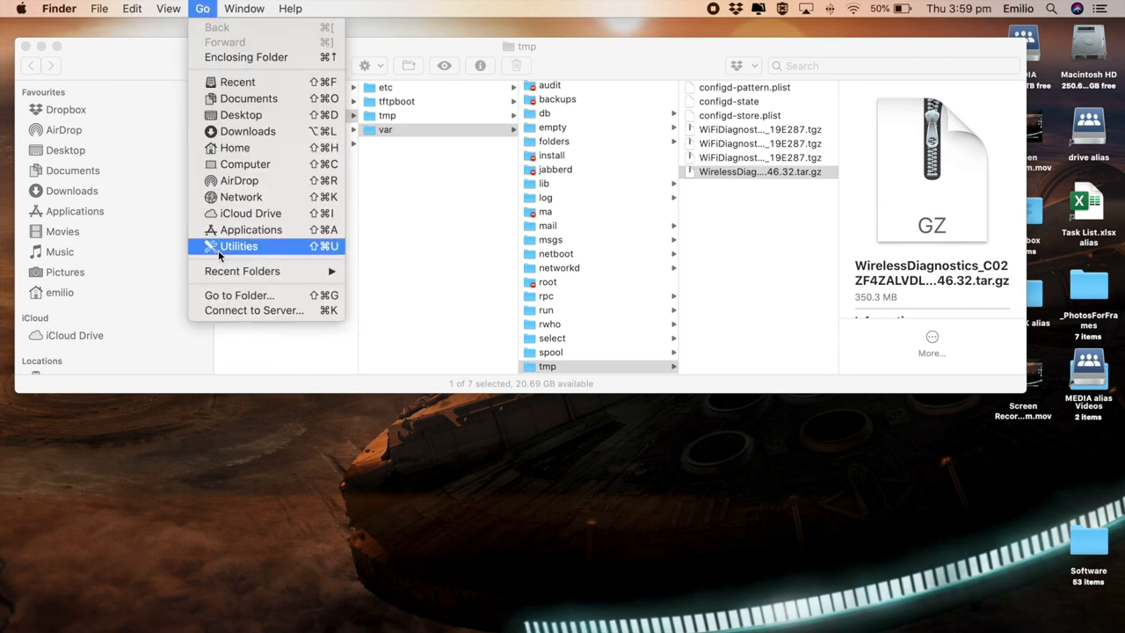
left_click(239, 295)
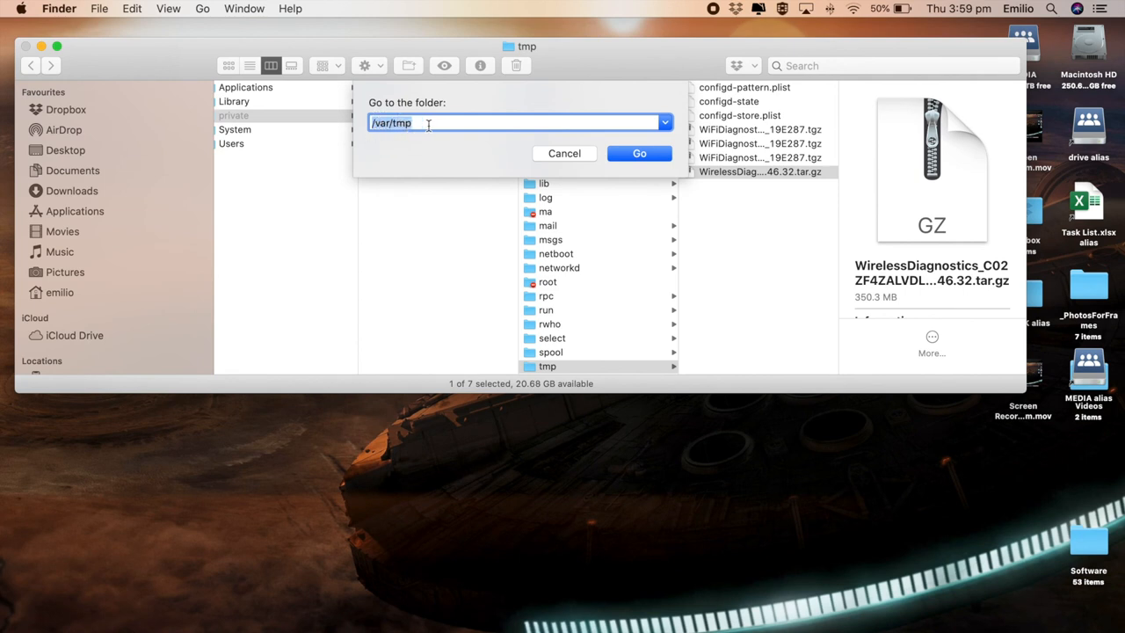
left_click(640, 153)
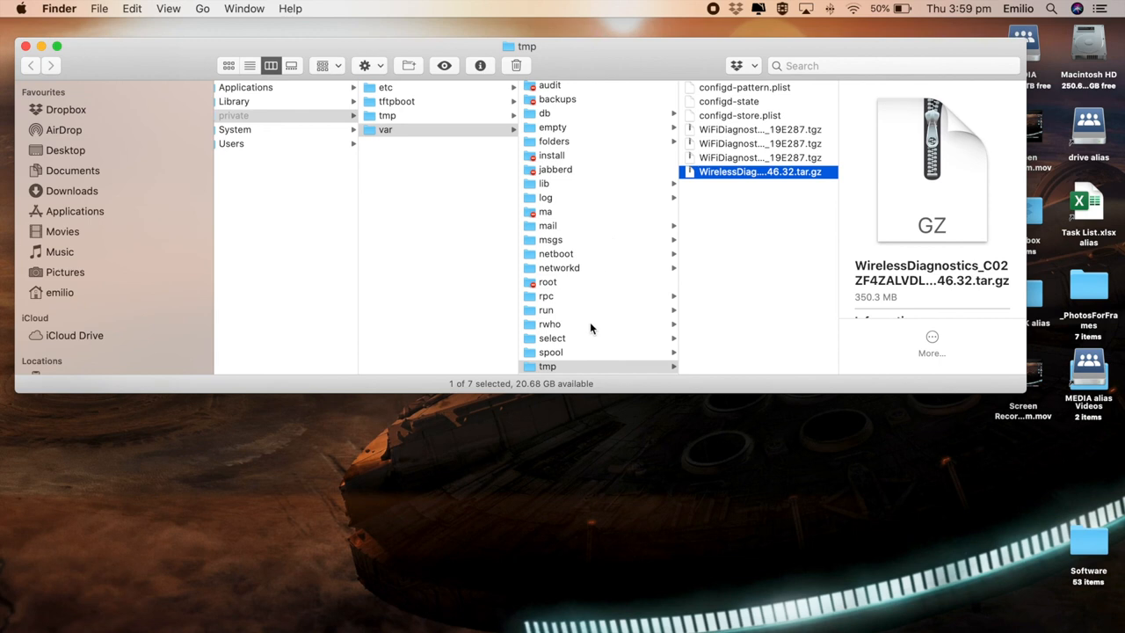